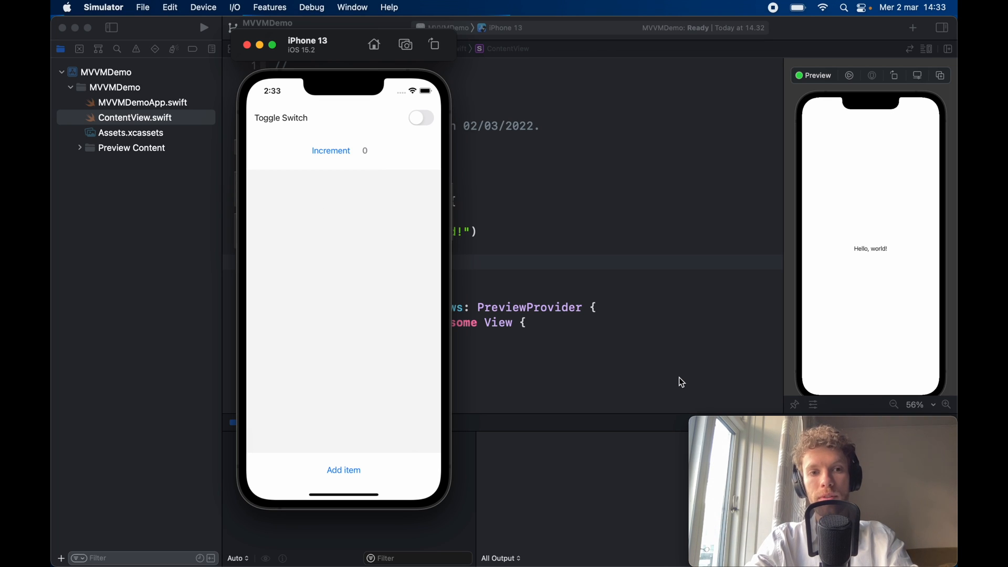
mouse_move(423, 272)
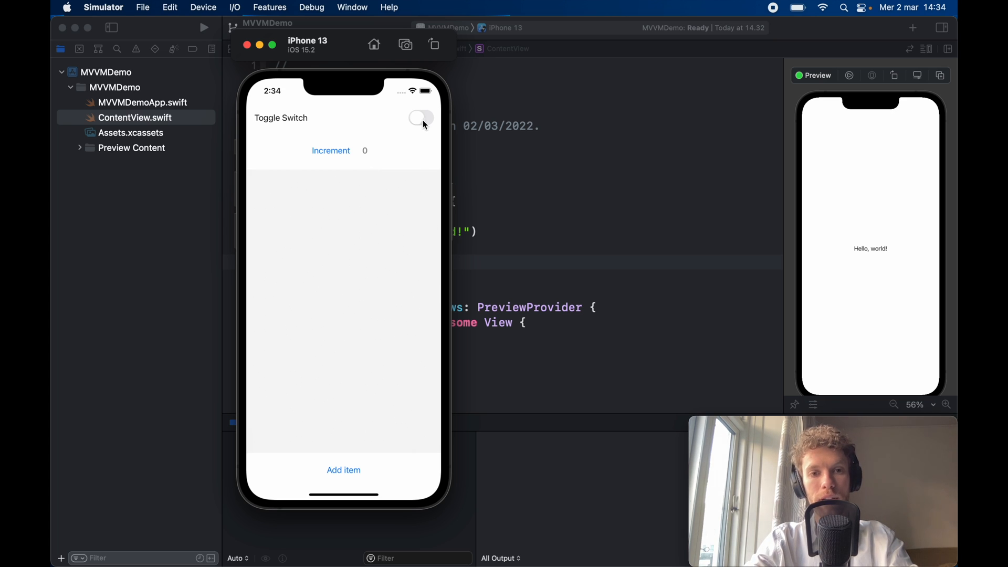
Flip the toggle switch and increment the counter to 5 in the Simulator demo app
left_click(421, 117)
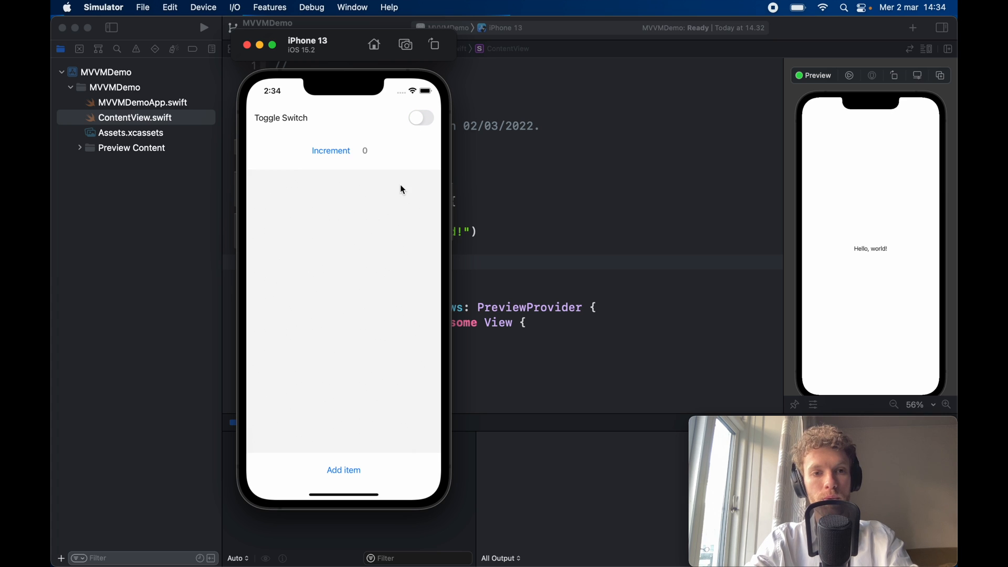
left_click(330, 150)
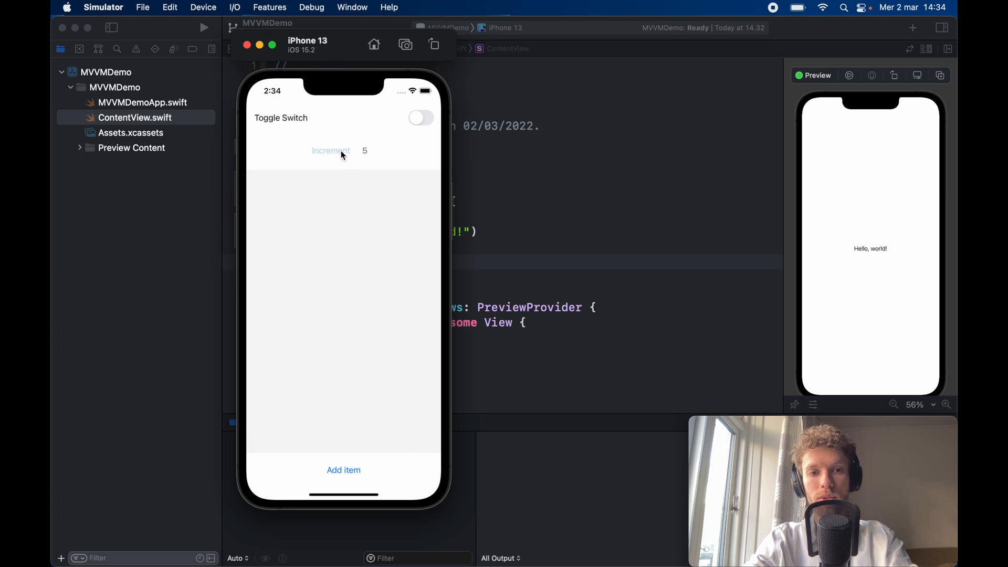
Add console items repeatedly until the list reaches Item 17
left_click(344, 470)
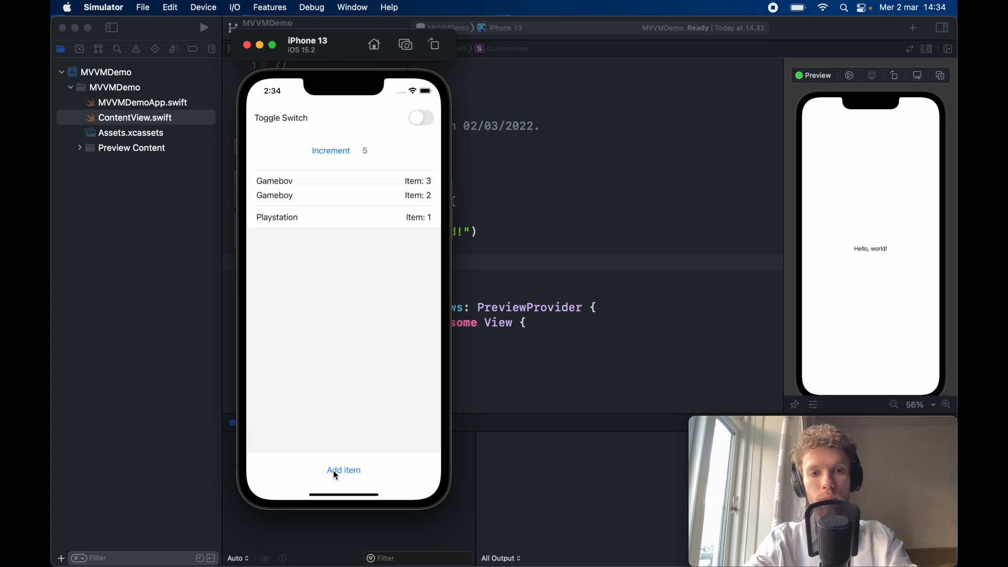
left_click(343, 471)
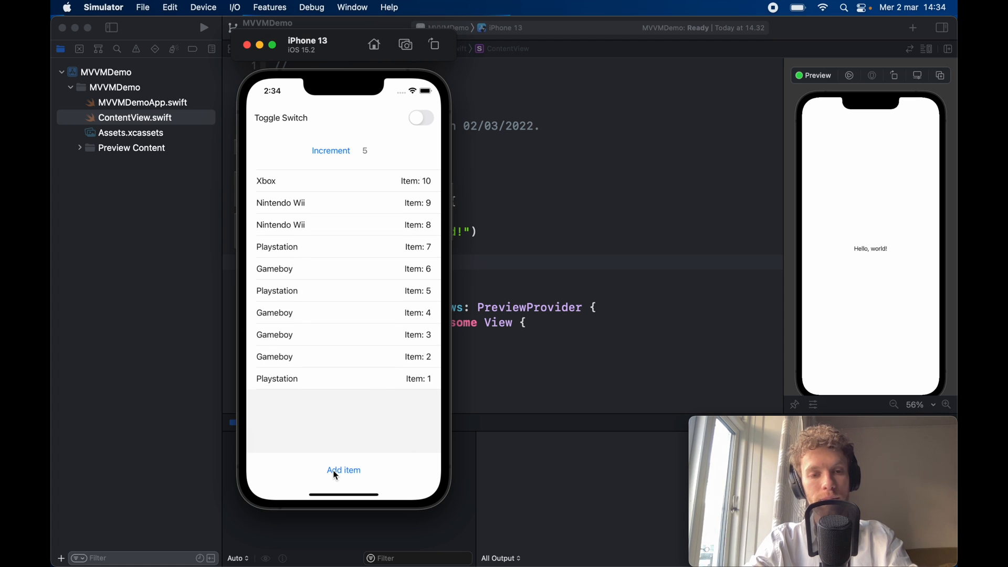
left_click(344, 471)
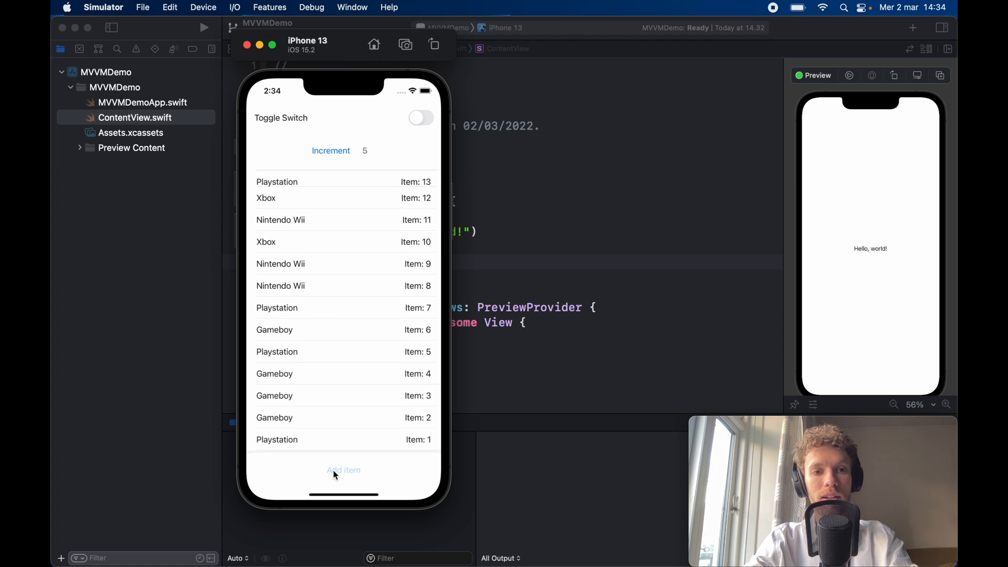
left_click(344, 471)
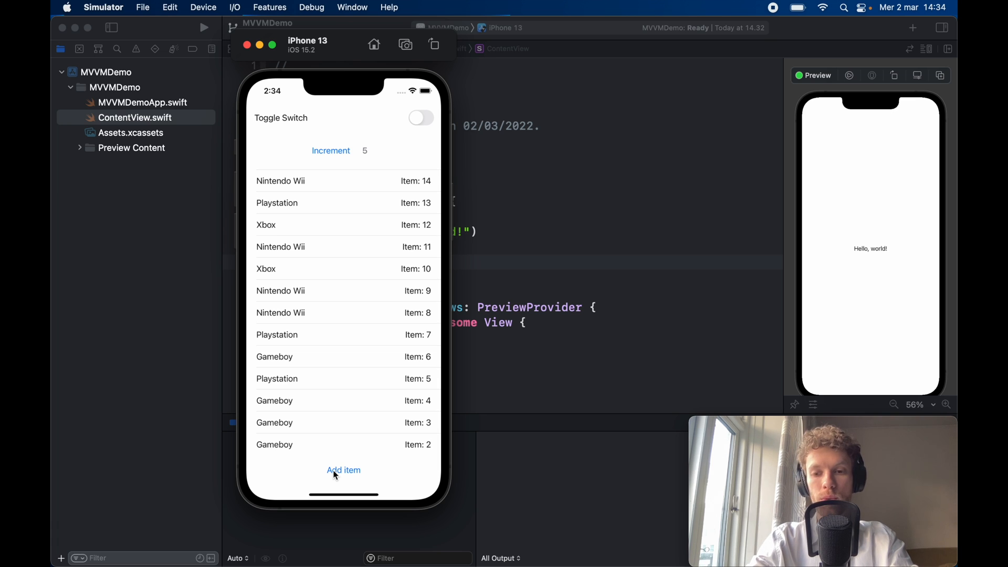
left_click(343, 470)
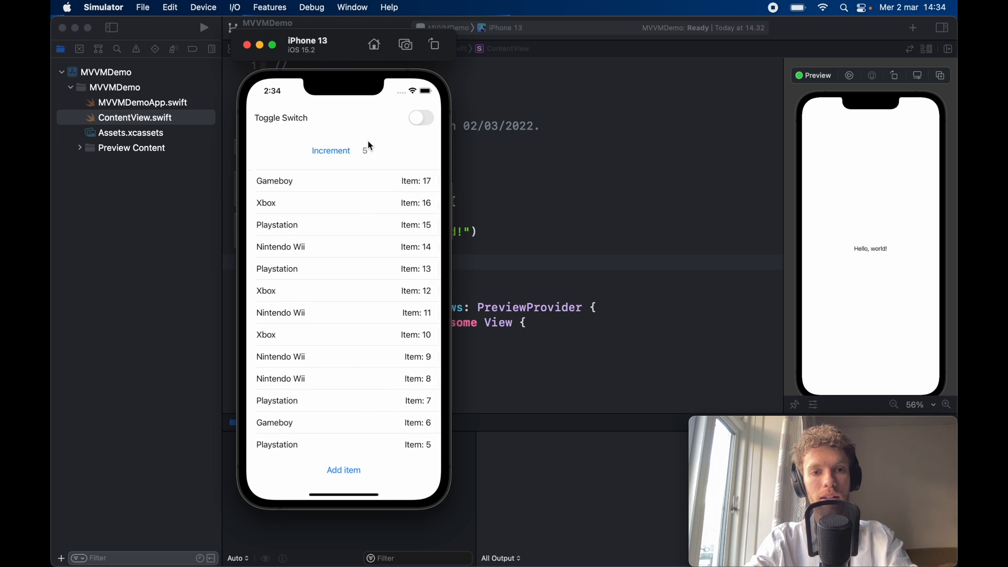
mouse_move(439, 202)
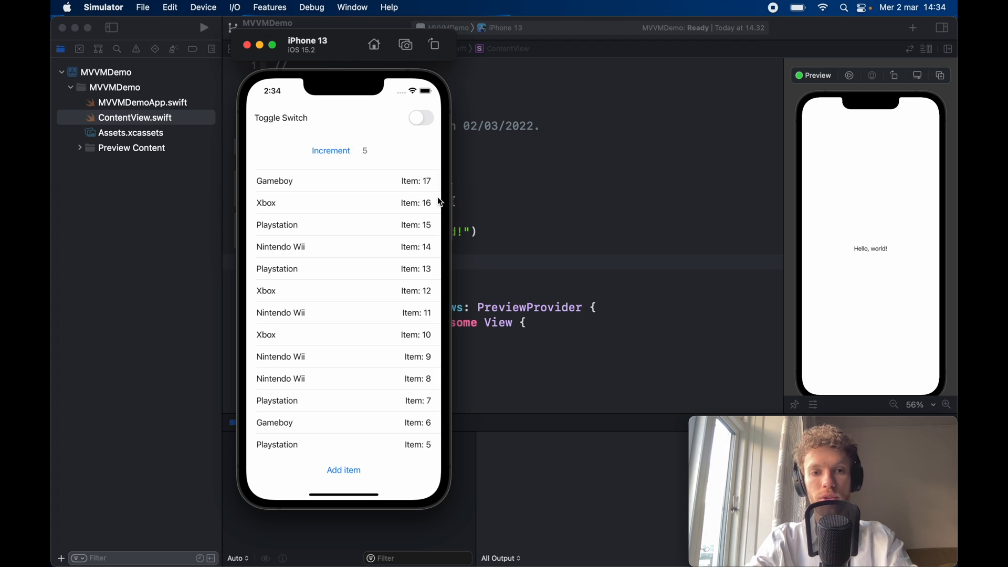
mouse_move(365, 474)
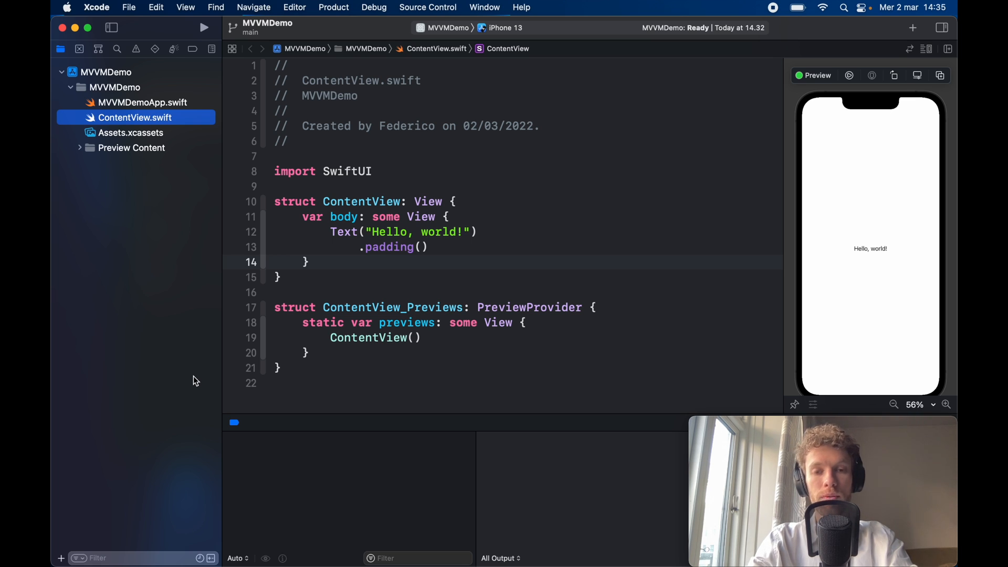
mouse_move(146, 290)
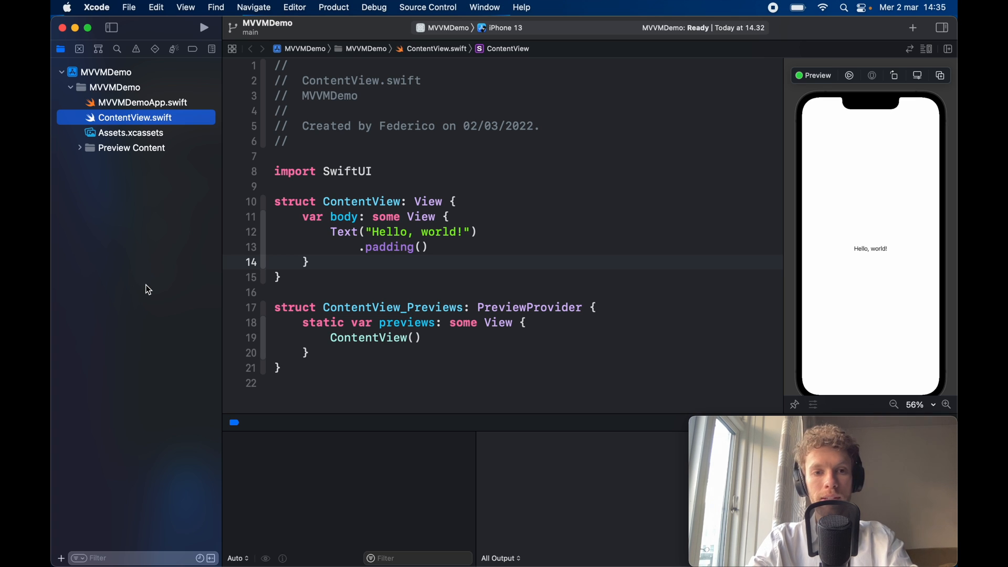
mouse_move(161, 322)
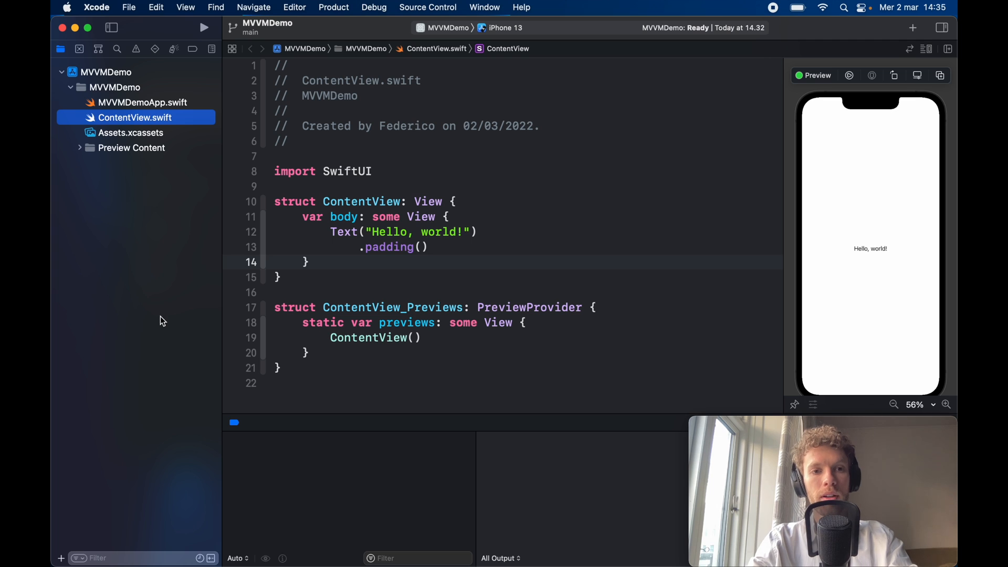
mouse_move(131, 143)
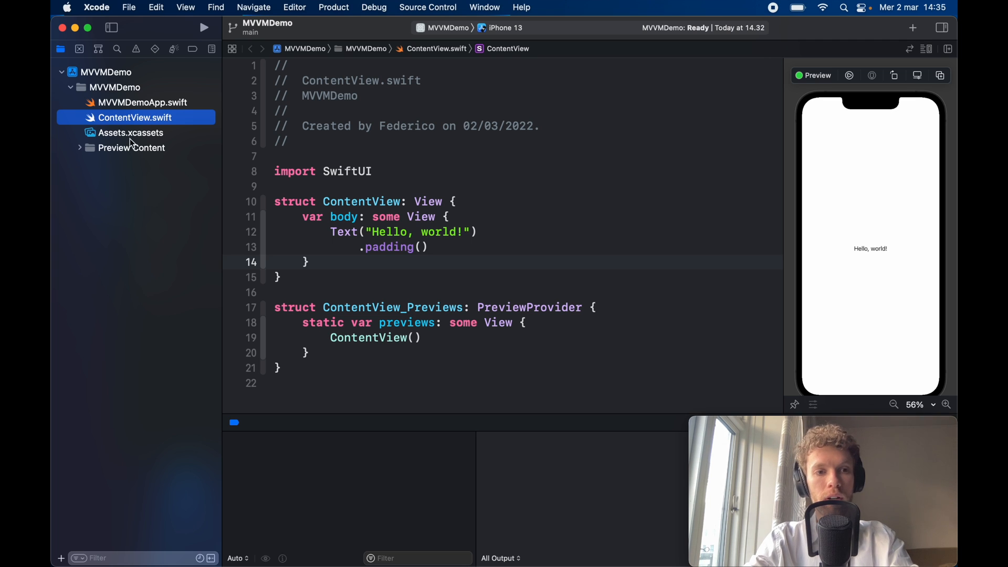
Create a new plain Swift file in the MVVMDemo group via the Swift File template
right_click(115, 87)
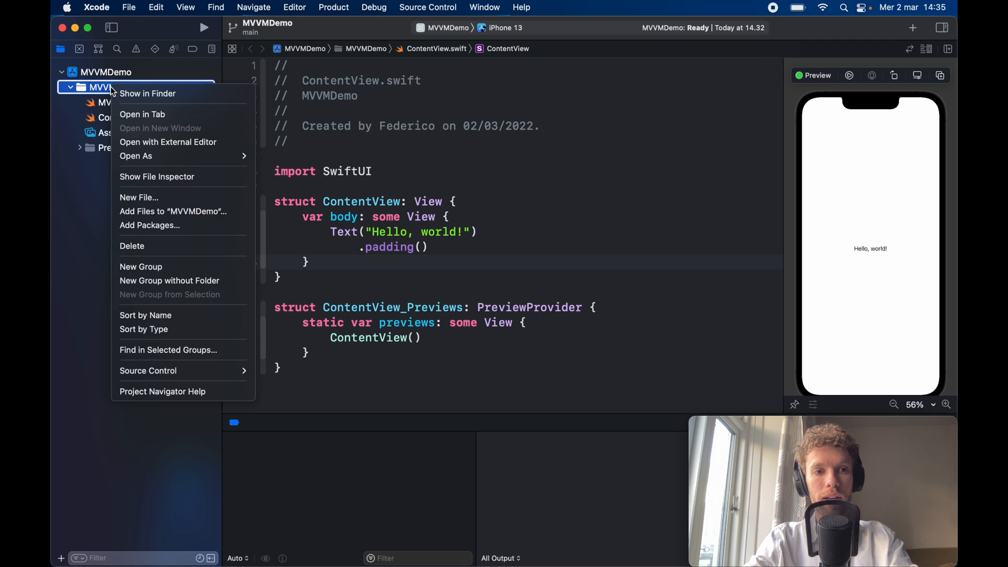
left_click(139, 197)
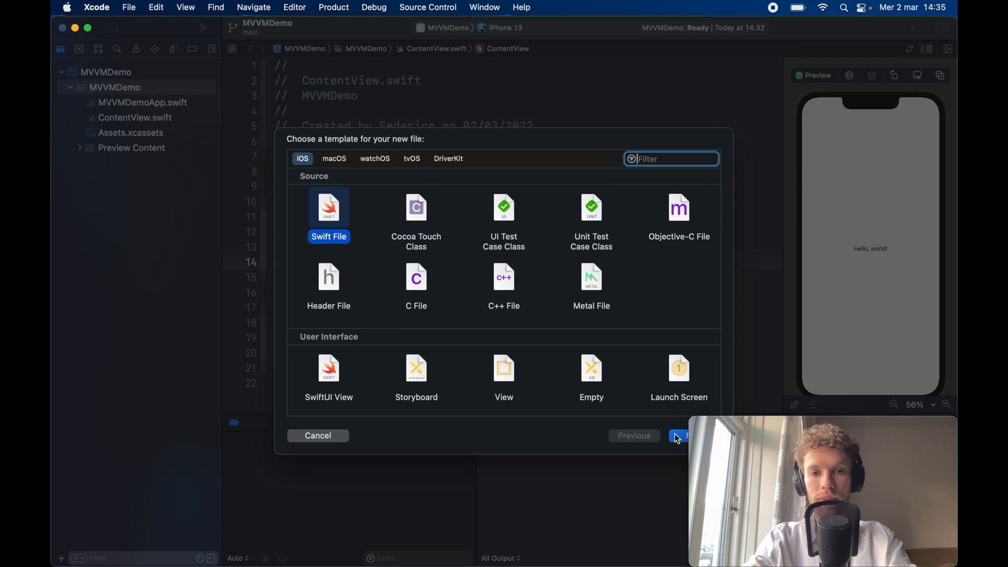
left_click(680, 436)
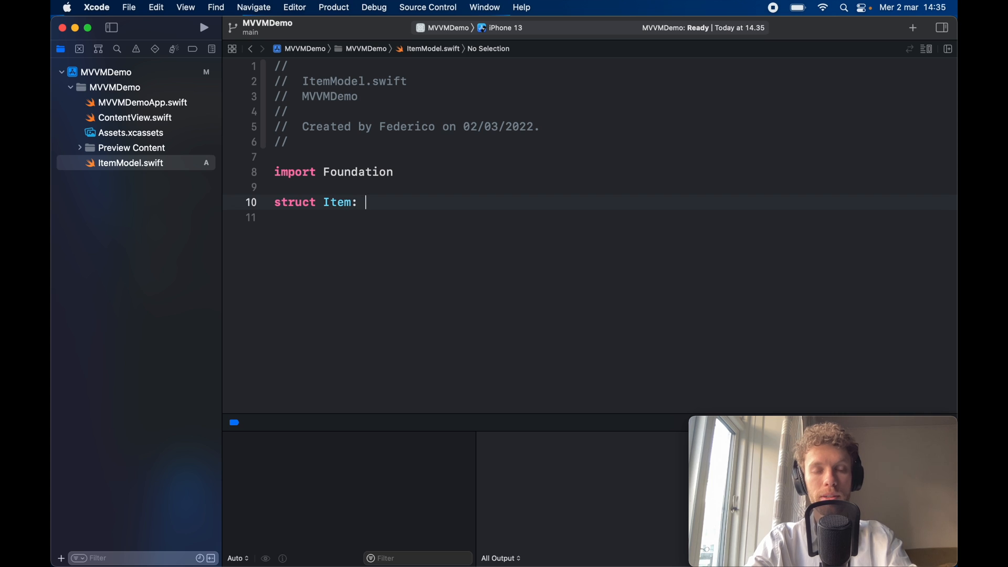
Declare struct Item: Identifiable, Codable with id UUID, name String and description String
type("Identifiable,")
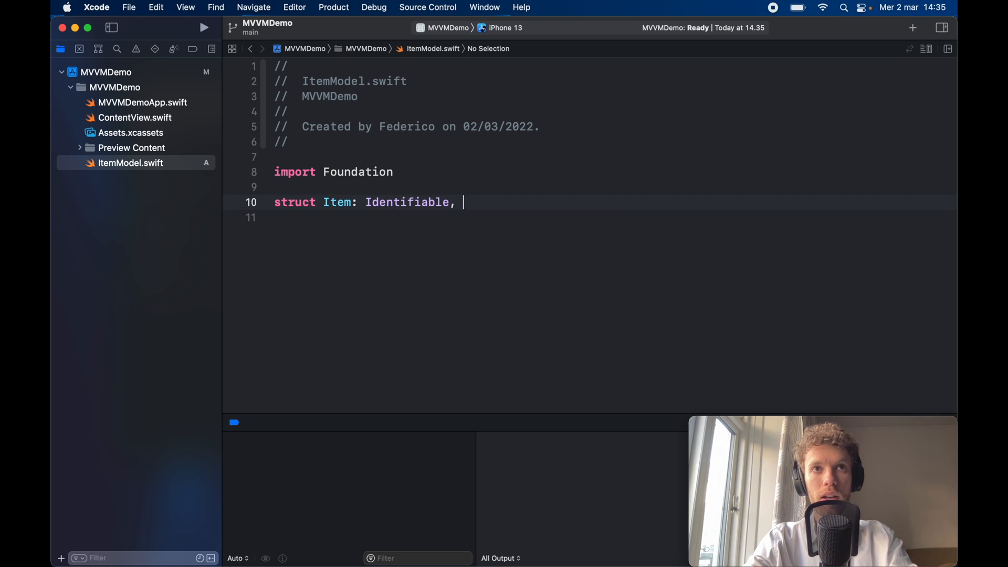
type("Codable {")
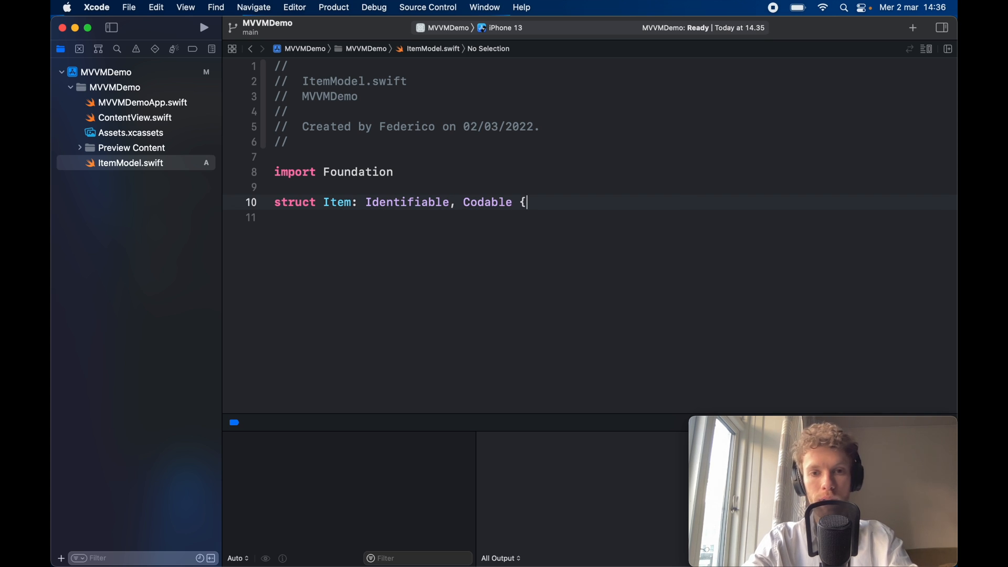
key("Return")
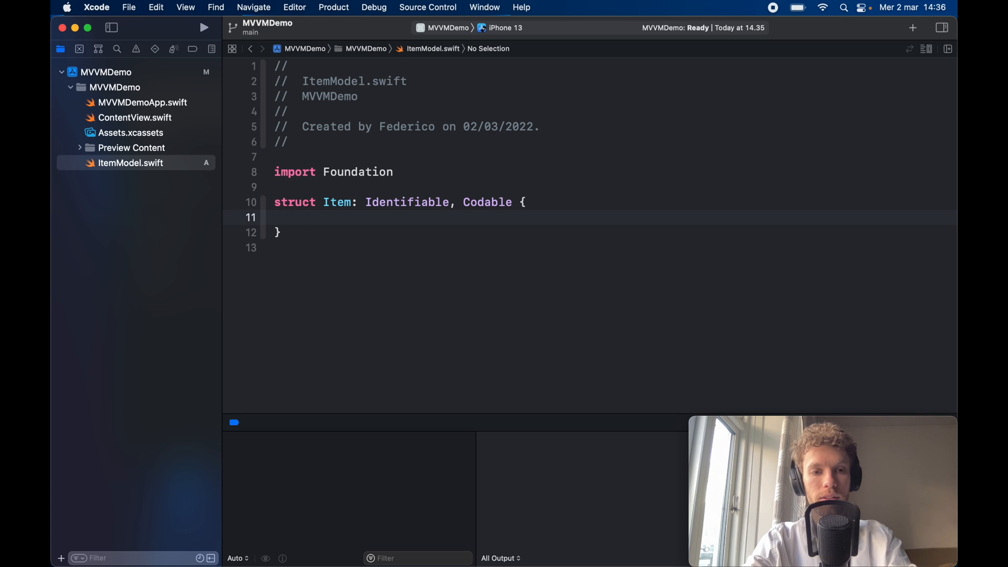
type("var id =")
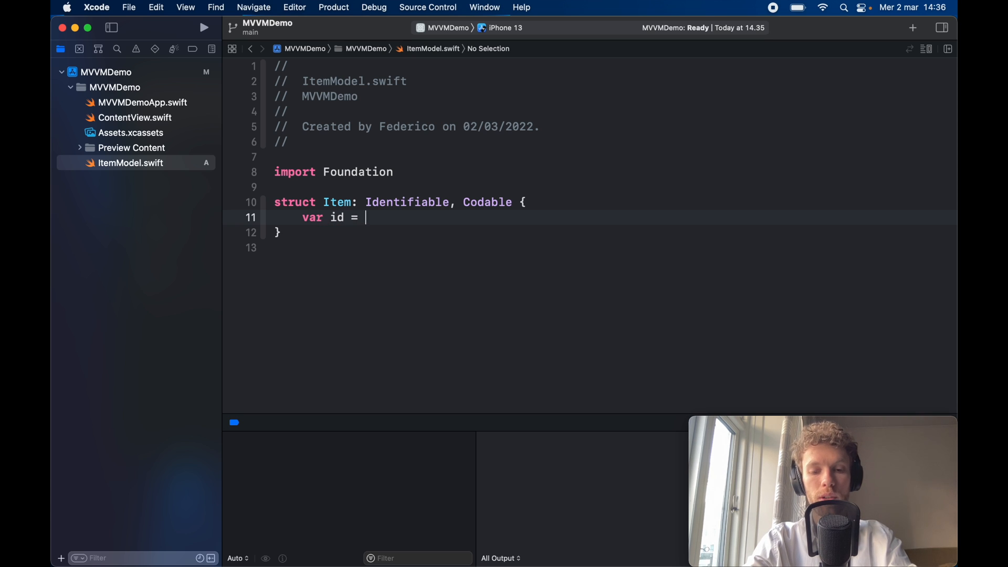
type("UUID(")
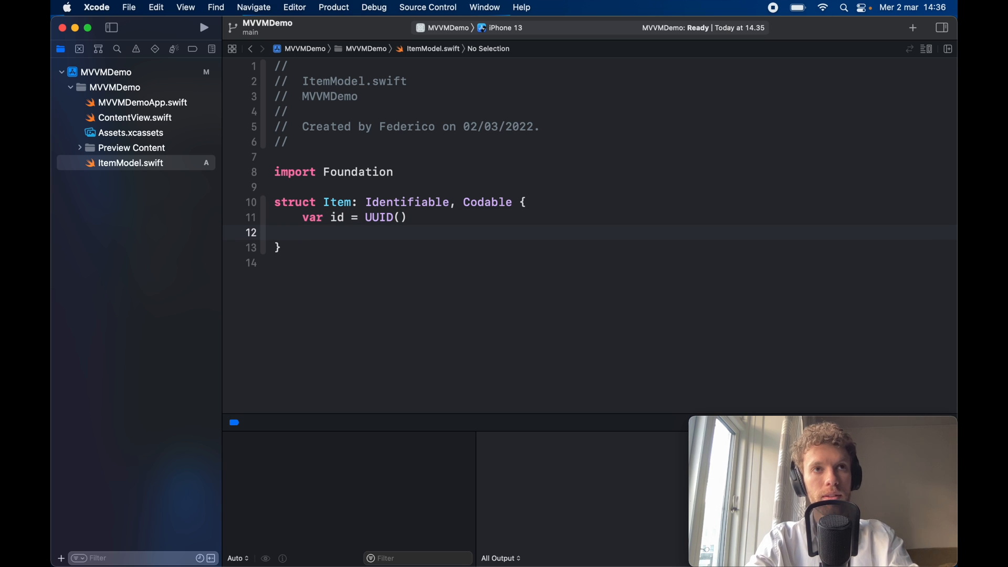
type("var")
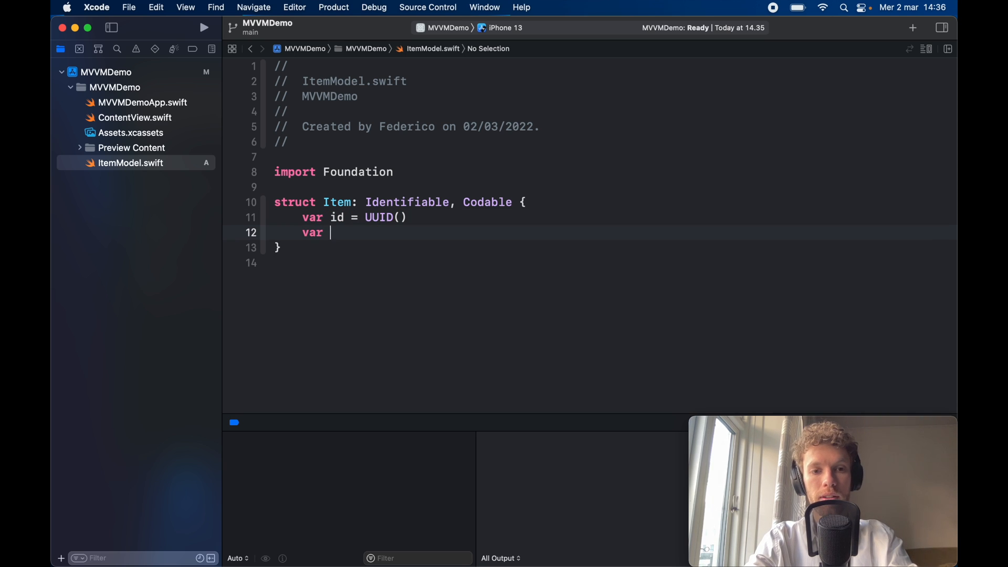
type("name:")
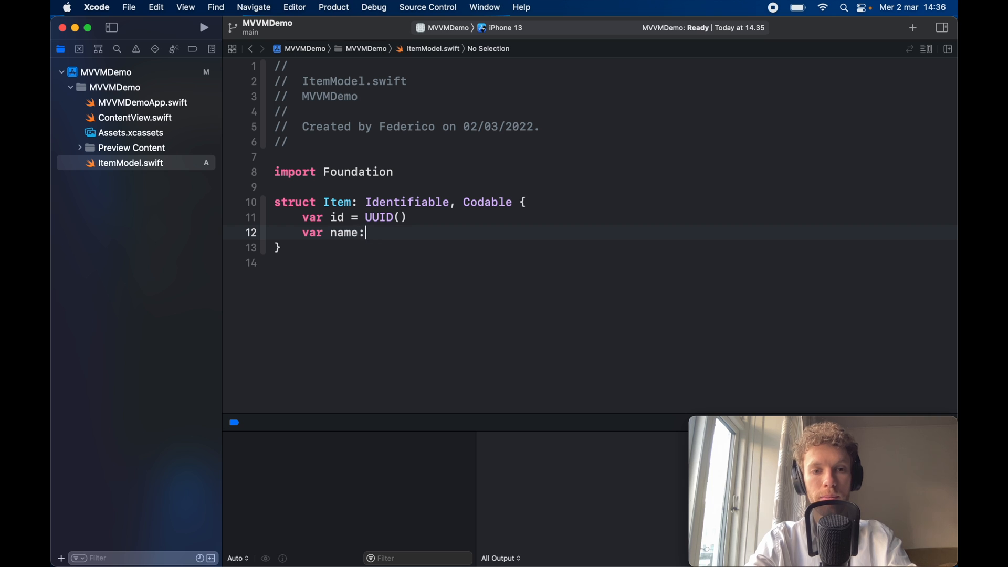
type("String")
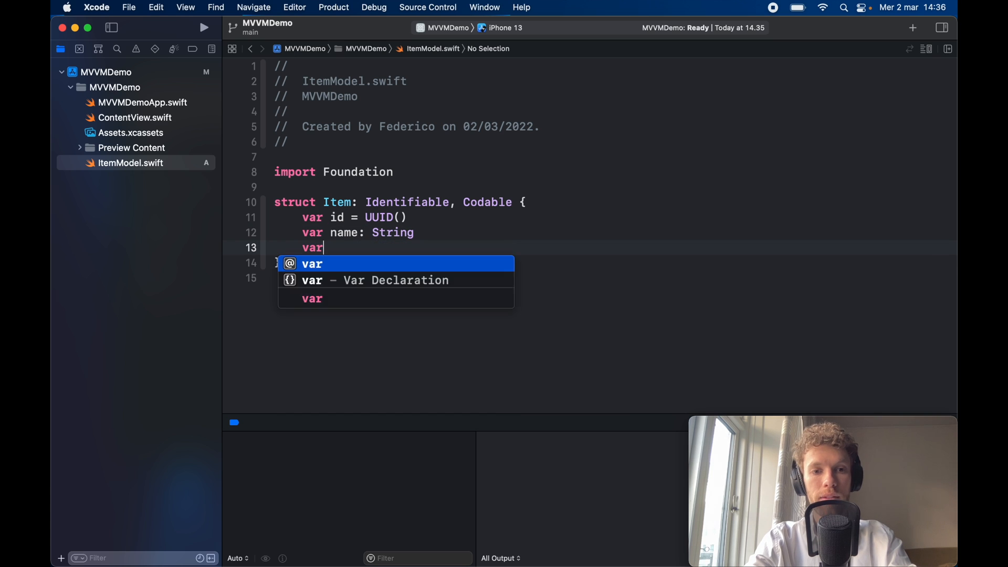
type("description: String")
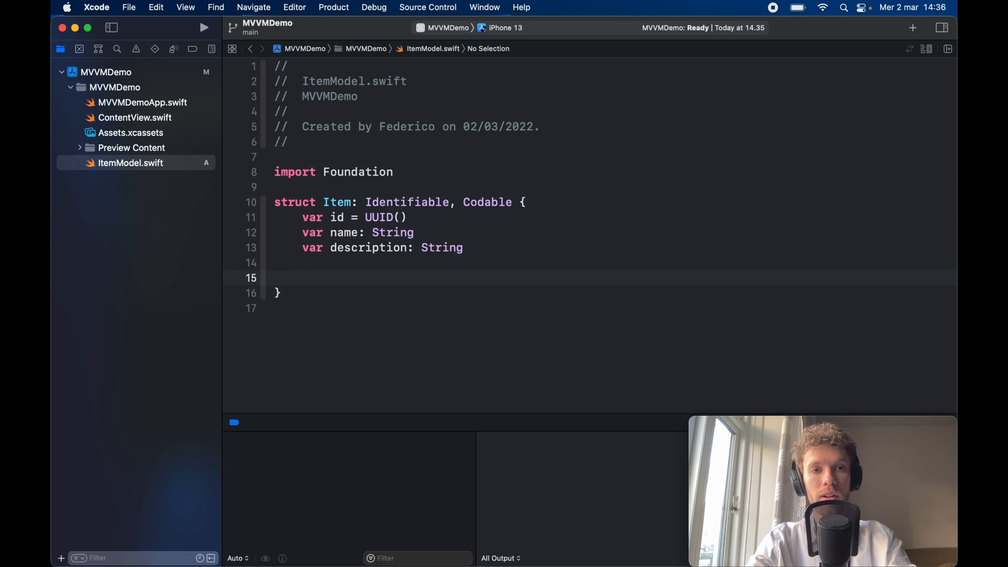
Add a static exampleItem built as Item(name: "Xbox", description: example description)
type("static")
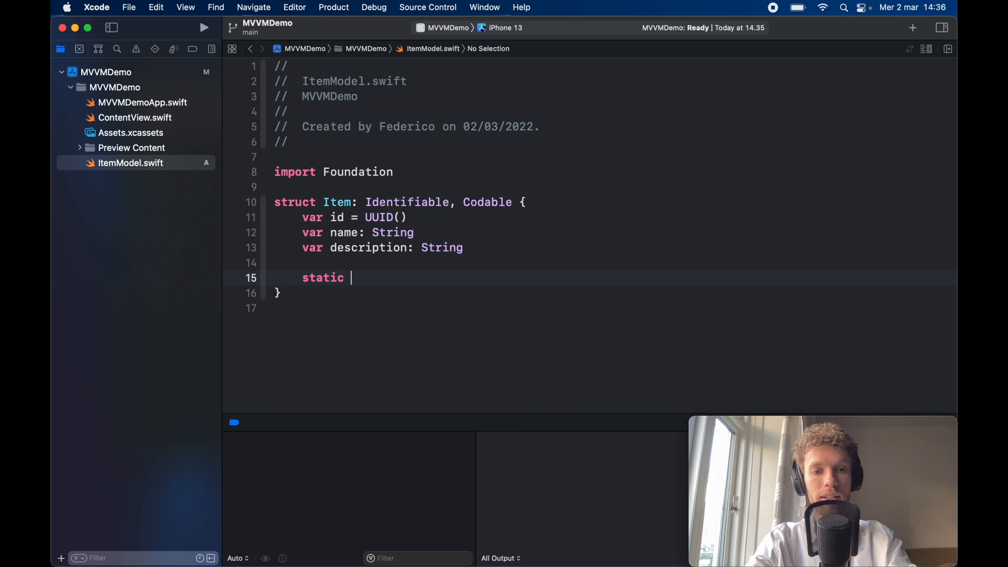
type("var exa,pèlò")
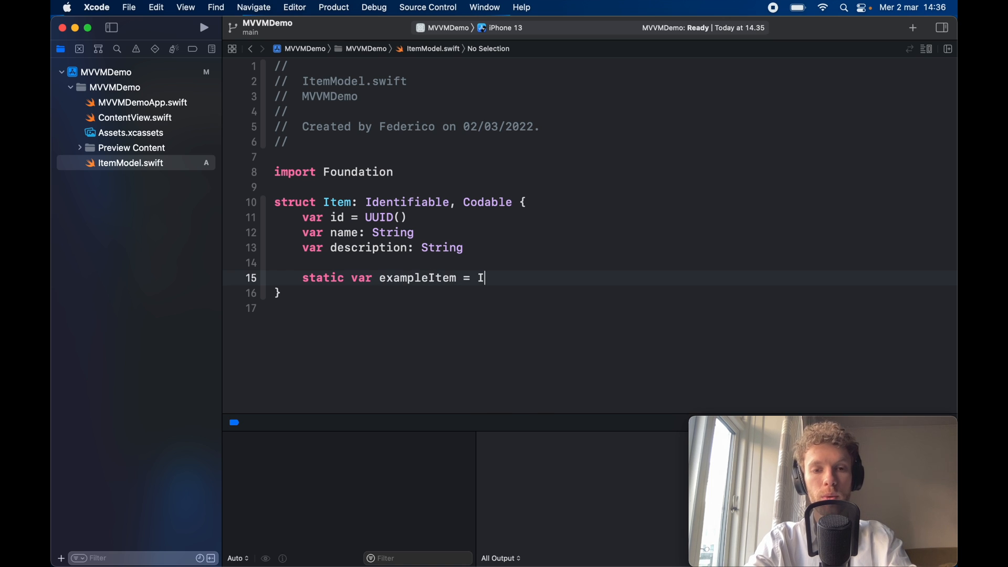
type("tem(name: String, description: String)")
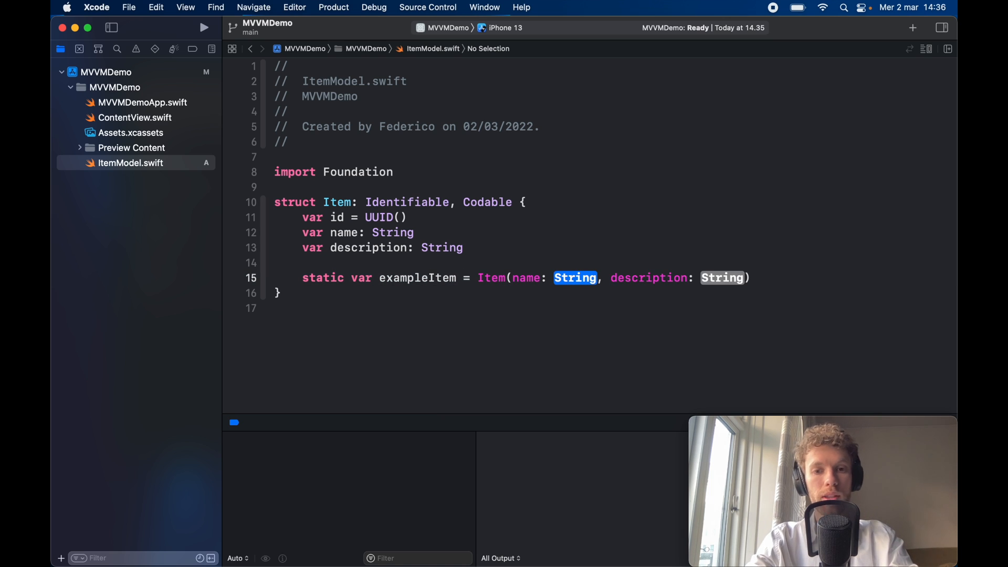
type("\"\"")
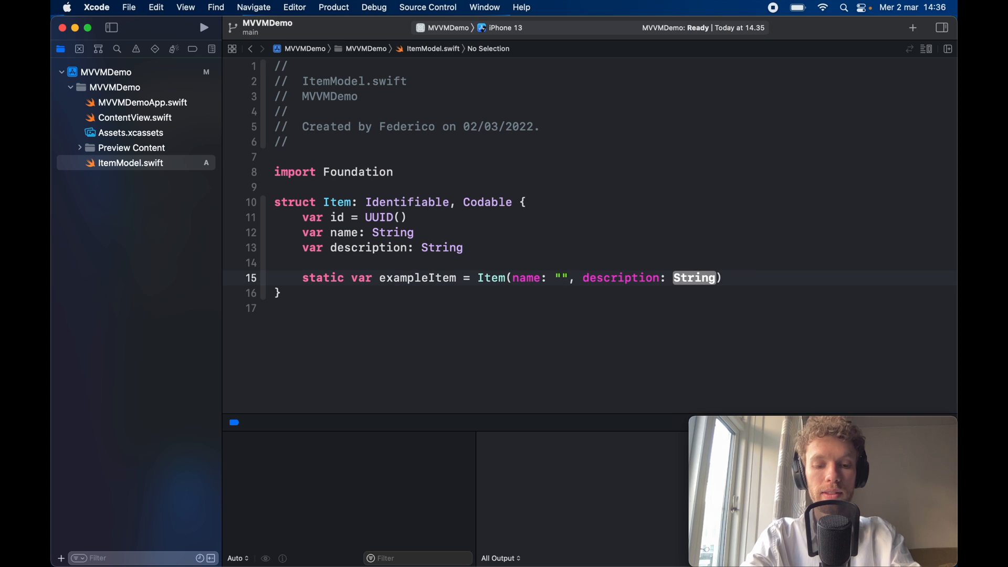
type("Xbox")
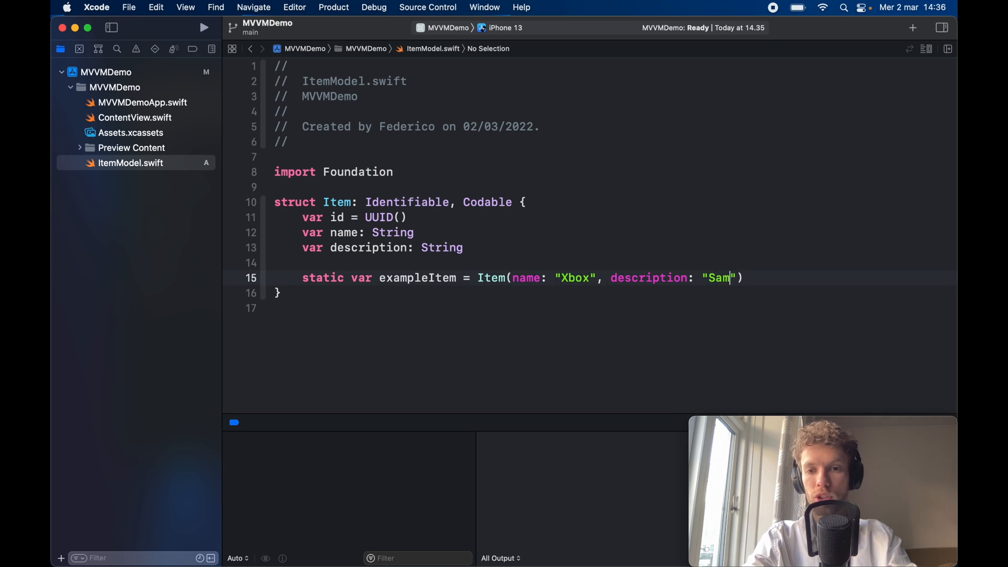
type("ple description")
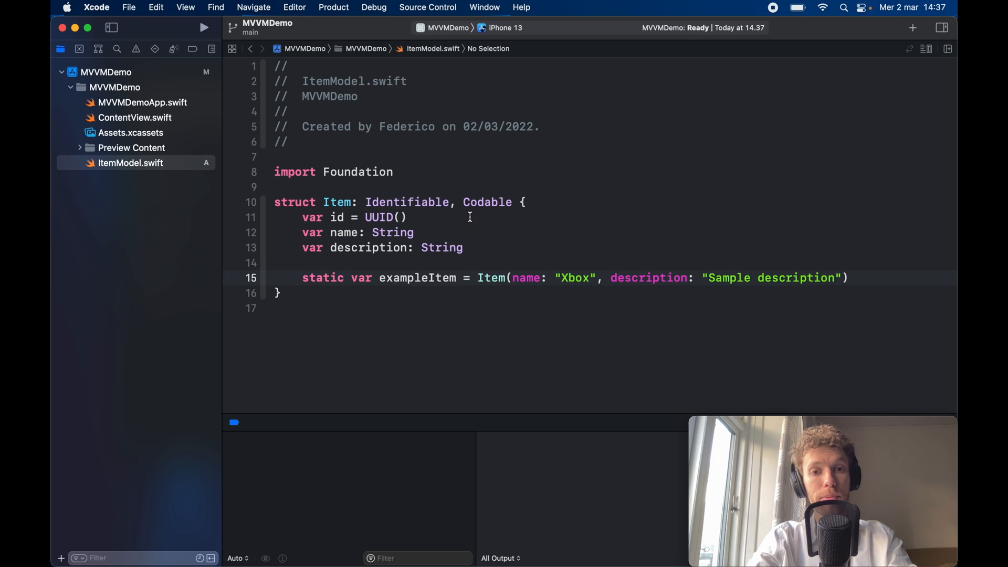
Create a new Swift file named Content-ViewModel in the MVVMDemo project
left_click(130, 163)
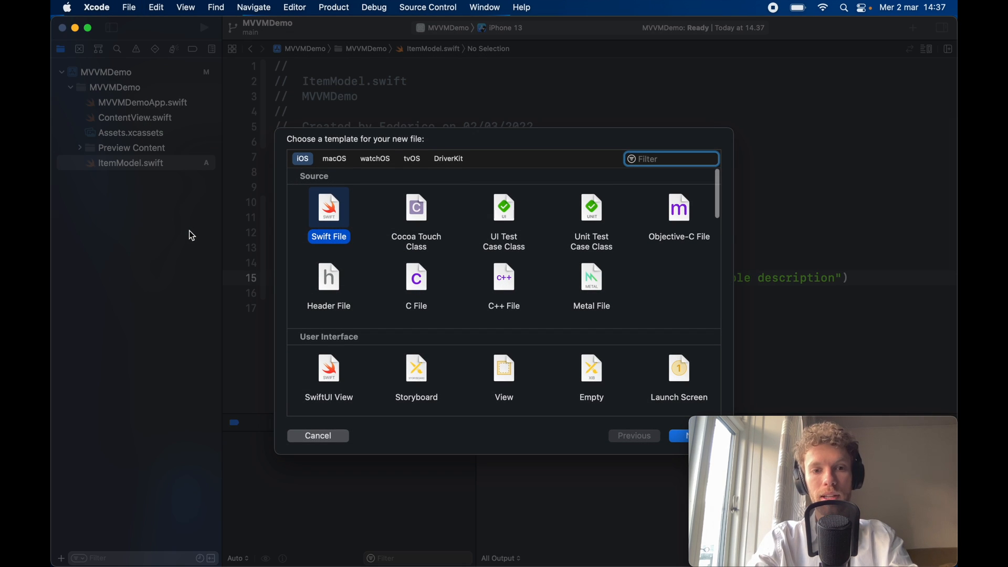
left_click(684, 435)
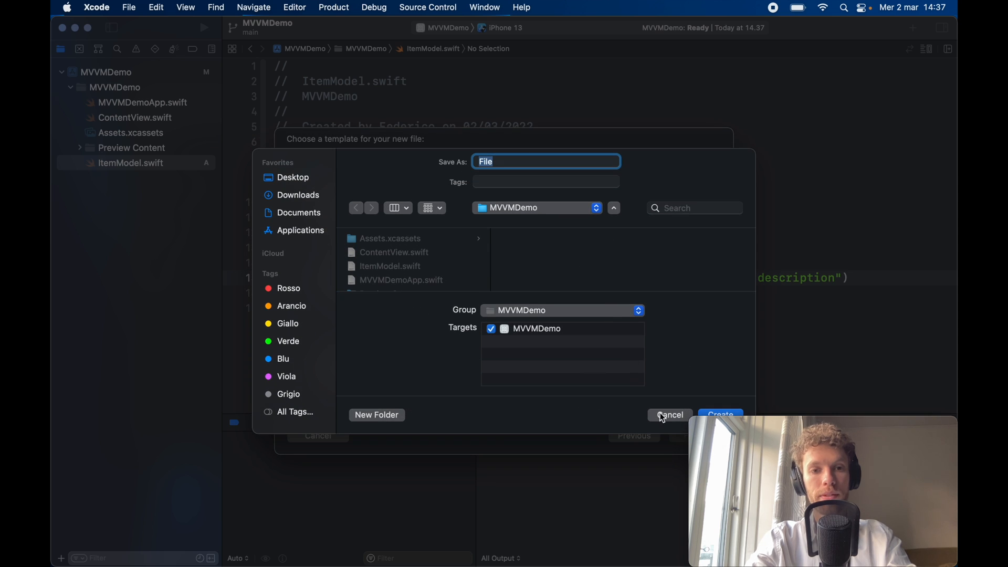
type("Content-ViewM")
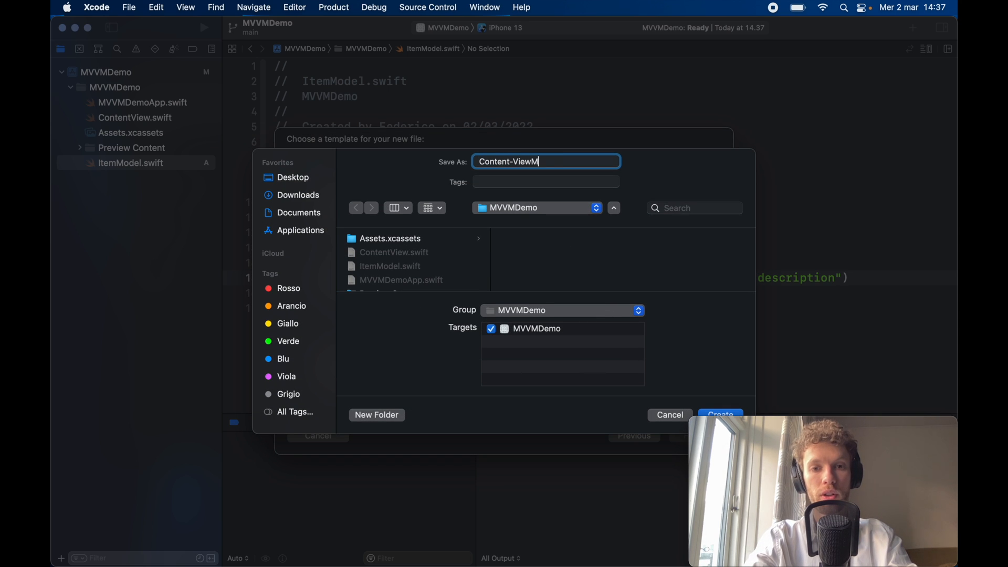
left_click(721, 414)
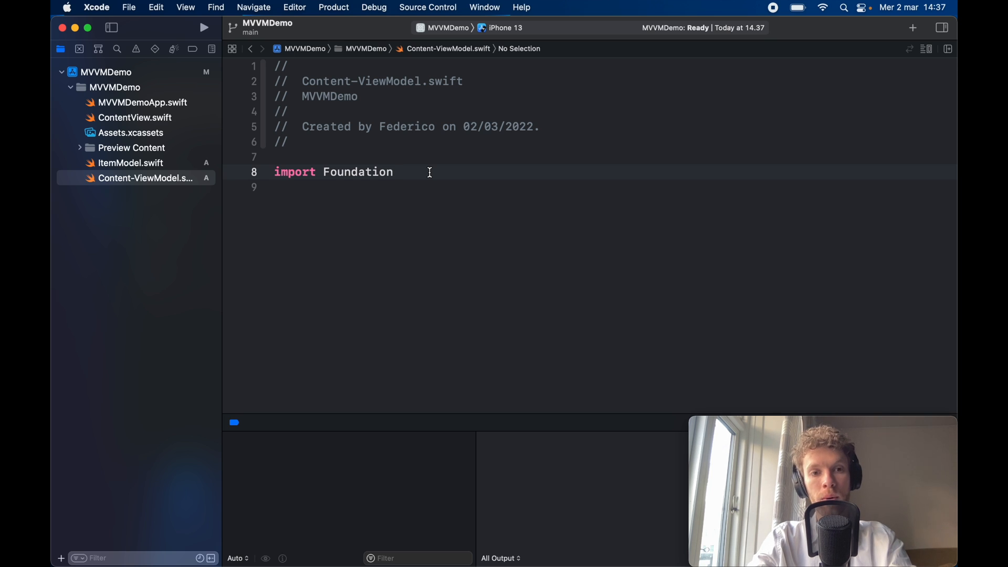
Import SwiftUI and declare an extension of ContentView
left_click(394, 171)
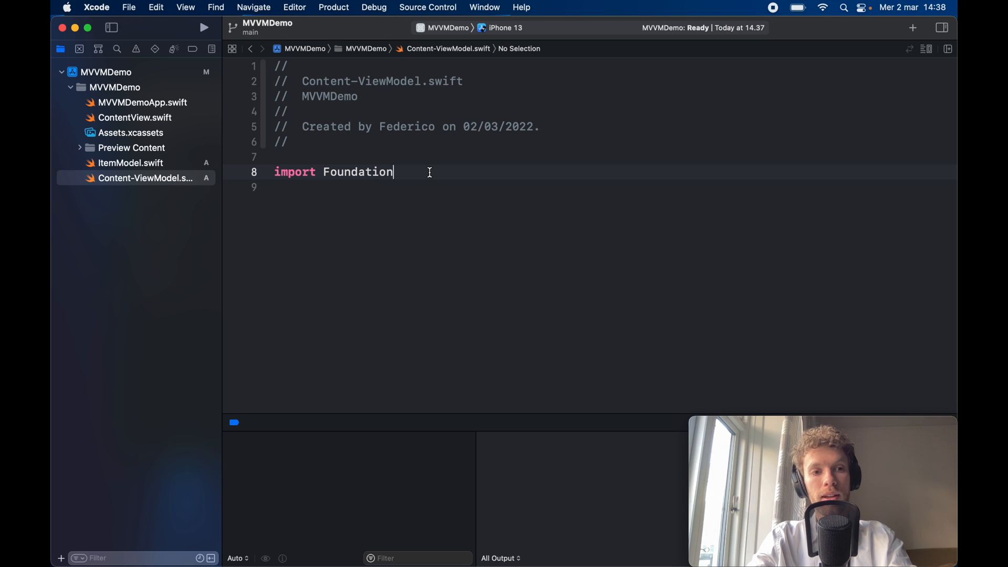
mouse_move(341, 288)
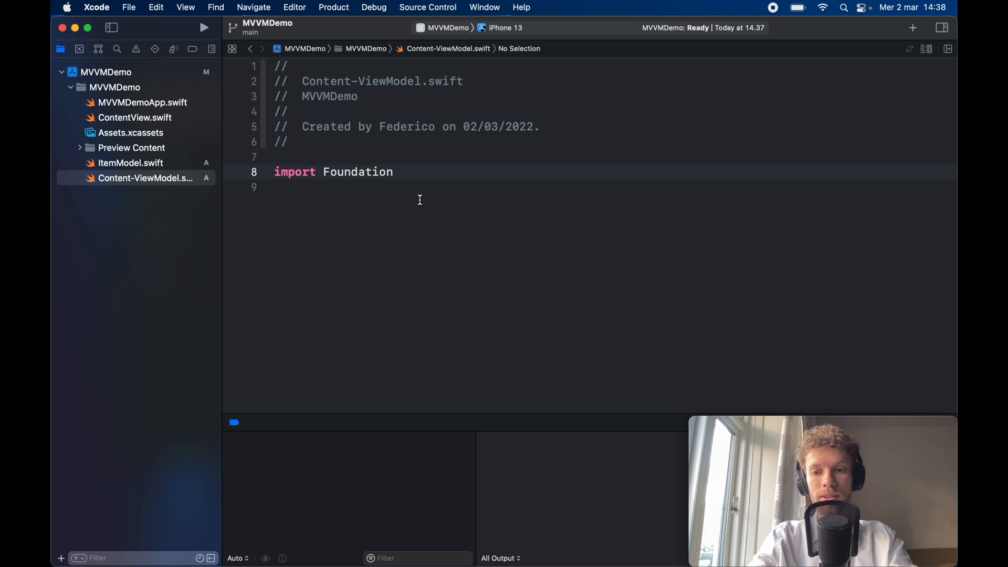
type("import SwiftUI")
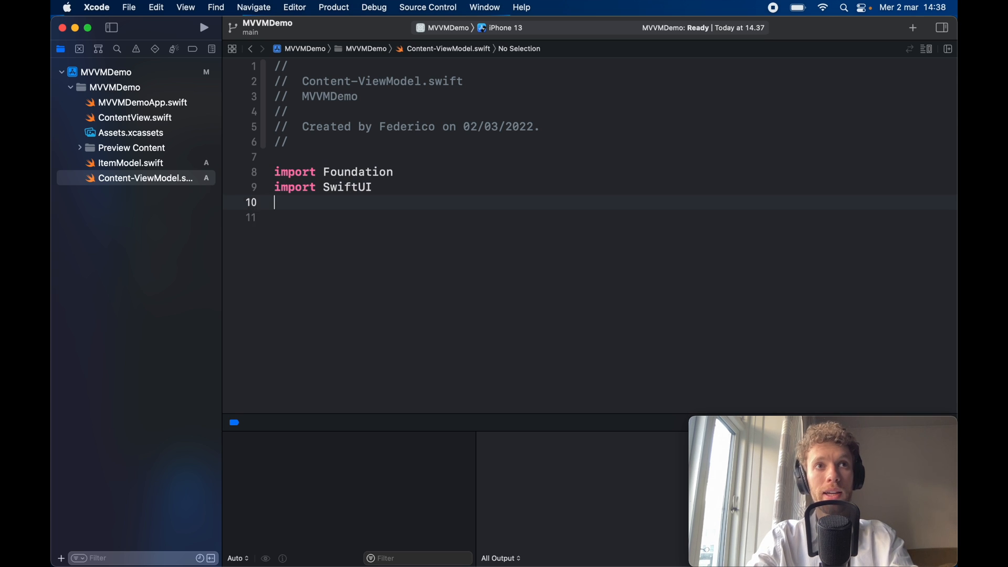
type("extension")
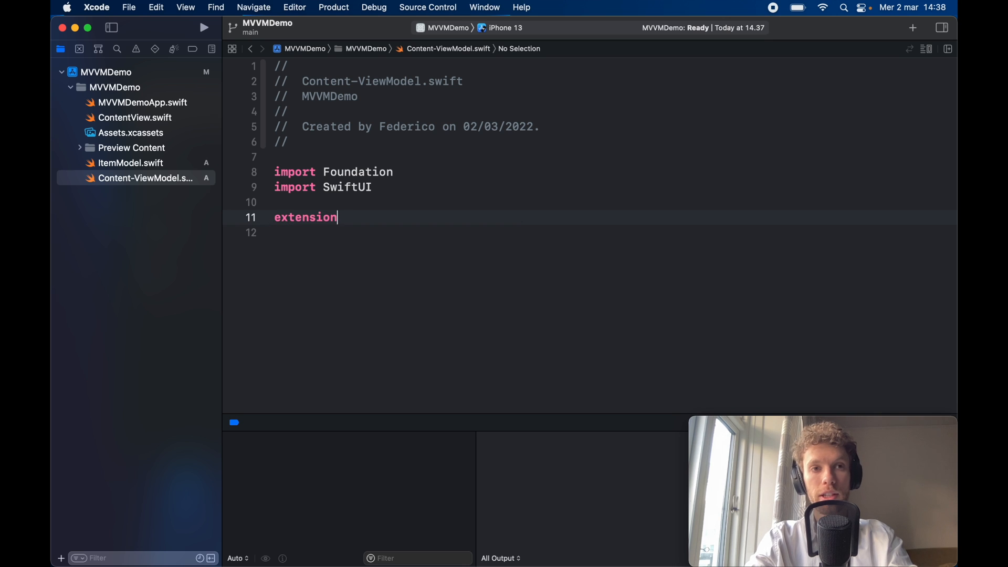
type("ContentView {")
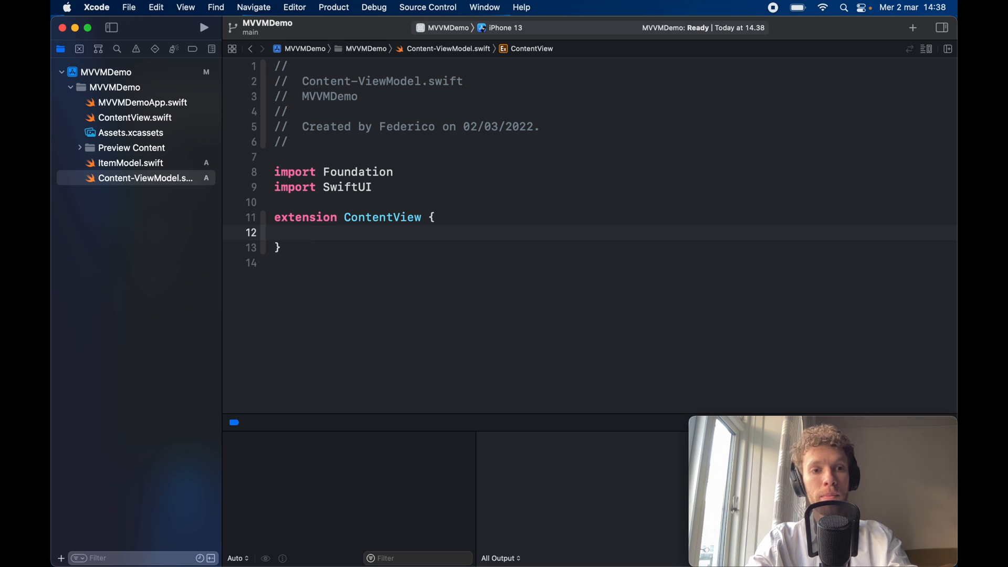
left_click(303, 232)
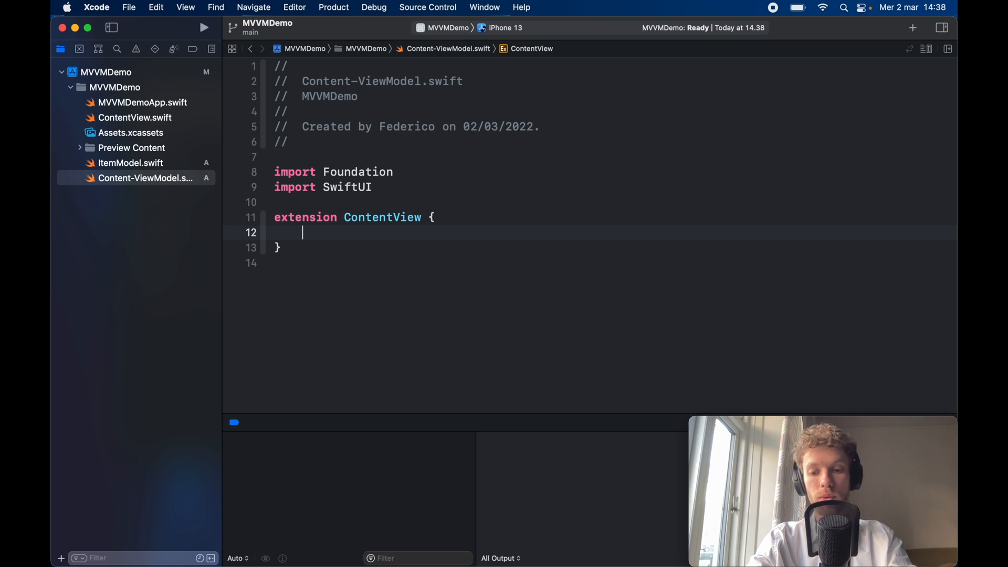
type("@Main")
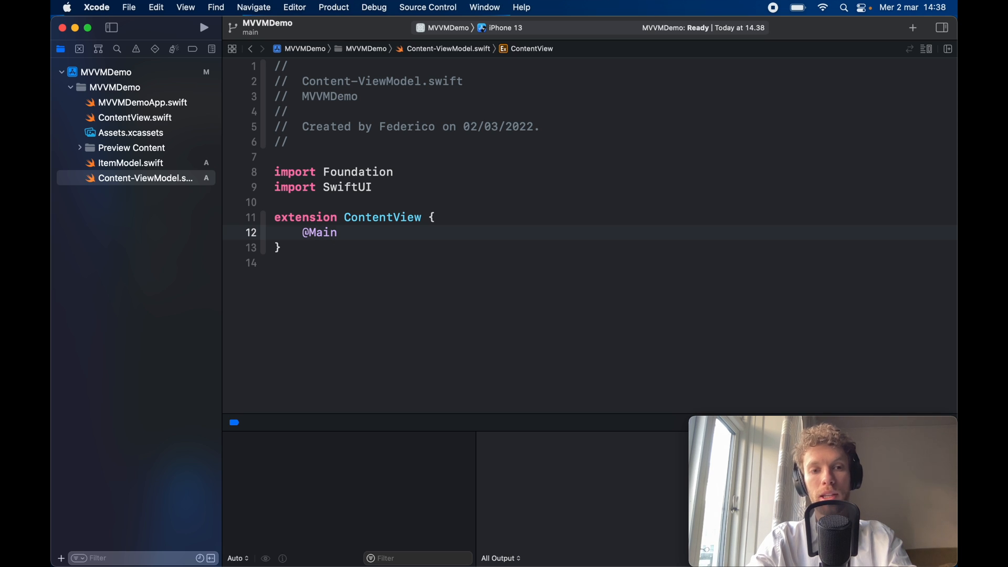
type("Actor")
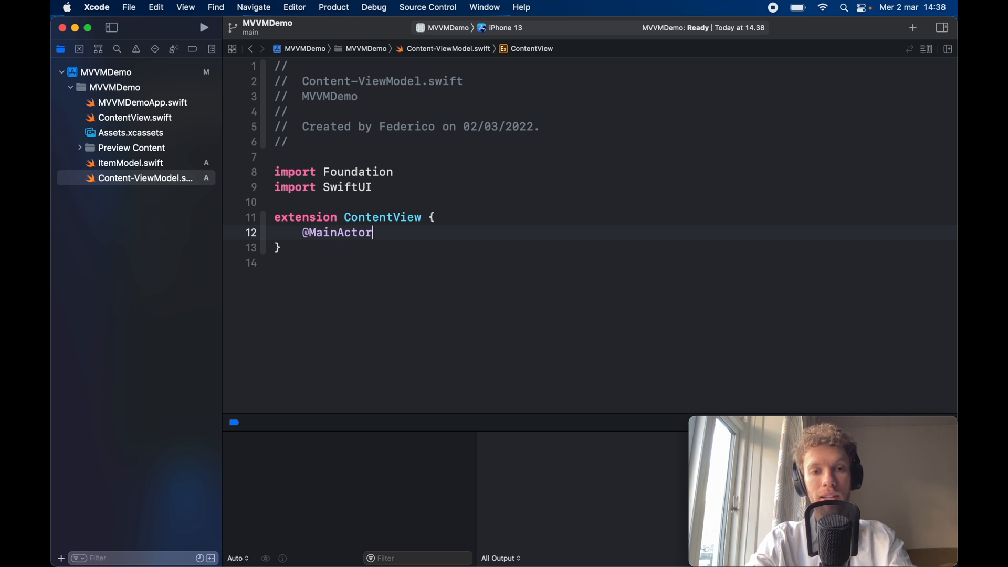
type("class")
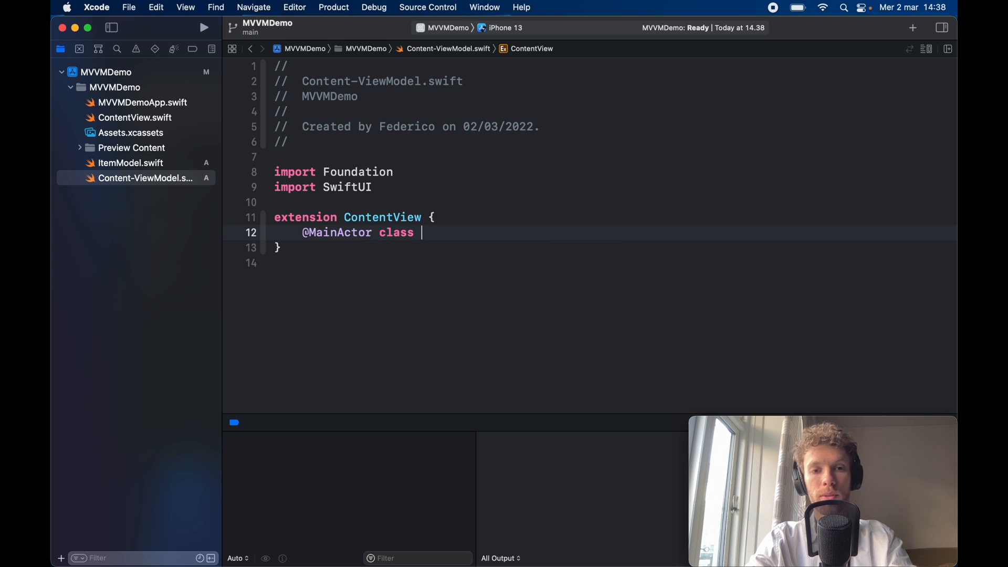
type("ViewModel:")
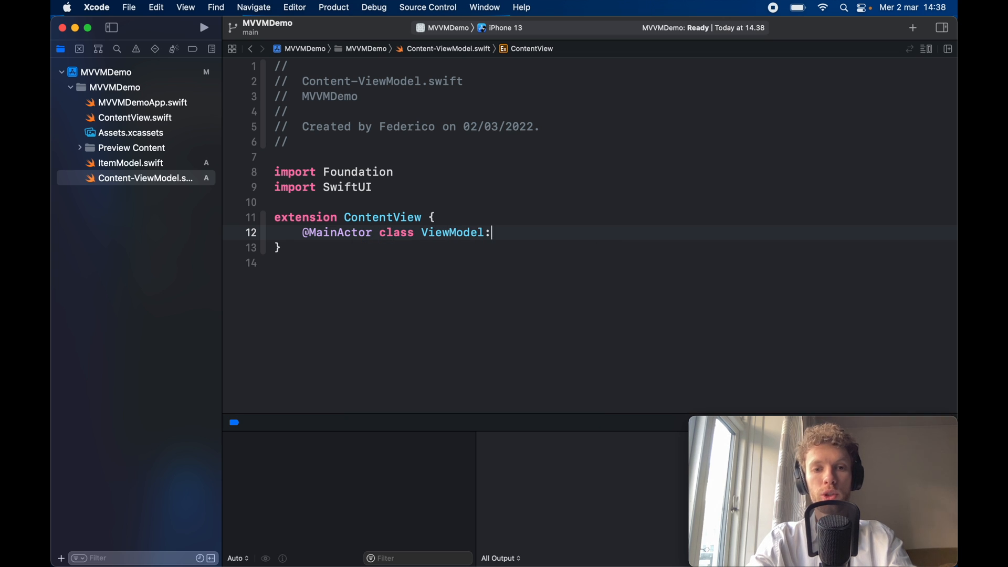
type("ObservableObject {")
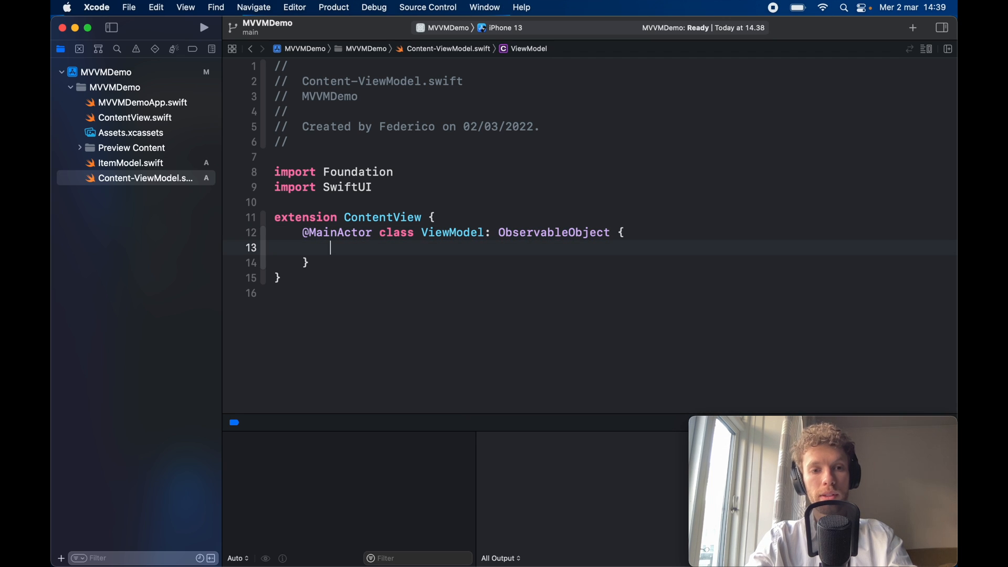
type("@Publiu")
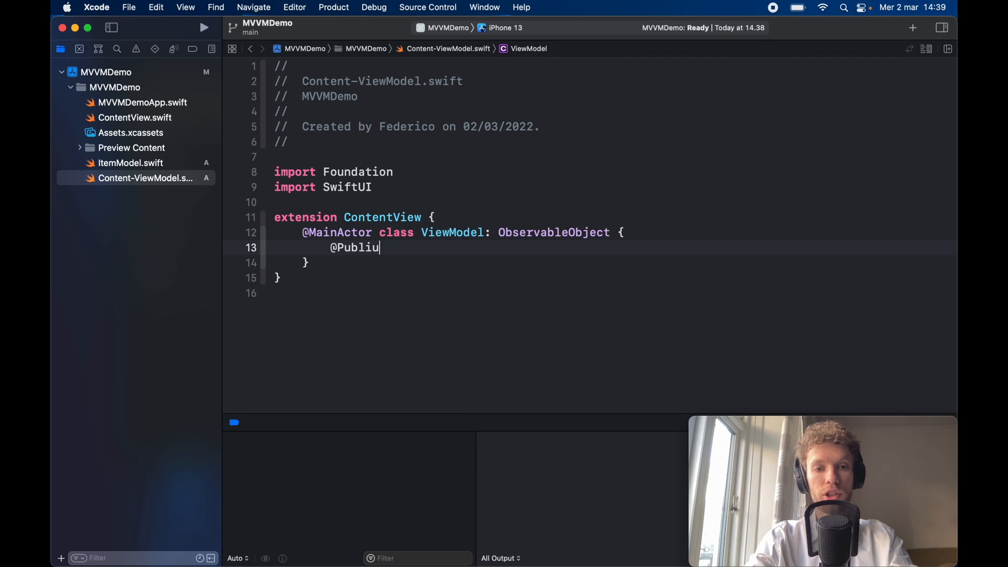
type("shed")
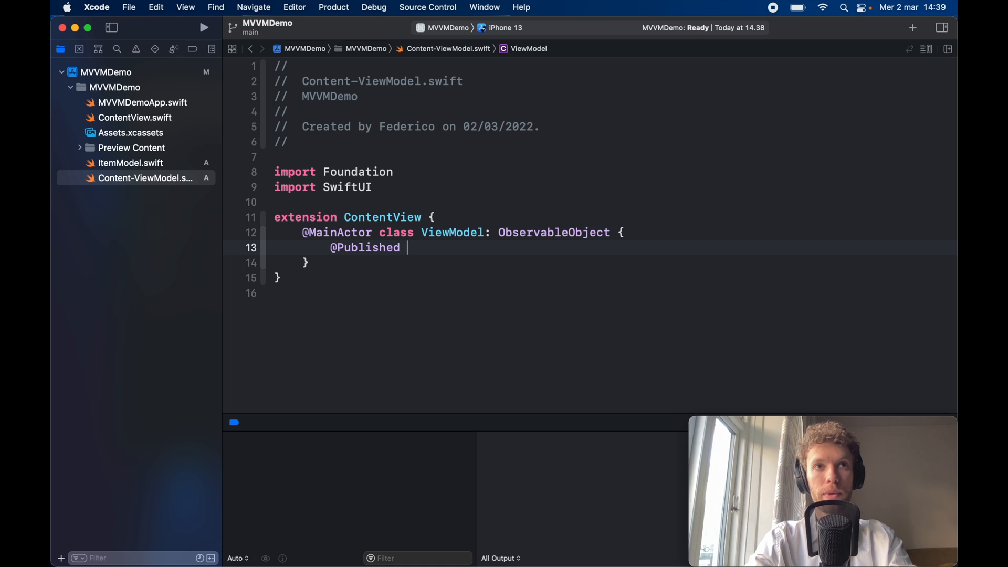
type("var isTurne")
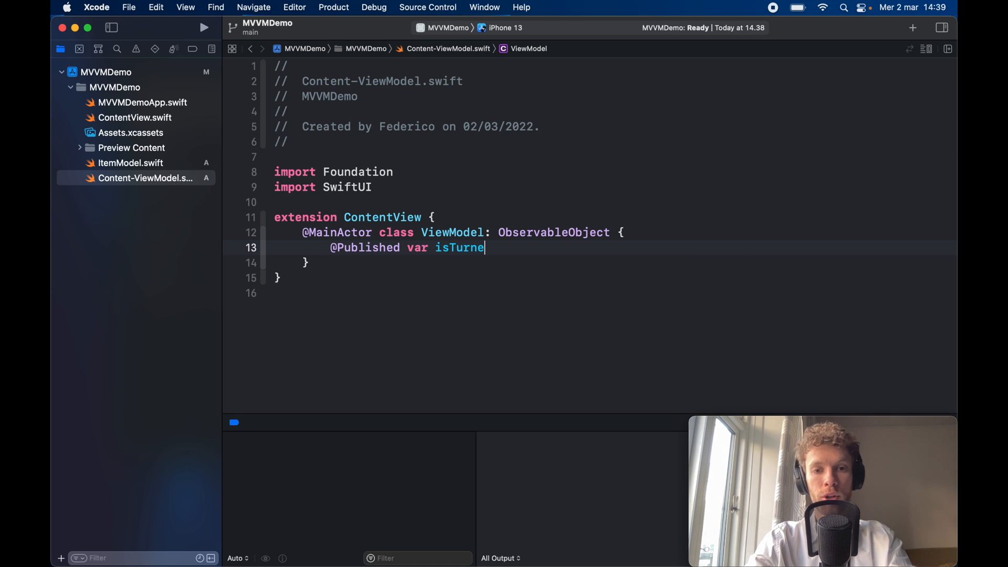
type("dOn: Bool = false")
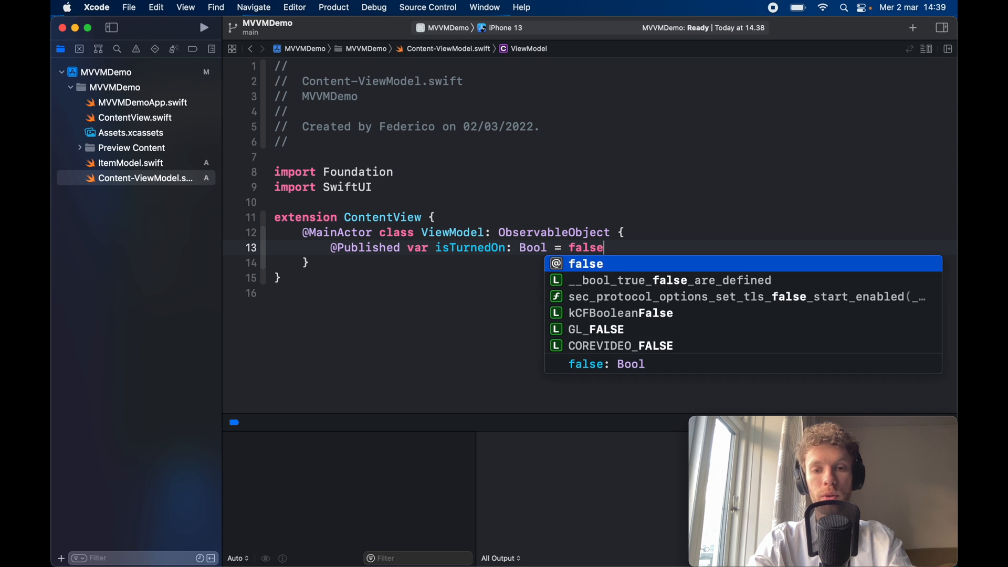
key("return")
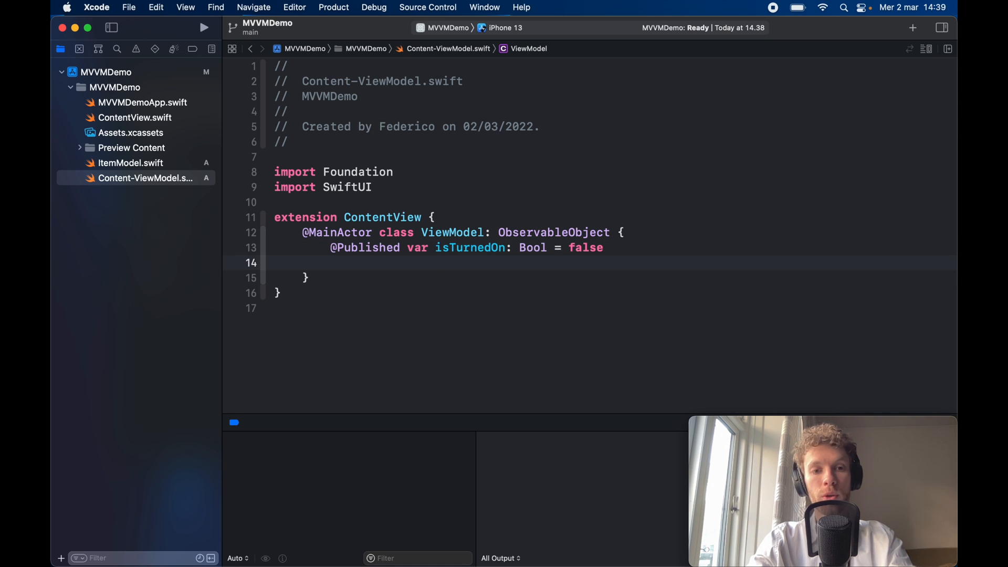
type("@")
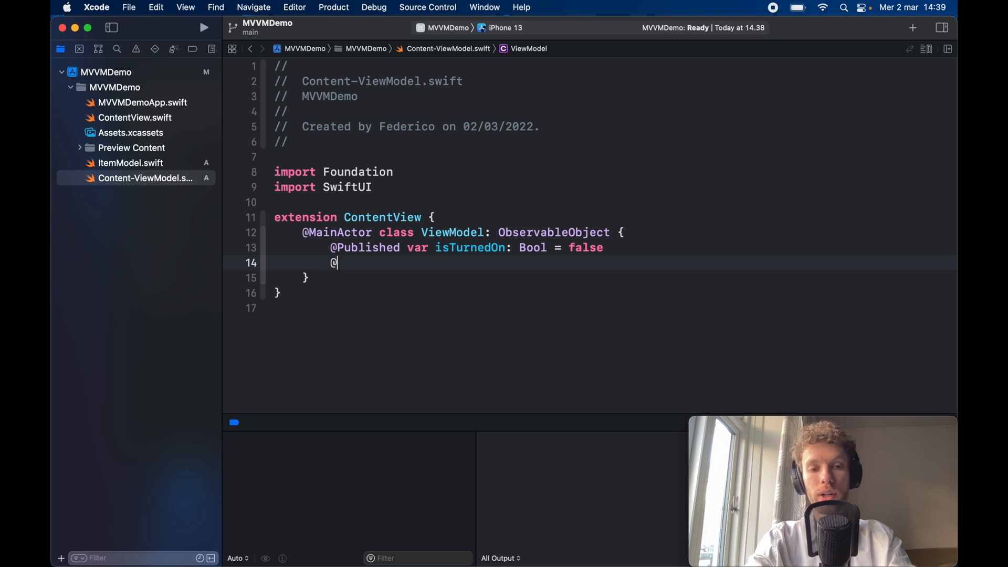
type("Published v")
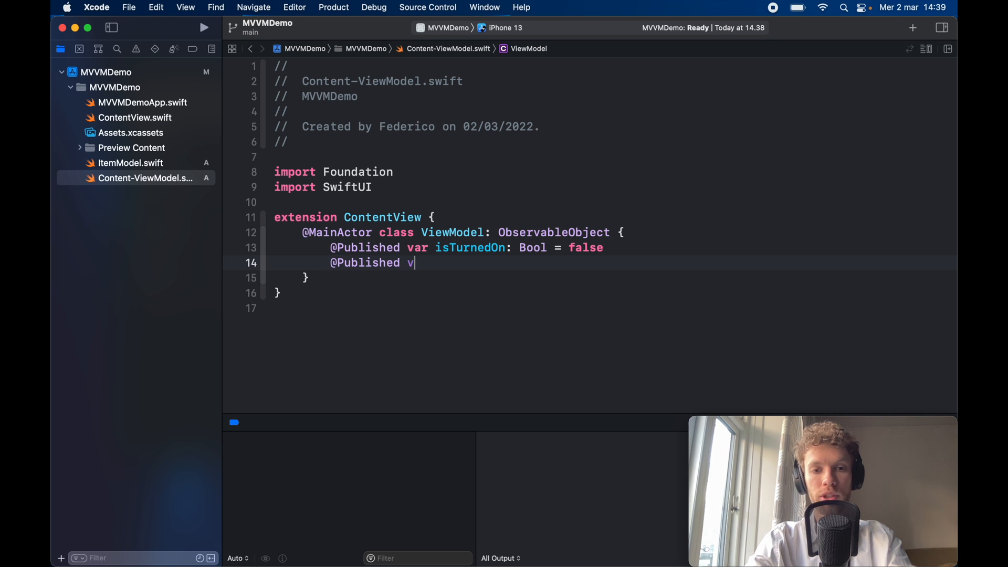
type("ar counter =")
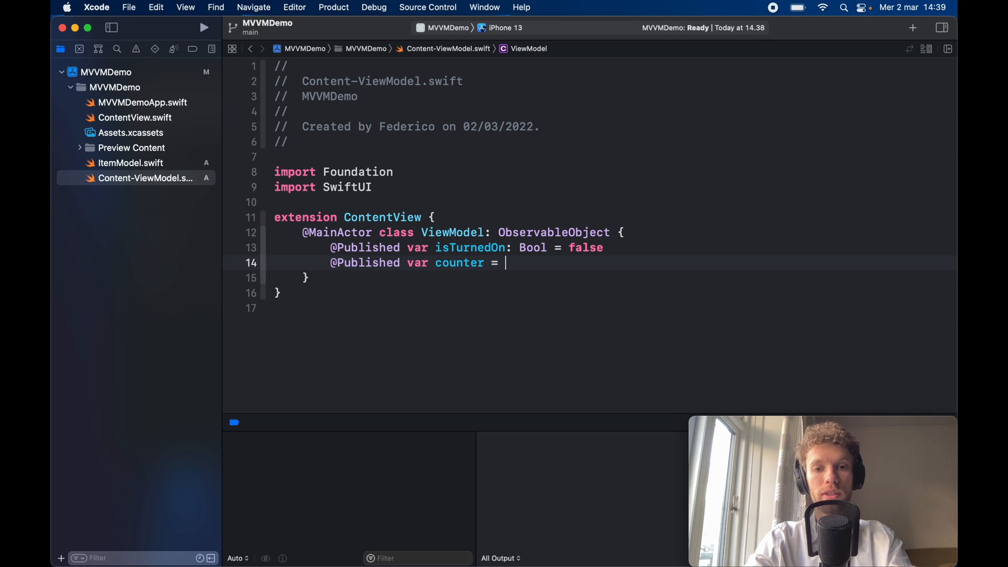
type("0")
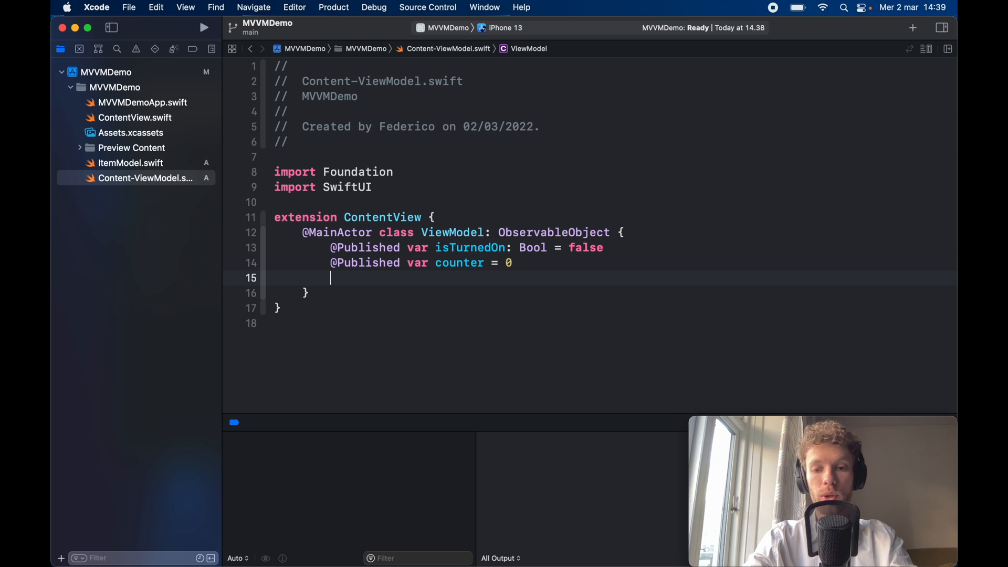
type("@P")
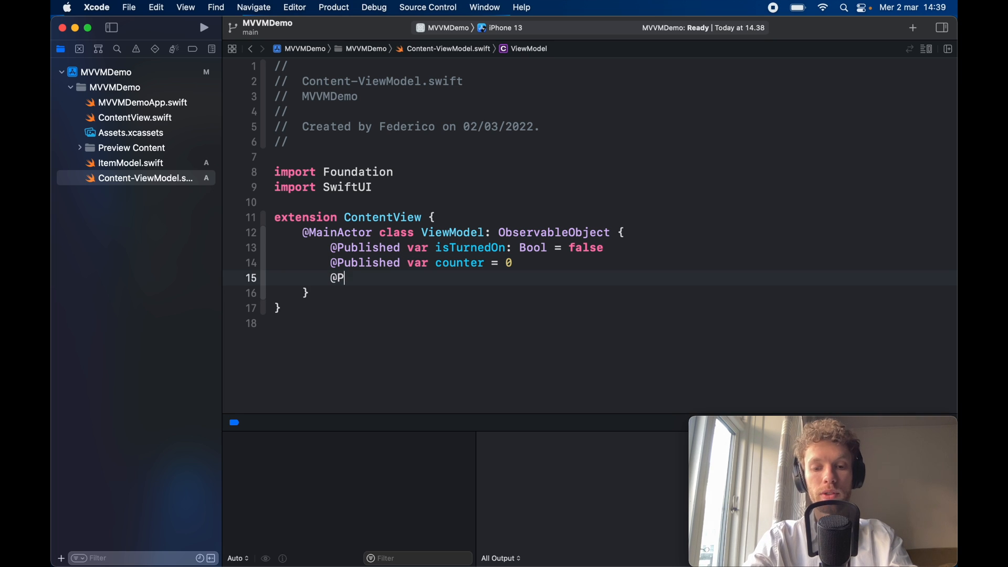
type("ublished var itemList")
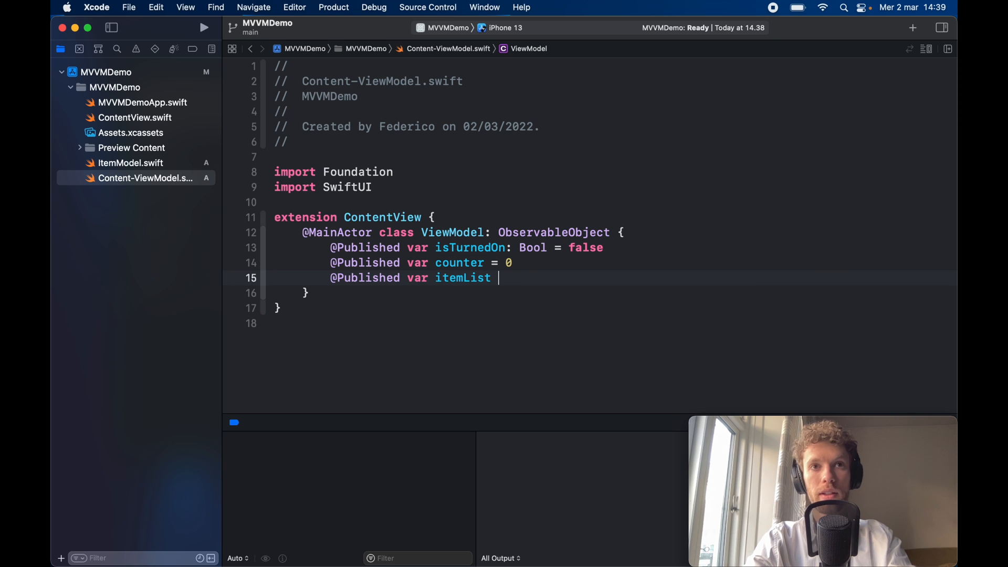
type("= [It]")
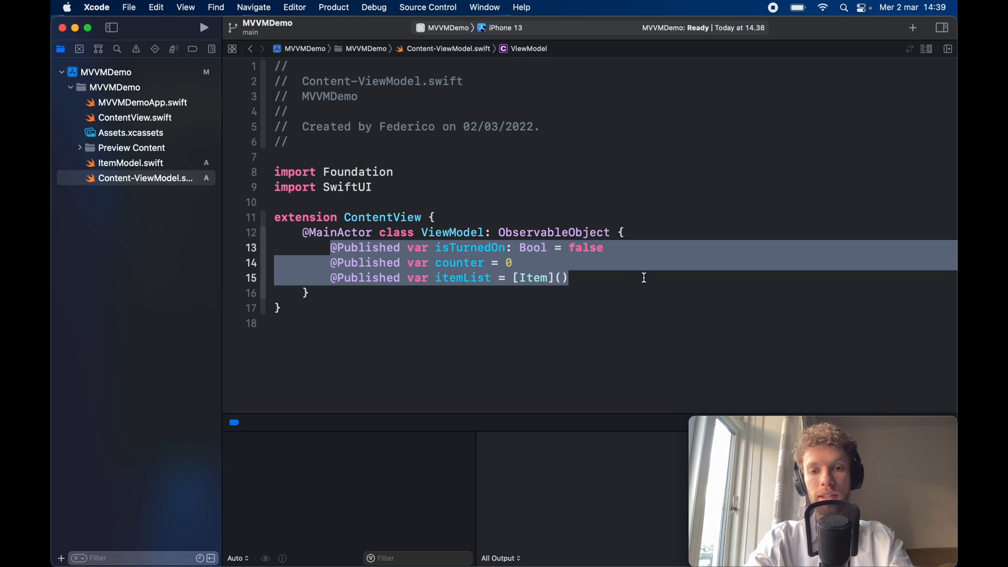
left_click(647, 277)
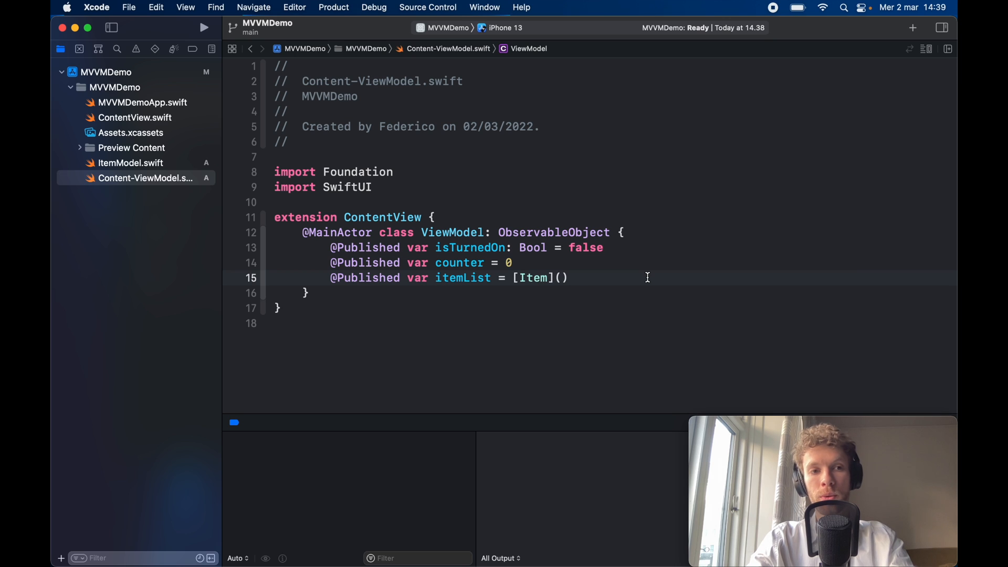
left_click(568, 277)
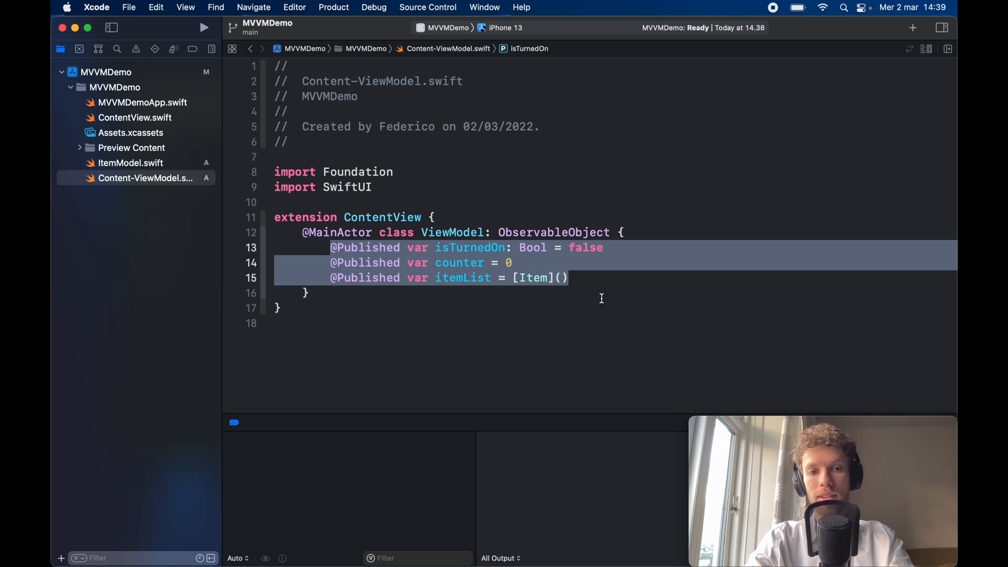
left_click(609, 277)
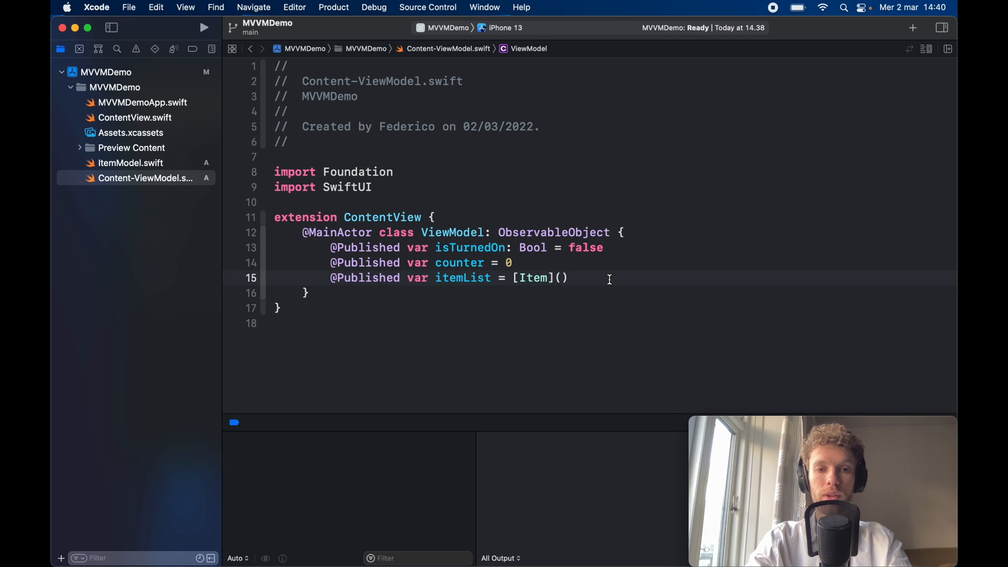
Write func increment() { counter += 1 } in the ViewModel
type("f")
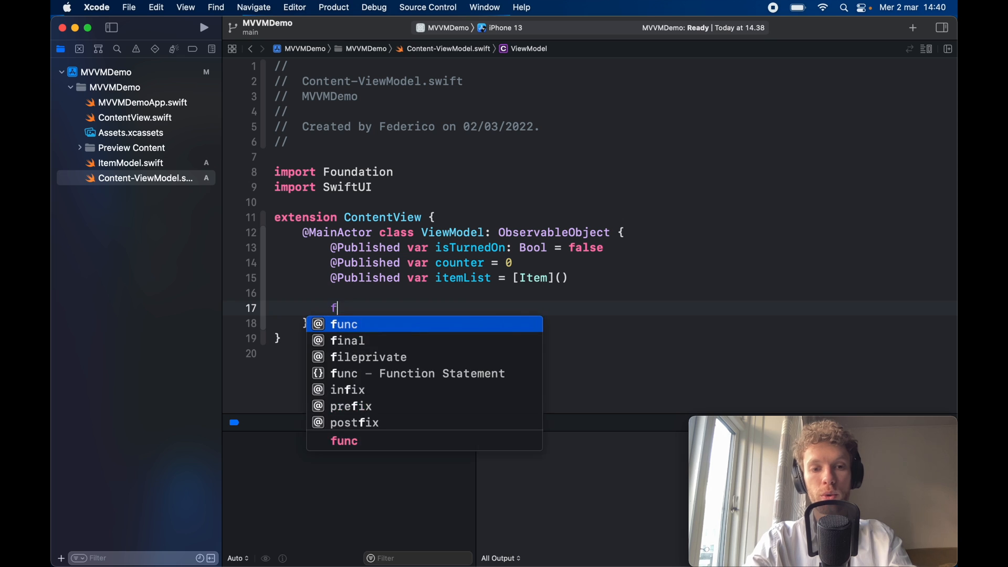
type("unc increment() {")
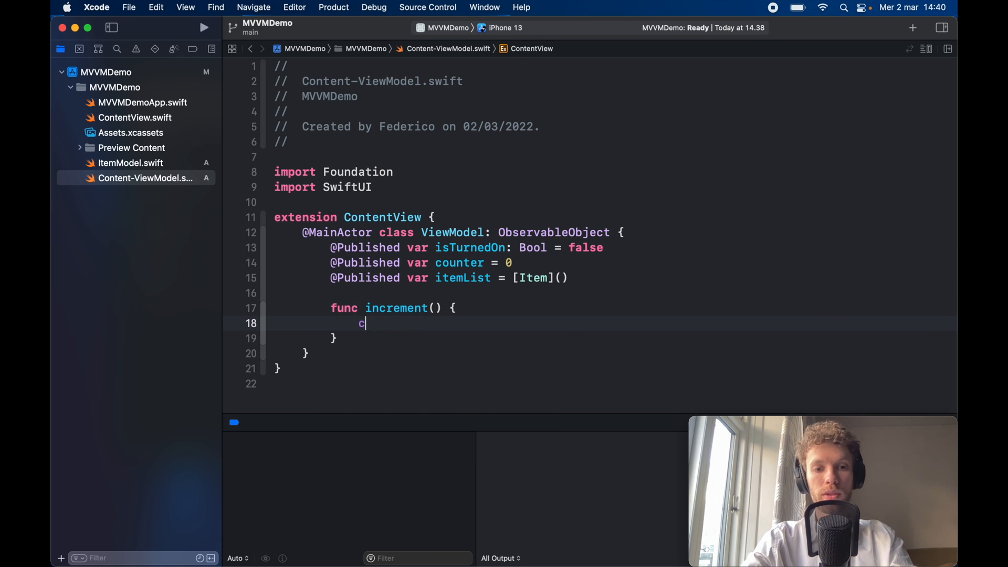
type("ounter += 1")
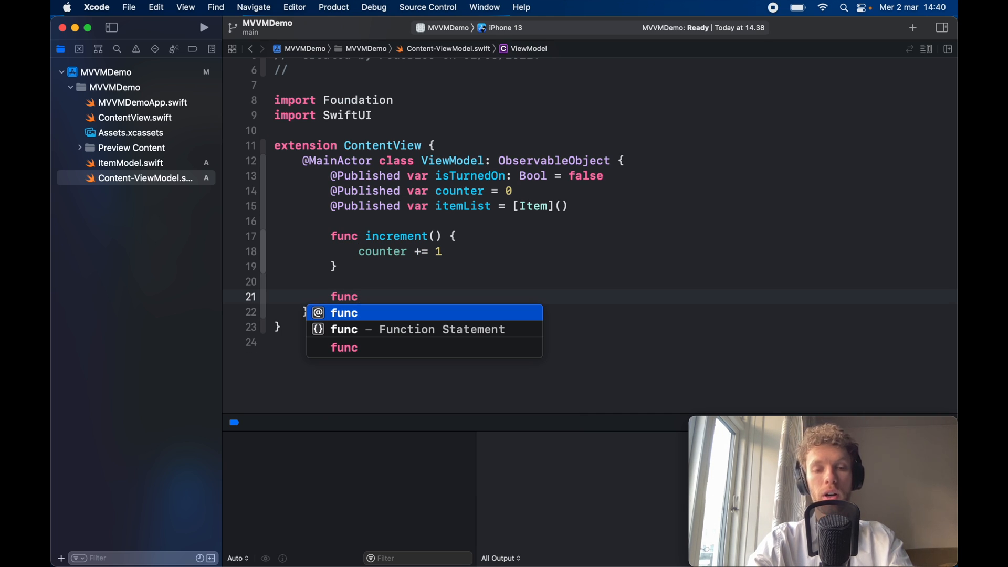
Start addItem() with a randomItems array of Playstation, Xbox, Nintendo Wii and Gameboy
type("a")
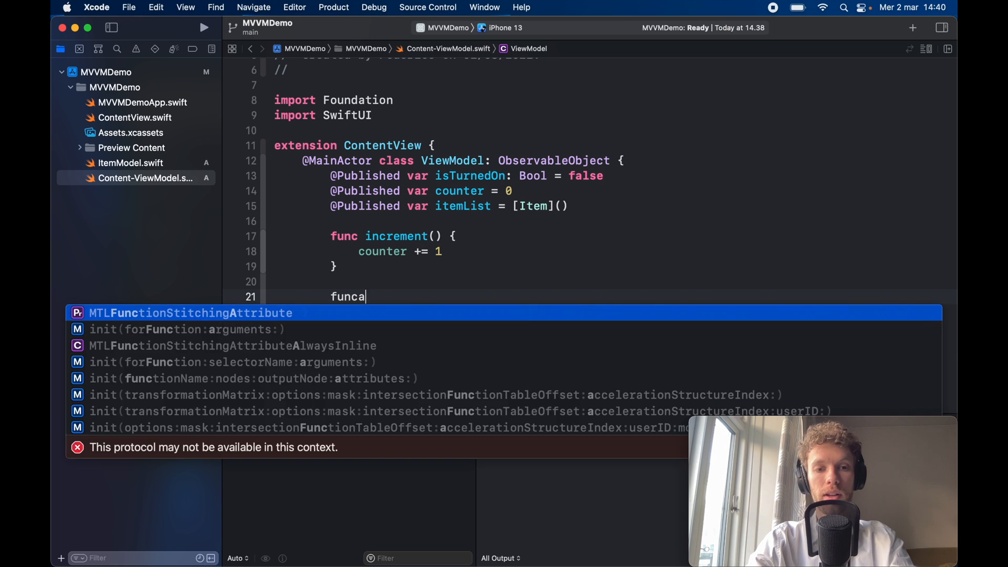
type("addItem() {")
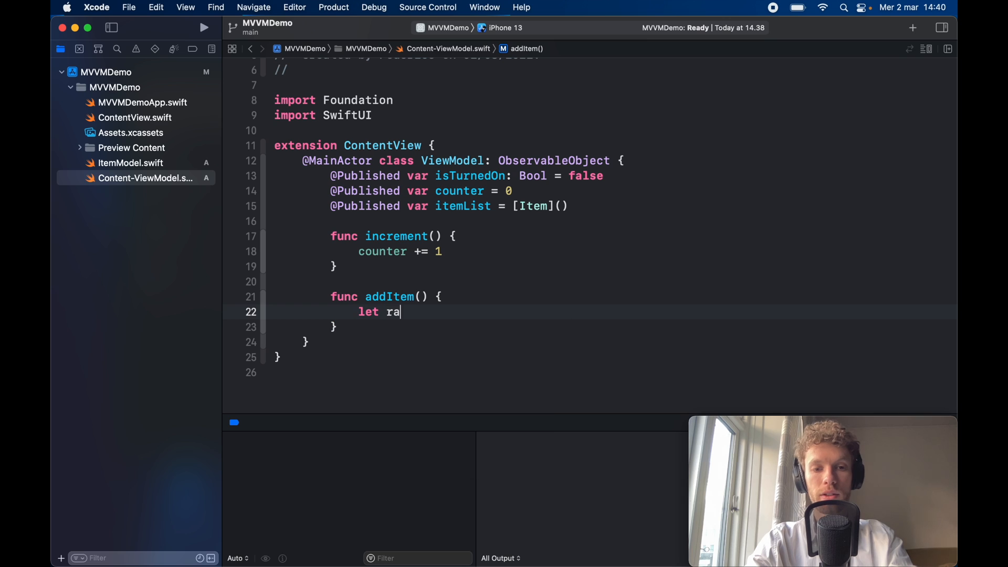
type("ndomItems =")
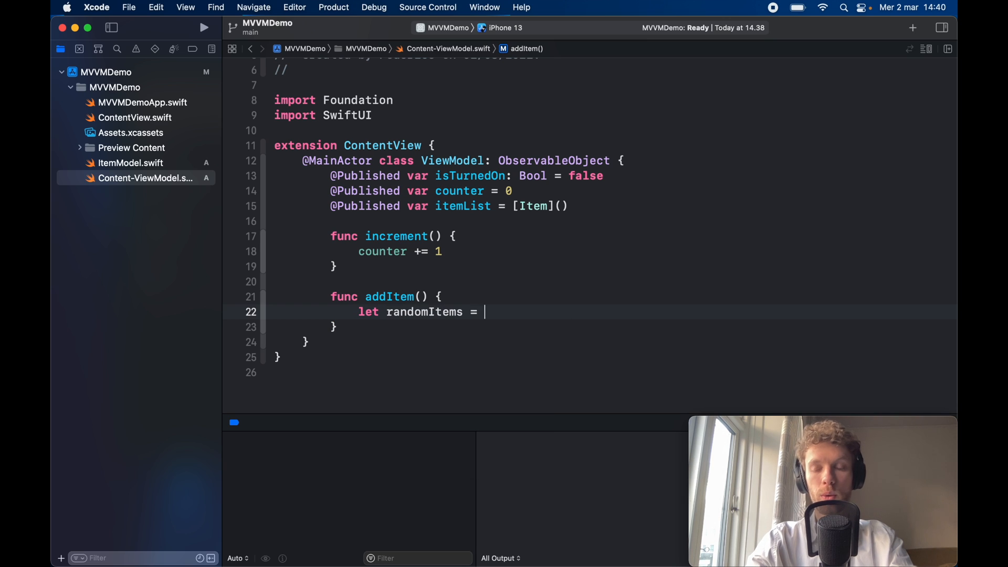
type("[\"P1\"]")
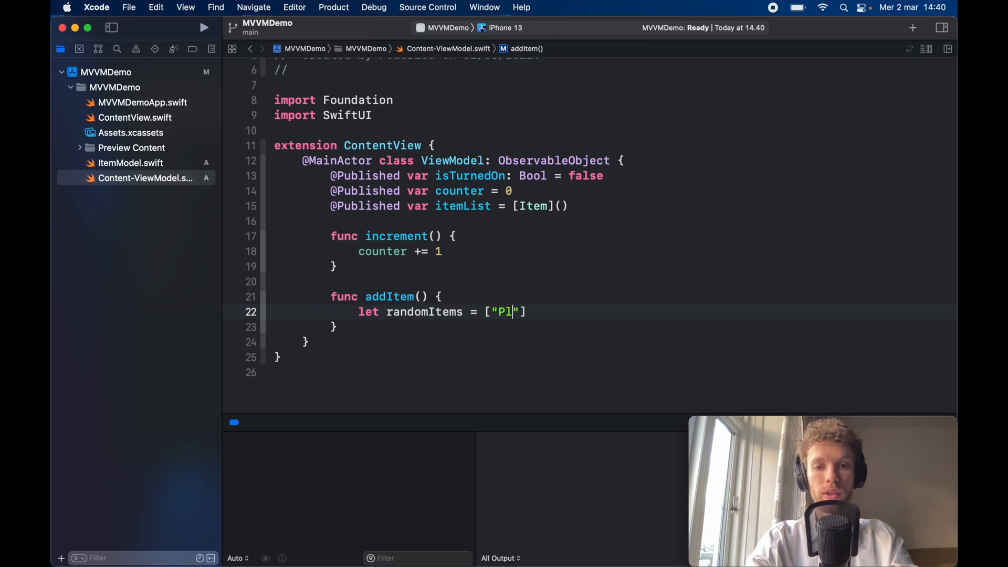
type("aystation\",")
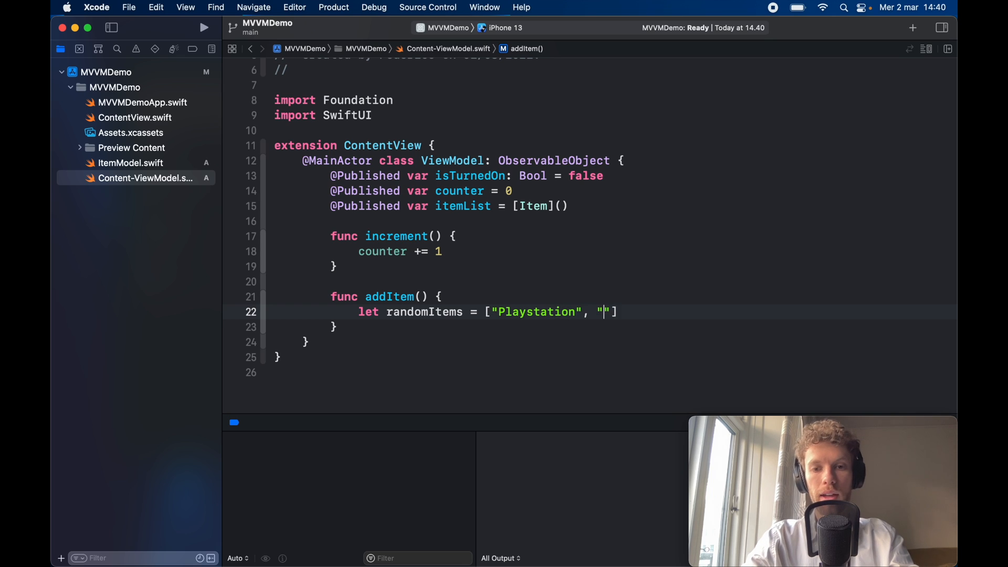
type("Xbox")
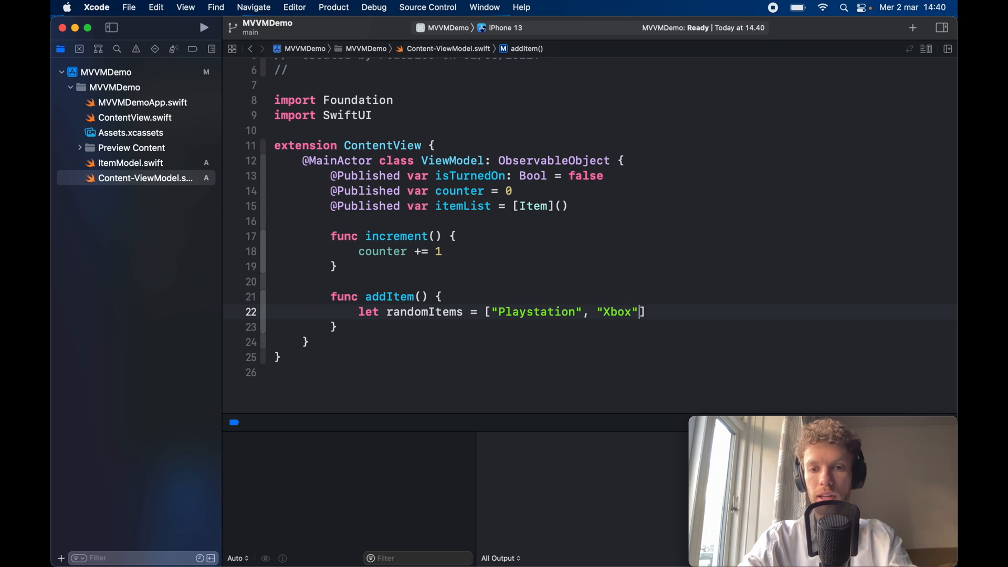
type(", \"N")
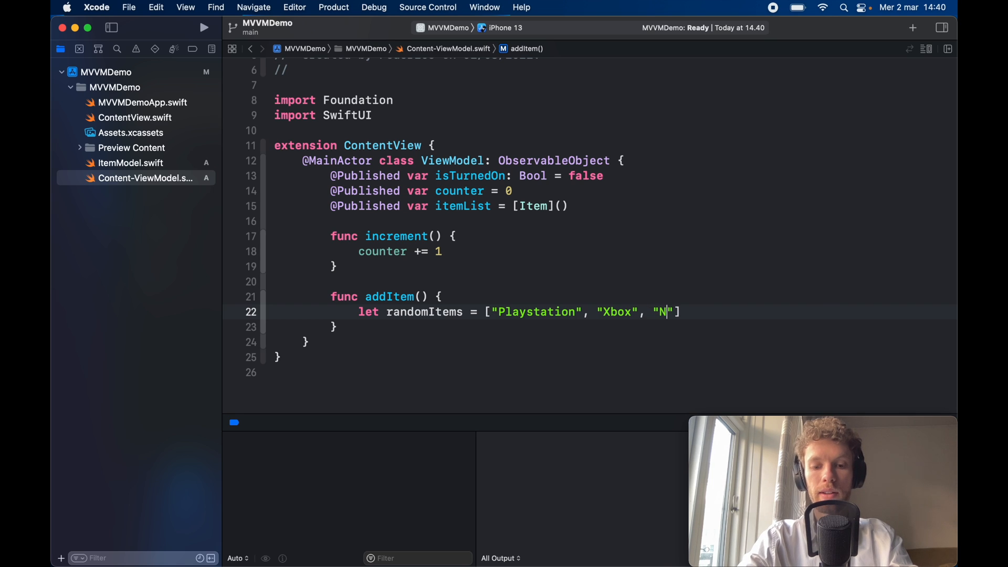
type("intendo Wi")
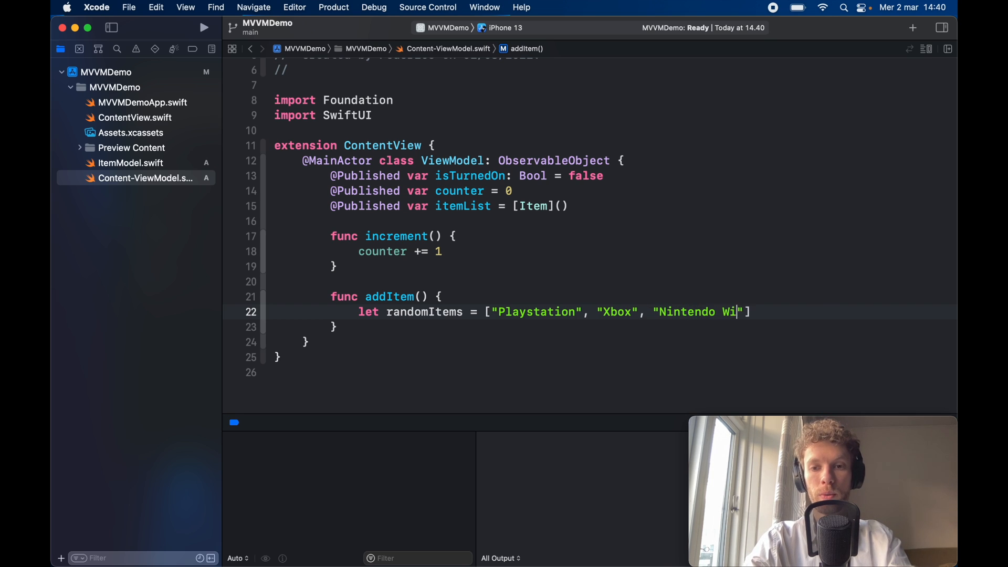
type("i\", \"Game")
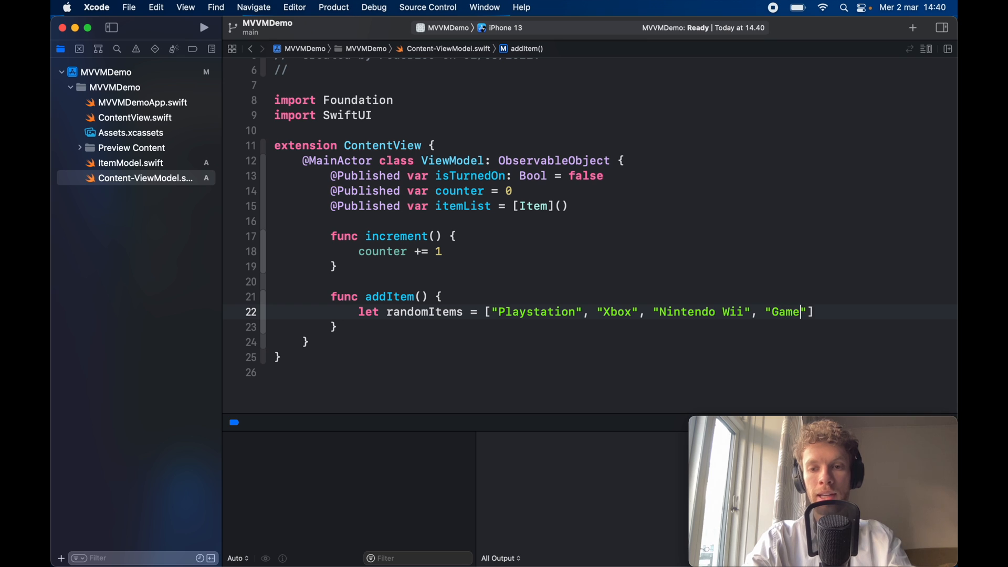
type("boy")
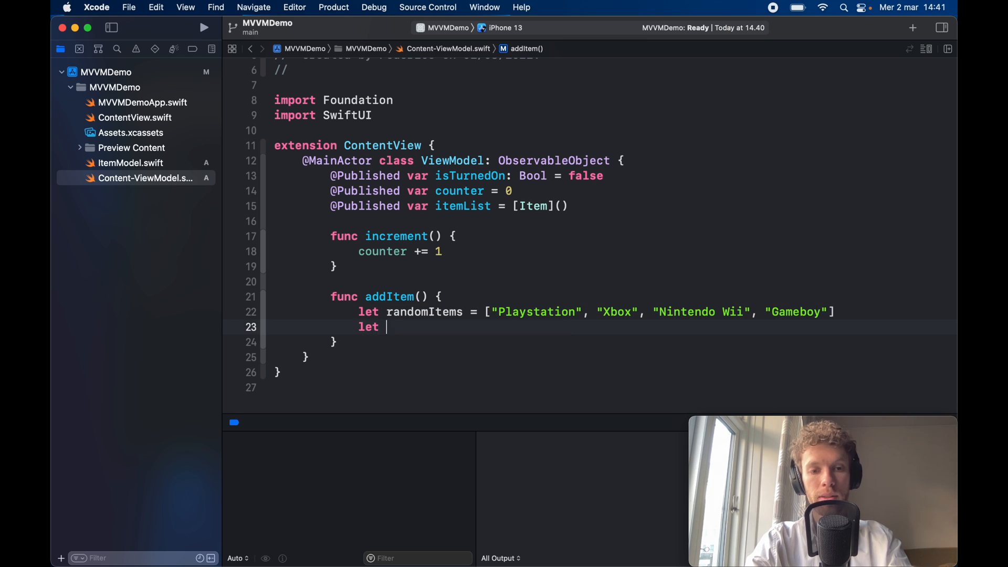
Pick item via randomElement()! and build newItem with description "Item: \(itemList.count + 1)"
type("item = randomItems.randomElement(")
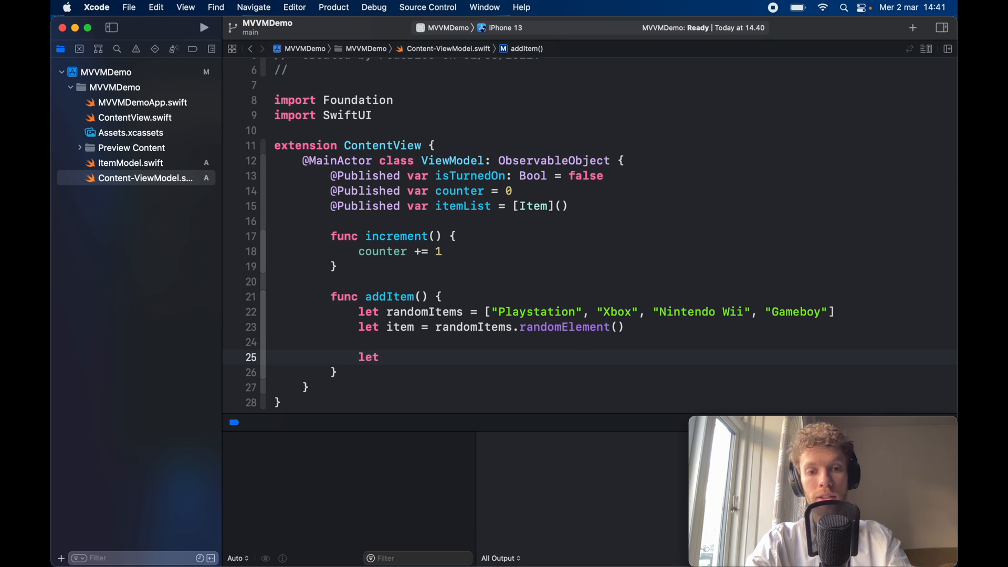
type("new")
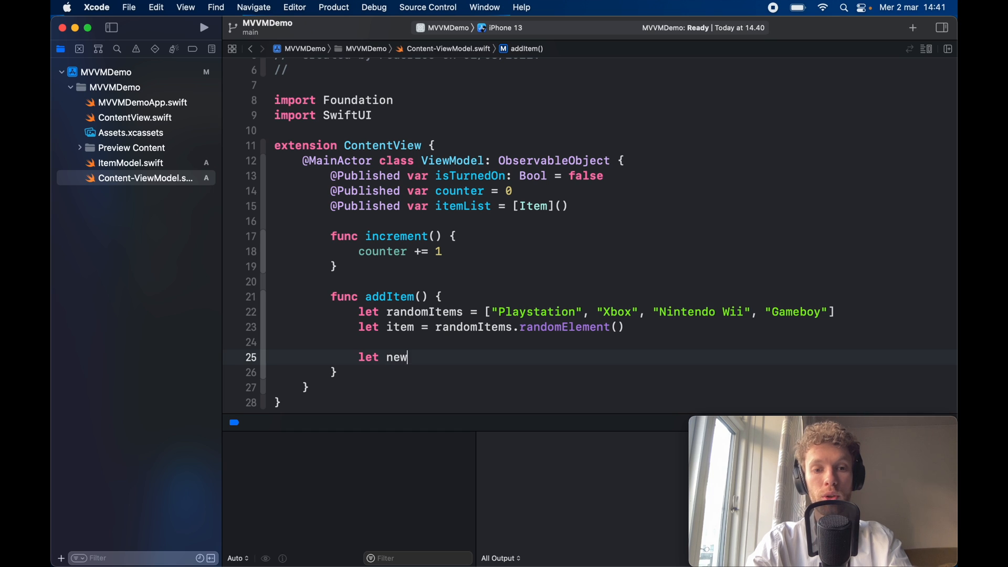
type("Item = Item(name: String, description: String")
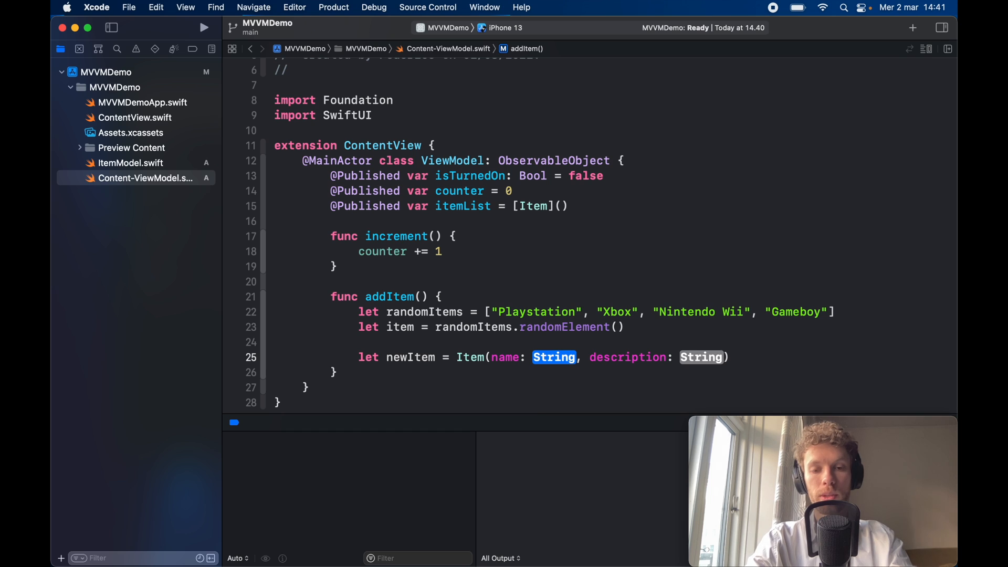
type("item")
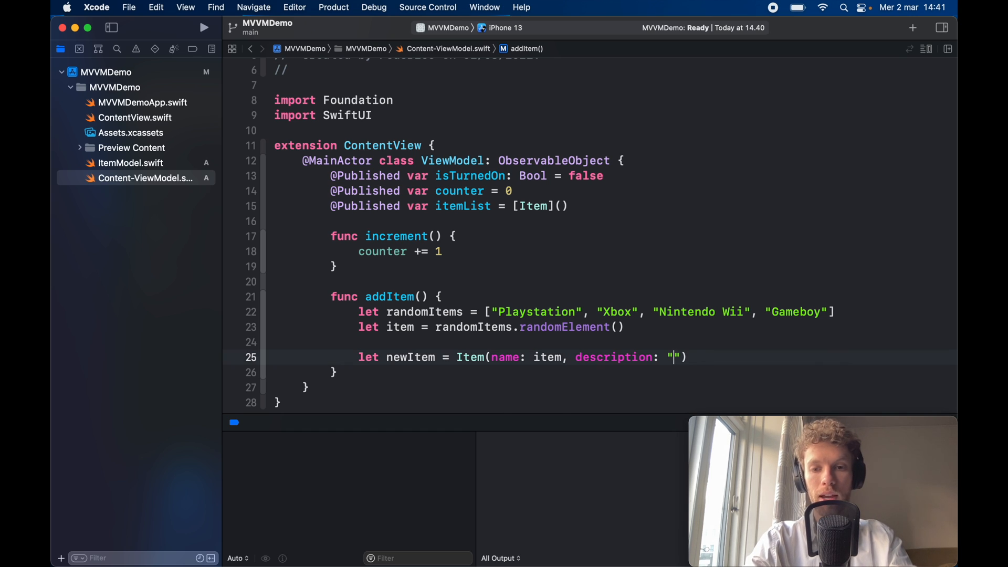
type("Item: 1")
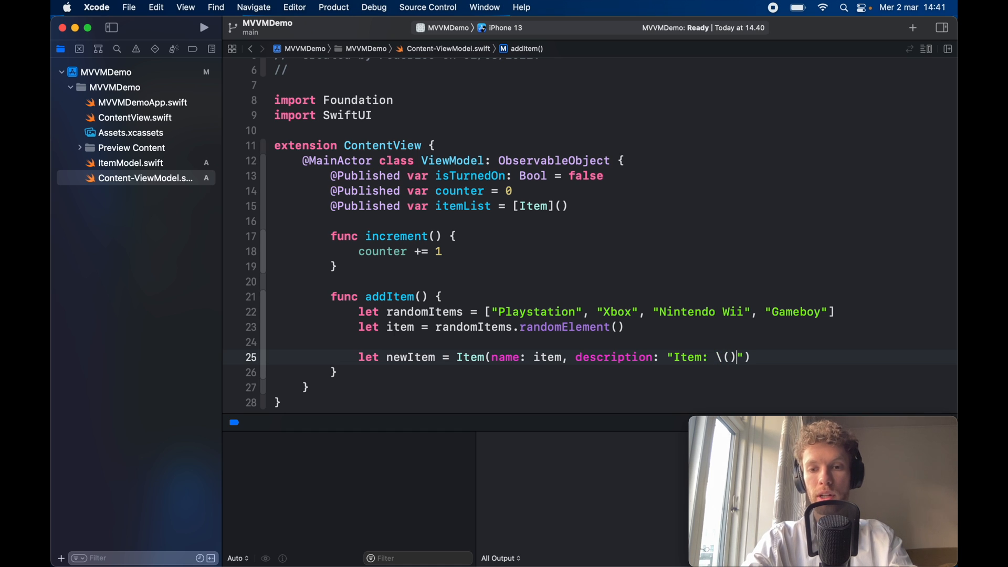
type("itemList.cou")
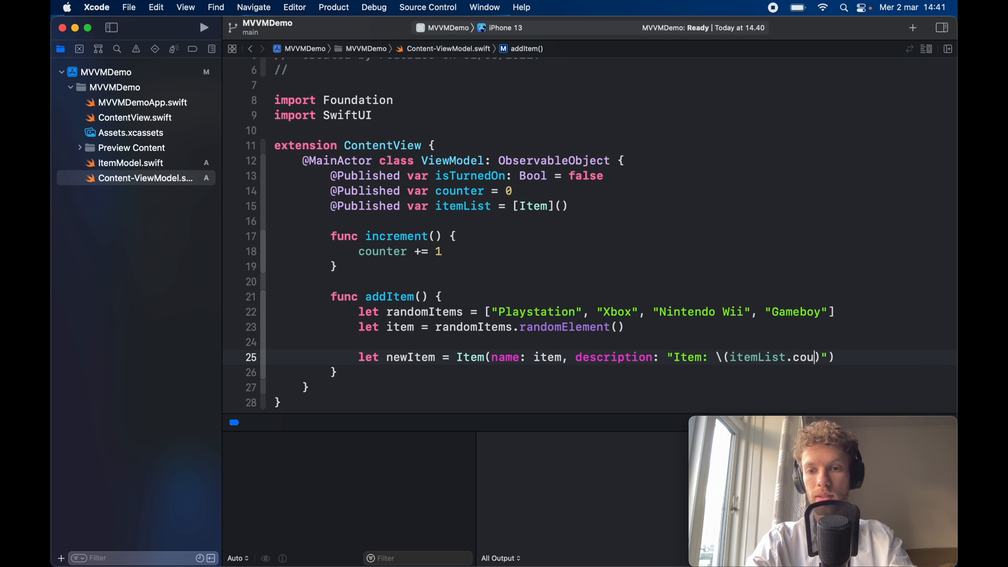
type("+ 1")
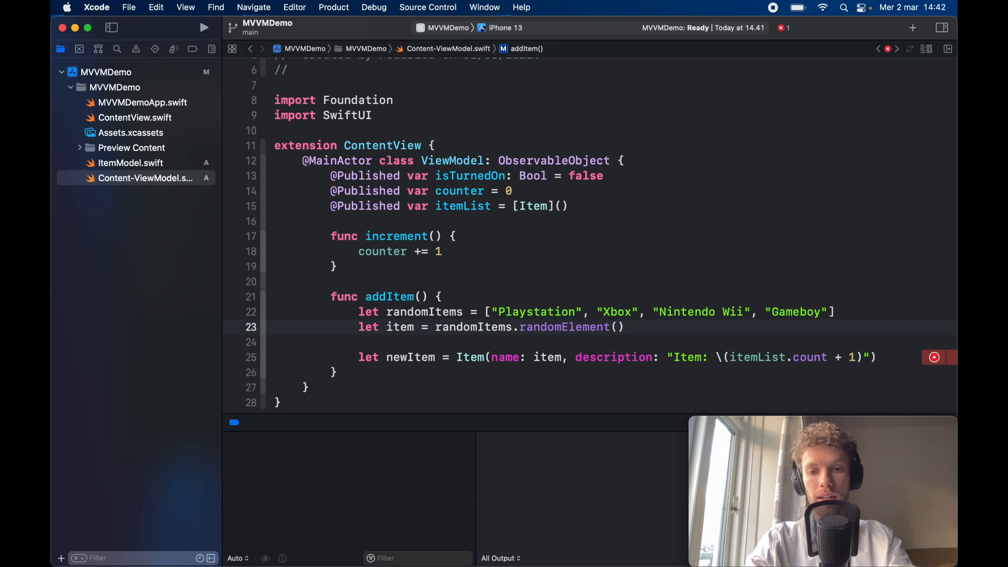
type("!")
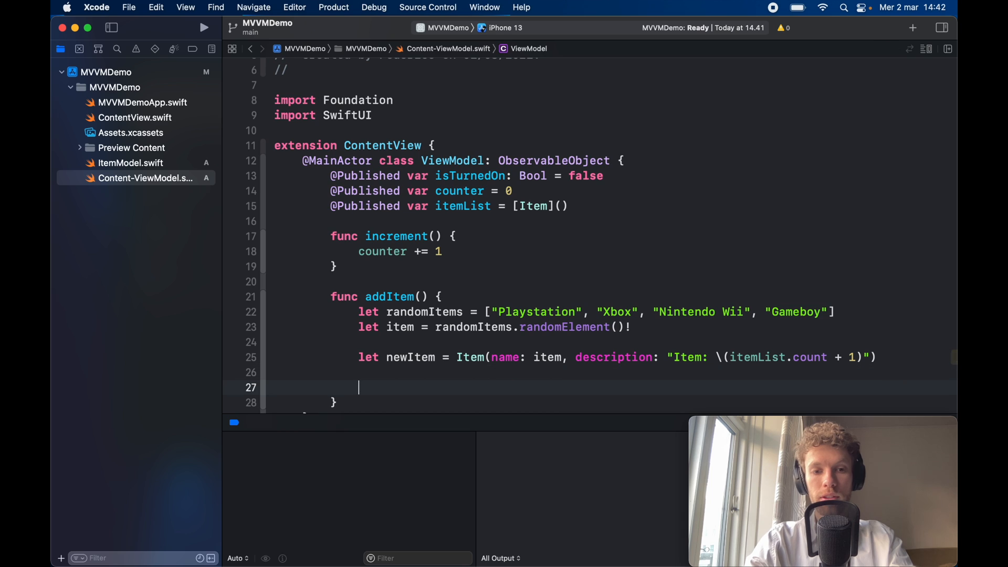
Insert newItem at index 0 of itemList inside withAnimation, then switch to ContentView.swift
type("withAnimation {")
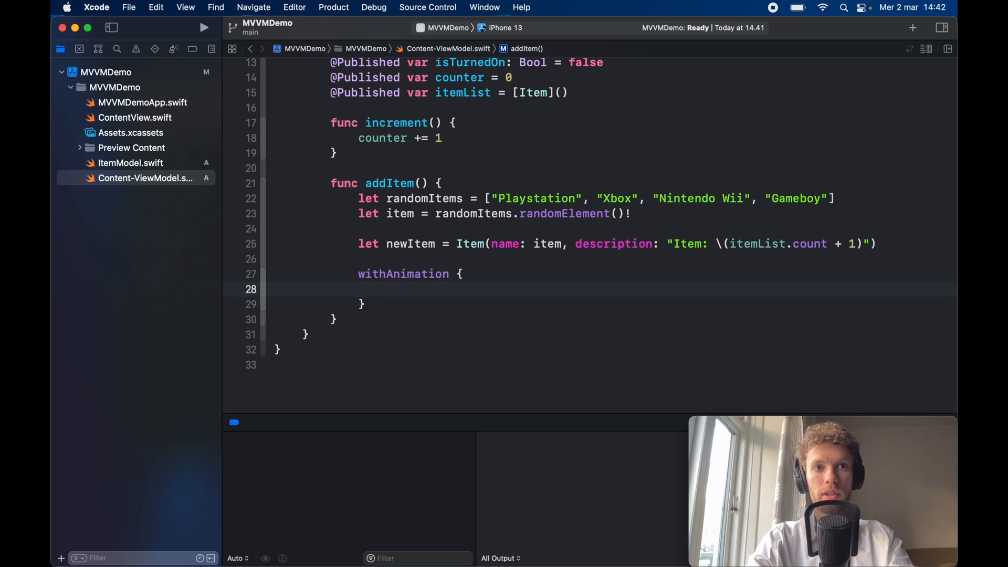
type("itemList.insert(newItem, at: 0")
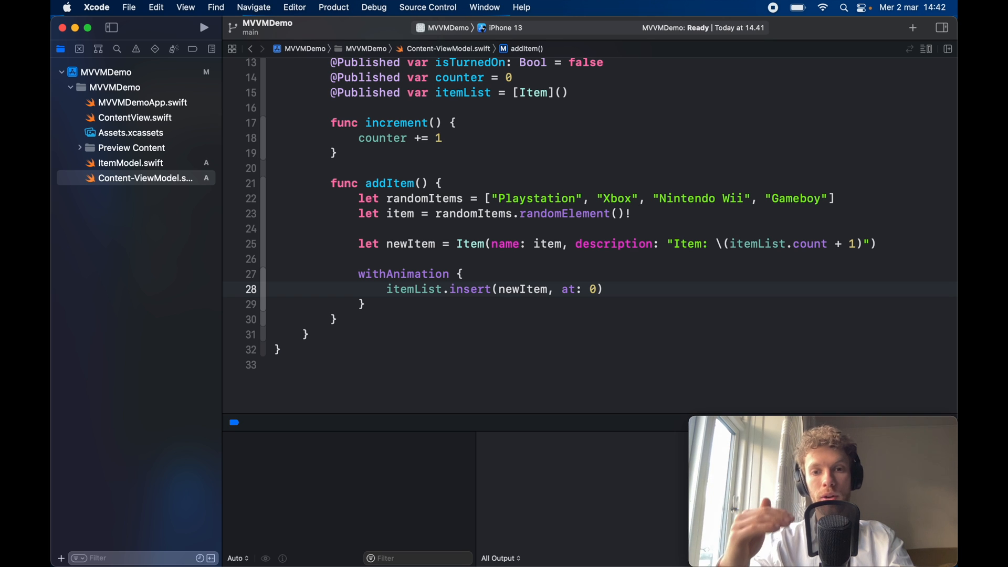
scroll("up", 3)
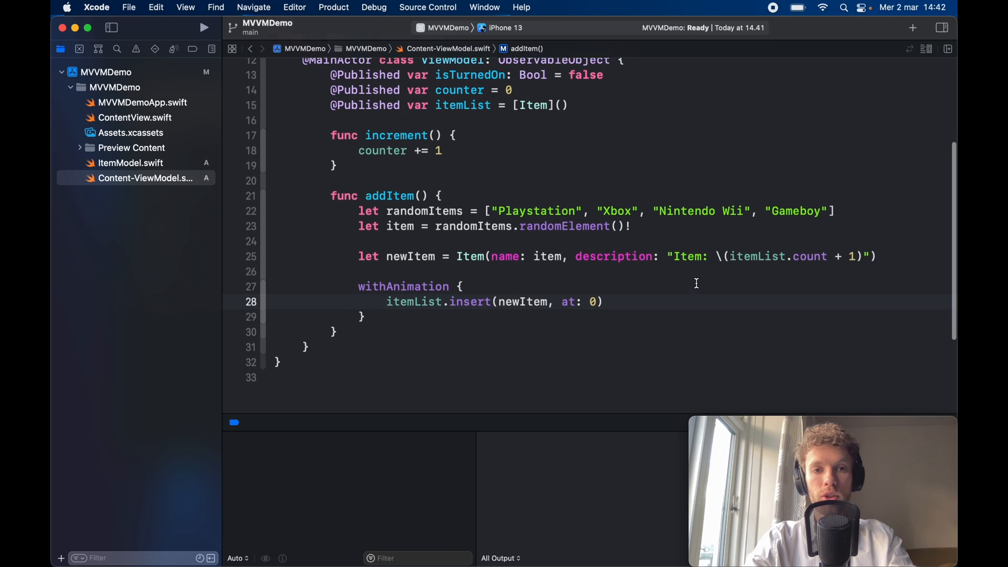
scroll("up", 3)
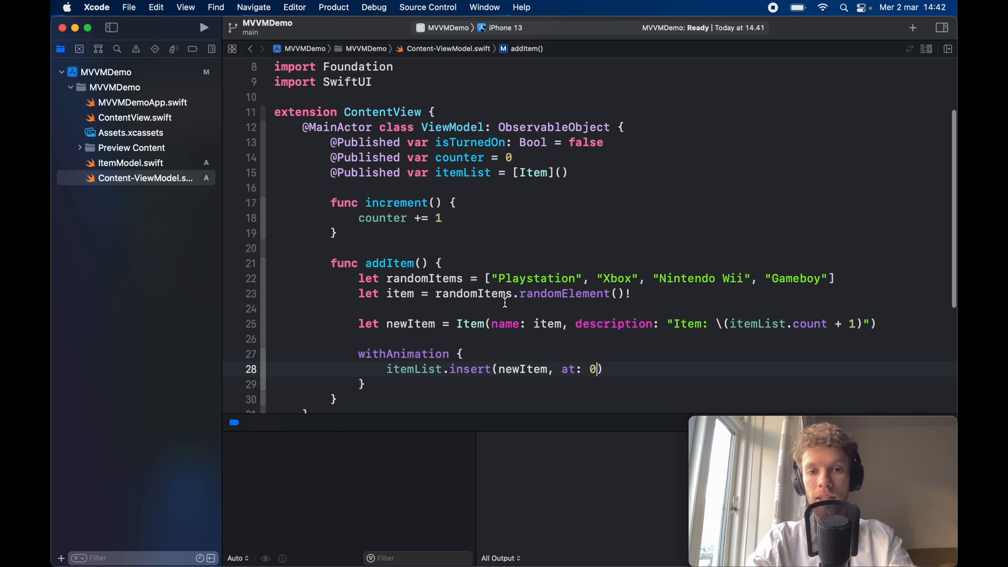
left_click(569, 173)
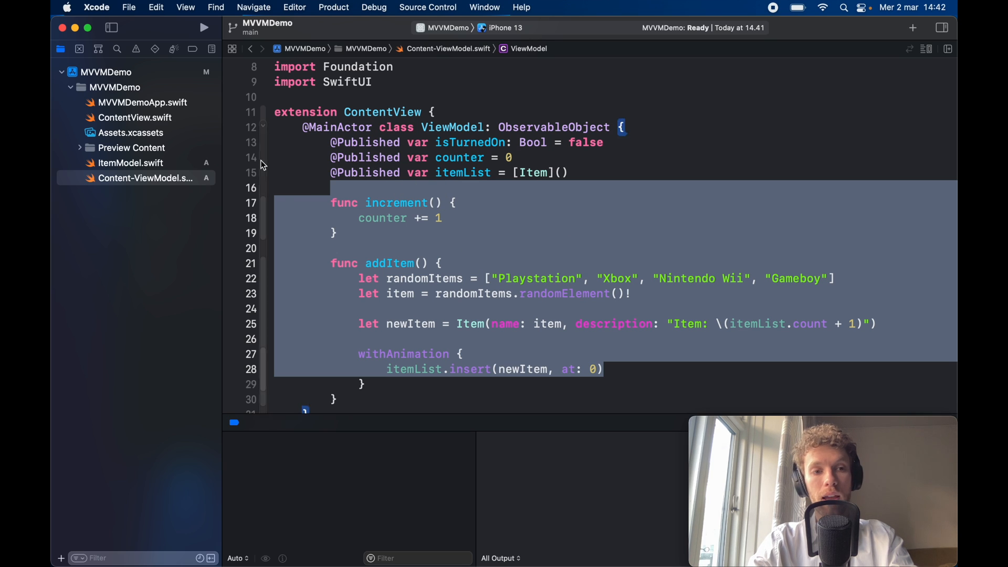
left_click(135, 117)
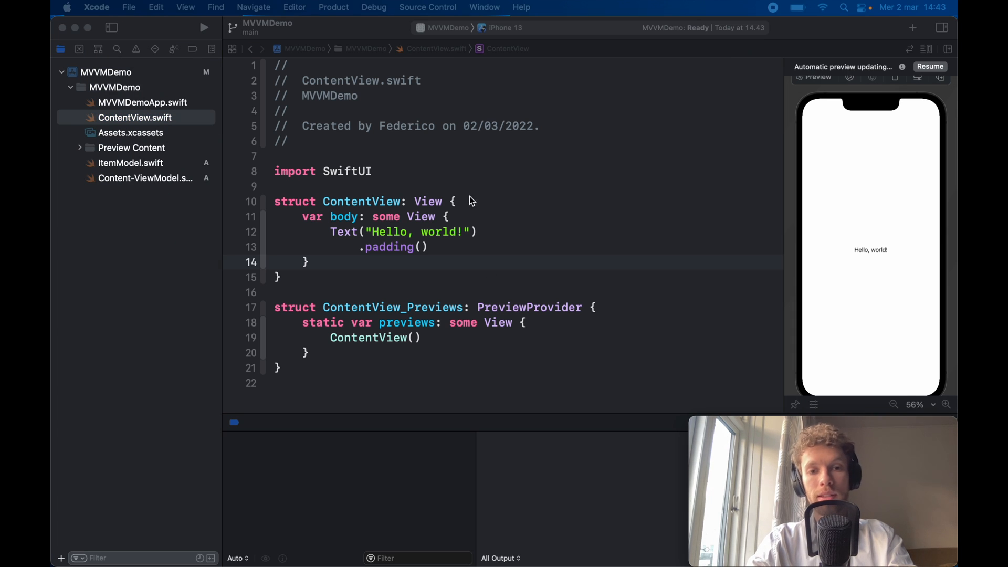
key("Return")
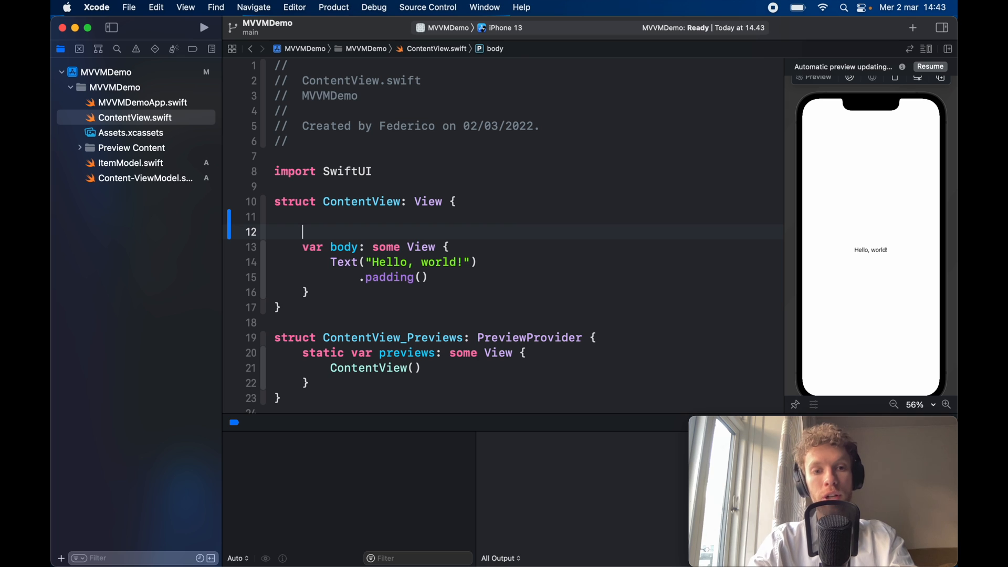
type("@S")
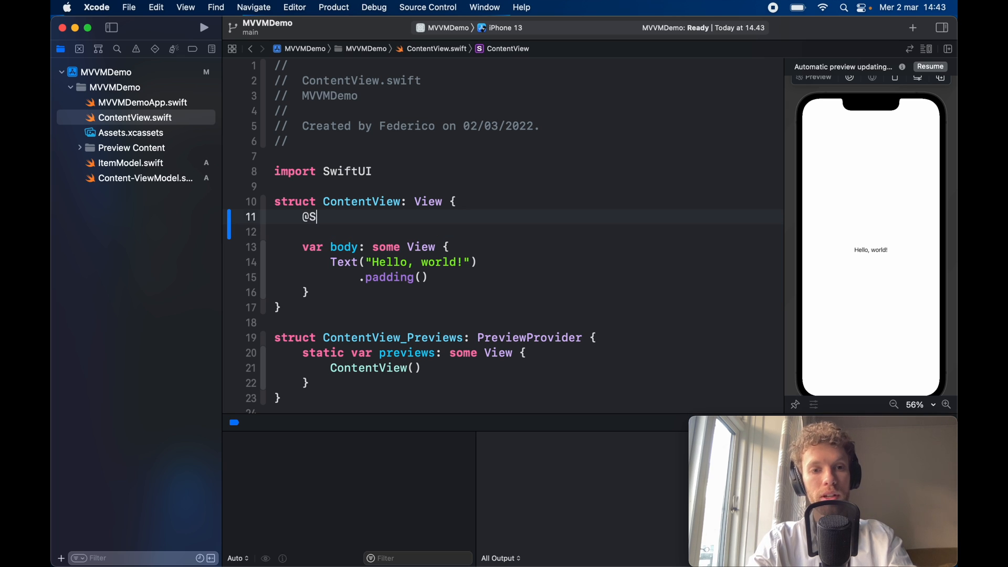
type("tateOb")
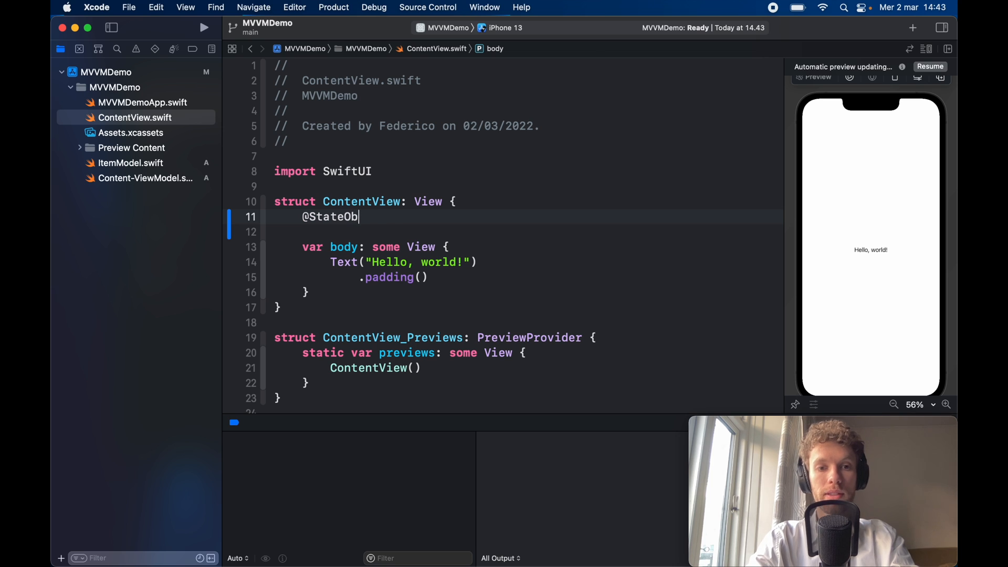
type("ject private var v")
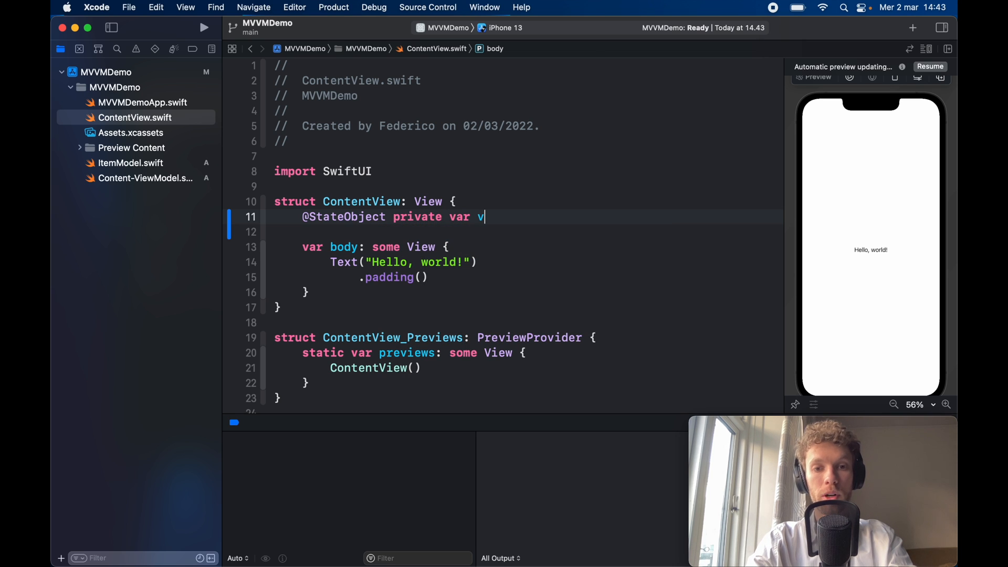
type("m =")
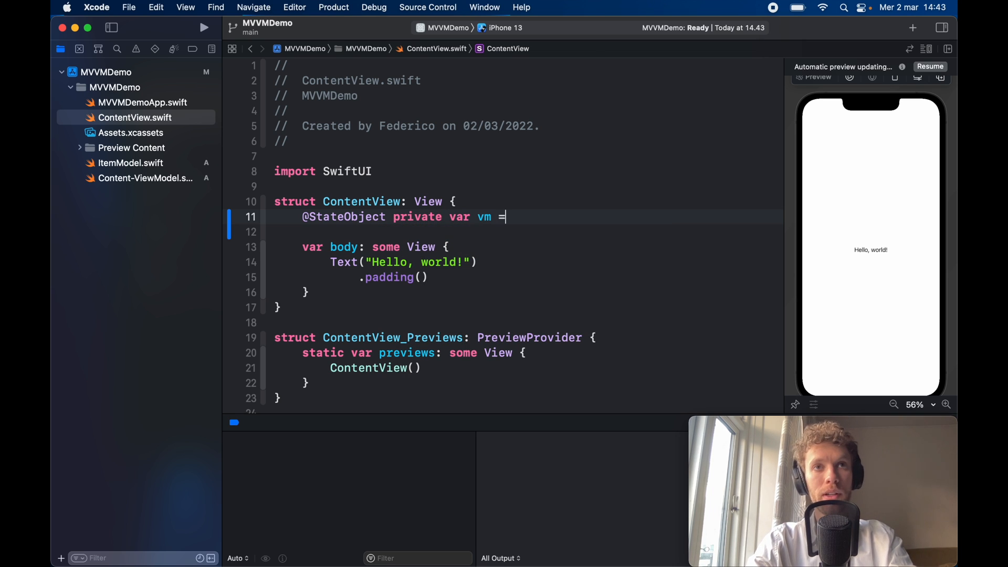
type("ViewModel(")
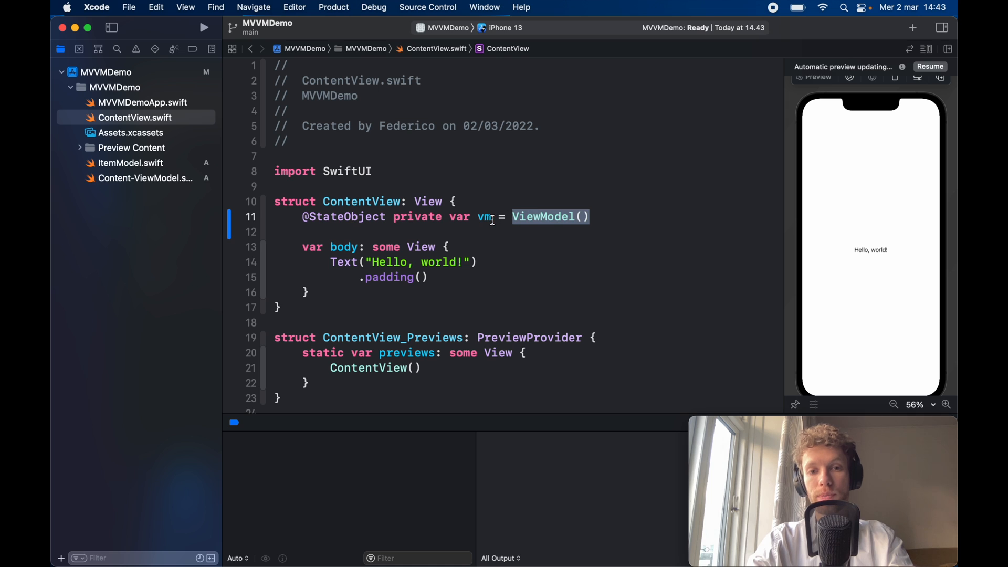
Replace the body with a VStack holding Toggle("Toggle Switch", isOn: $vm.isTurnedOn).padding()
left_click(434, 277)
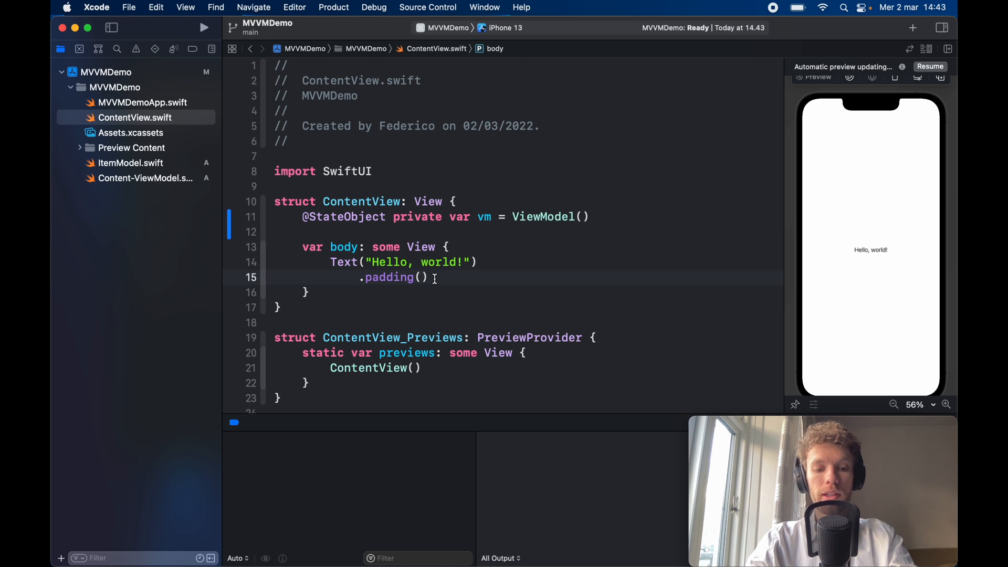
type("VStack {")
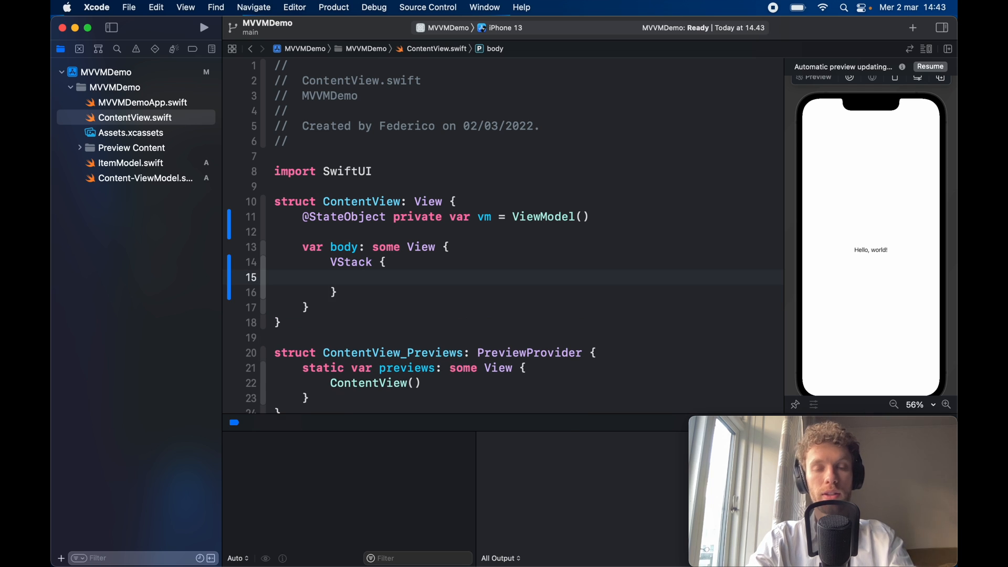
type("Toggle(")
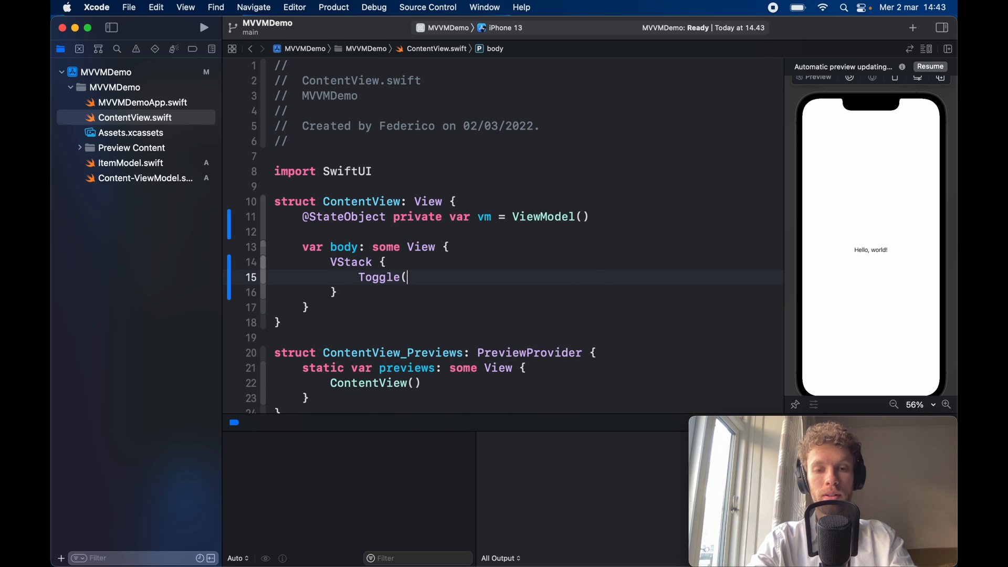
type("\"To")
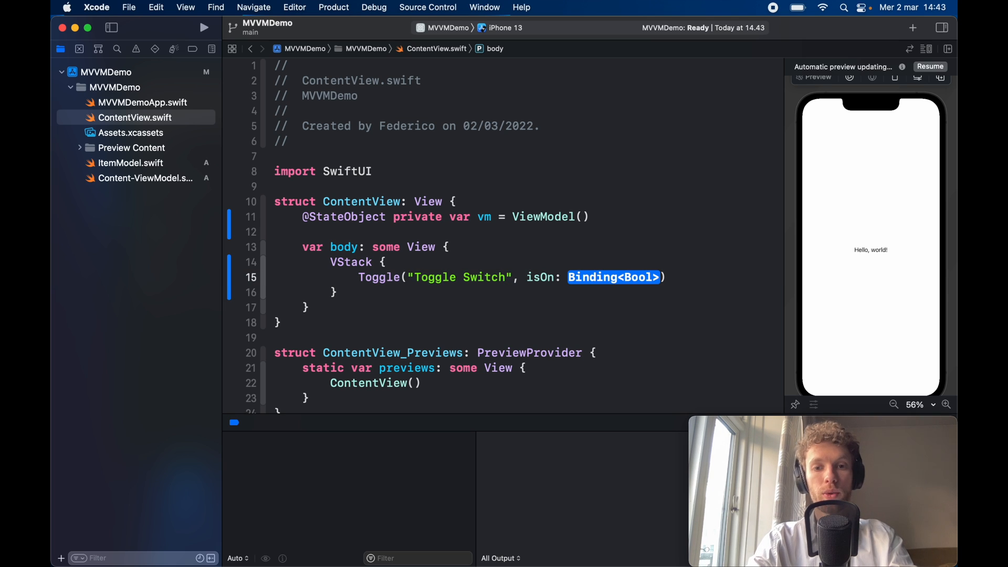
type("$")
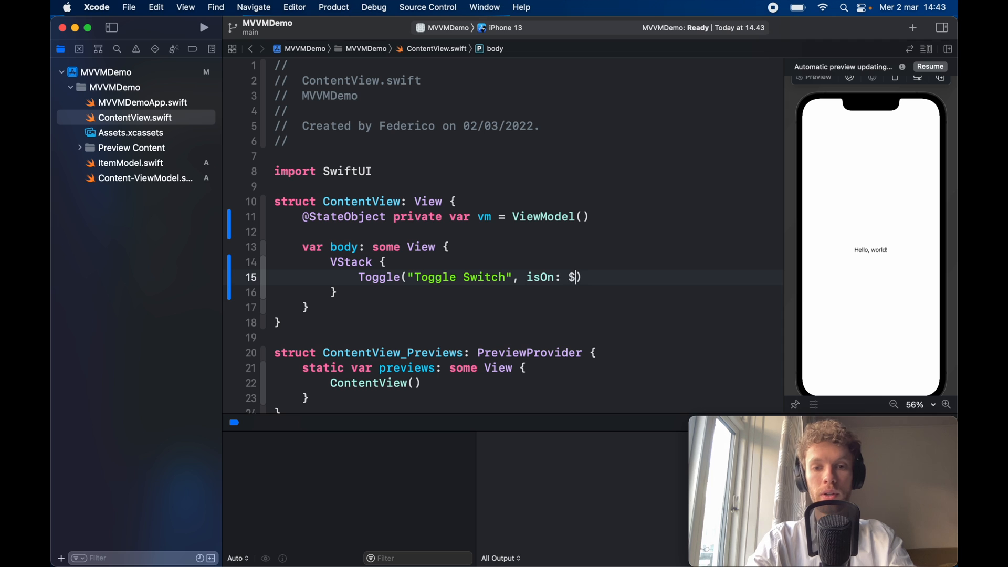
type("vm.isTurnedOn")
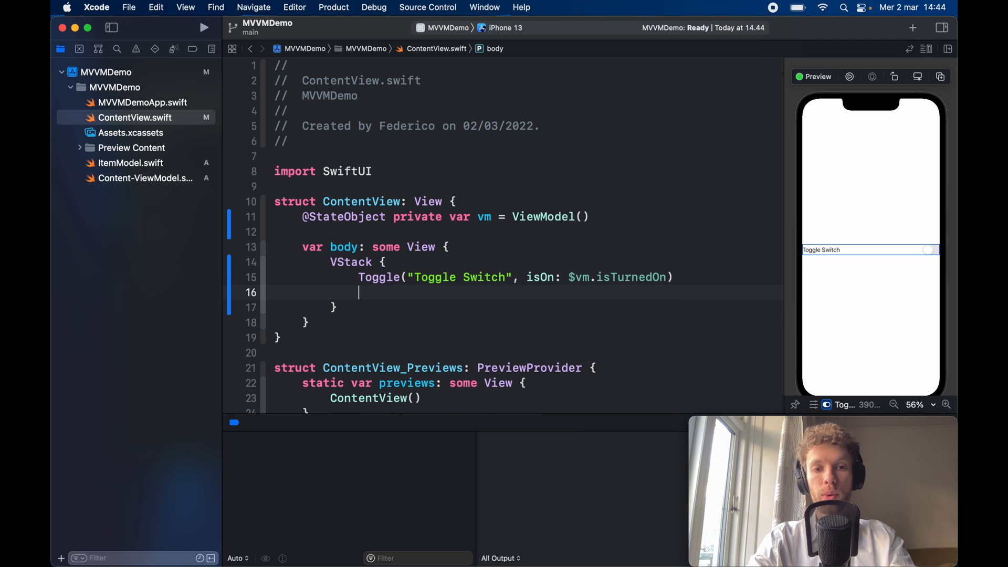
type(".padding()")
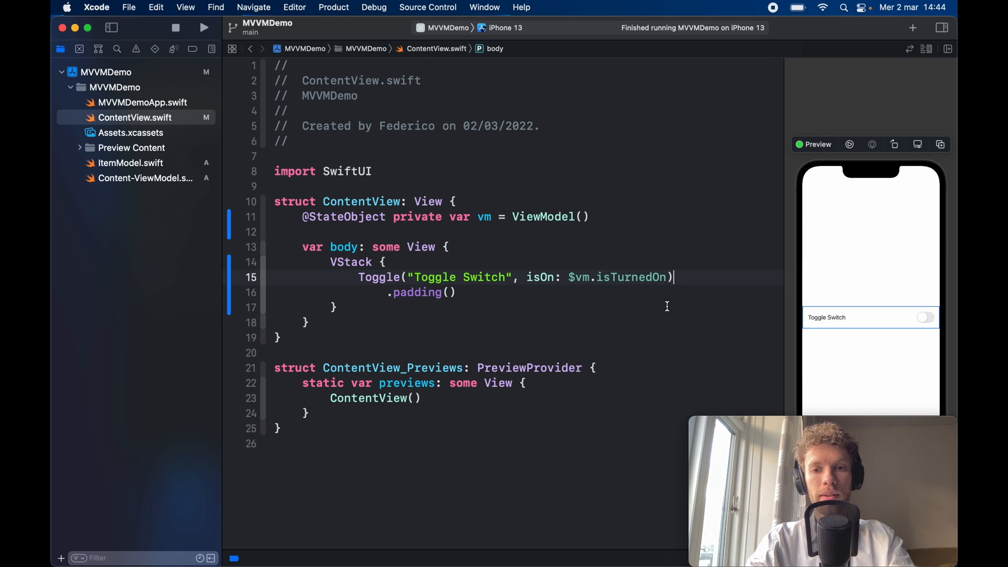
Run the app on the iPhone 13 simulator and review isTurnedOn in Content-ViewModel.swift
left_click(203, 27)
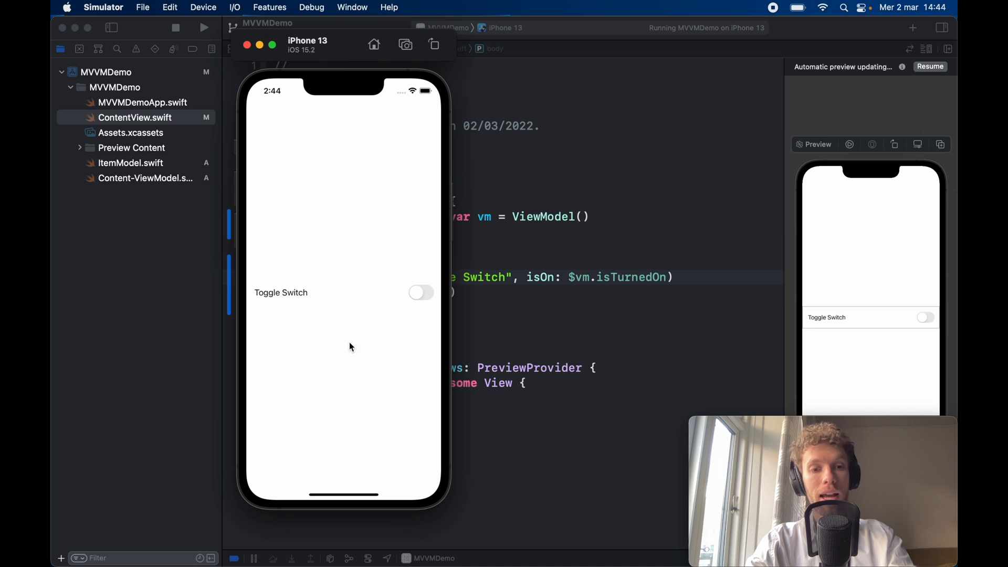
left_click(420, 293)
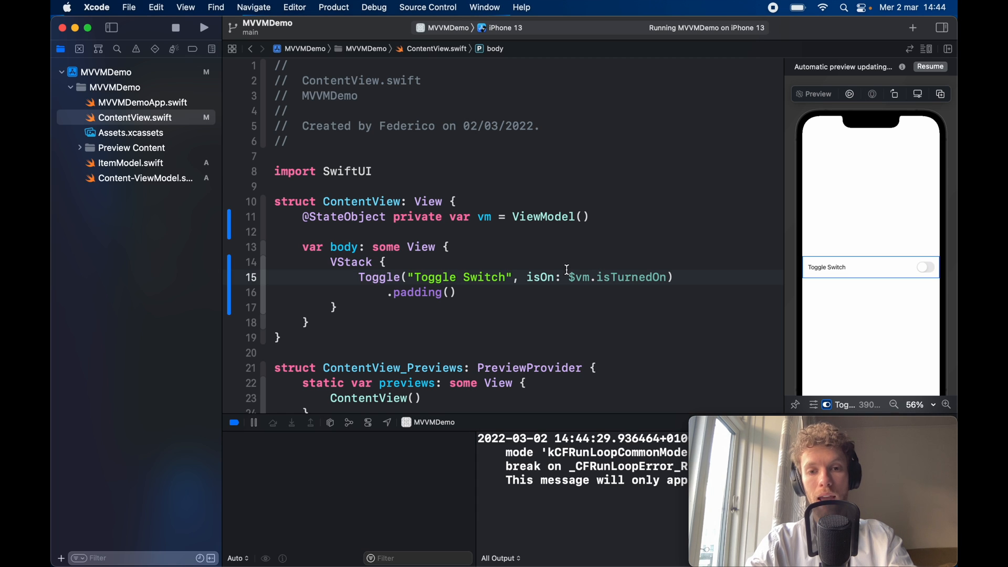
left_click(145, 179)
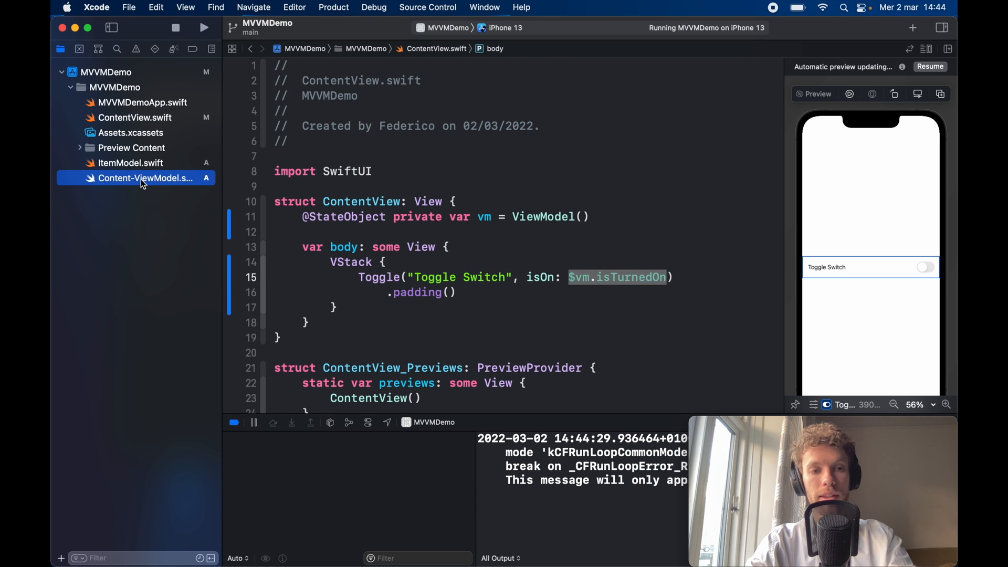
left_click(145, 179)
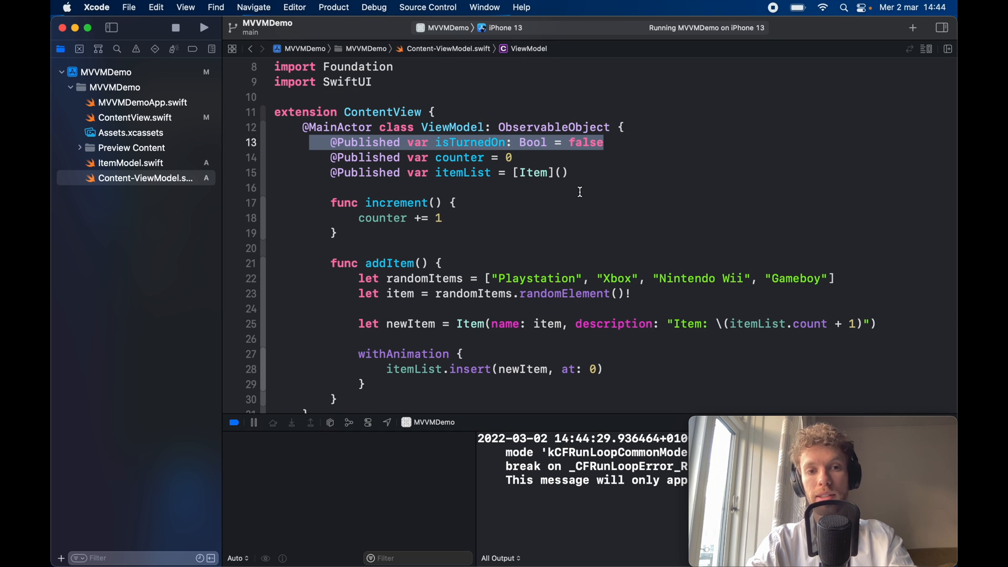
left_click(135, 117)
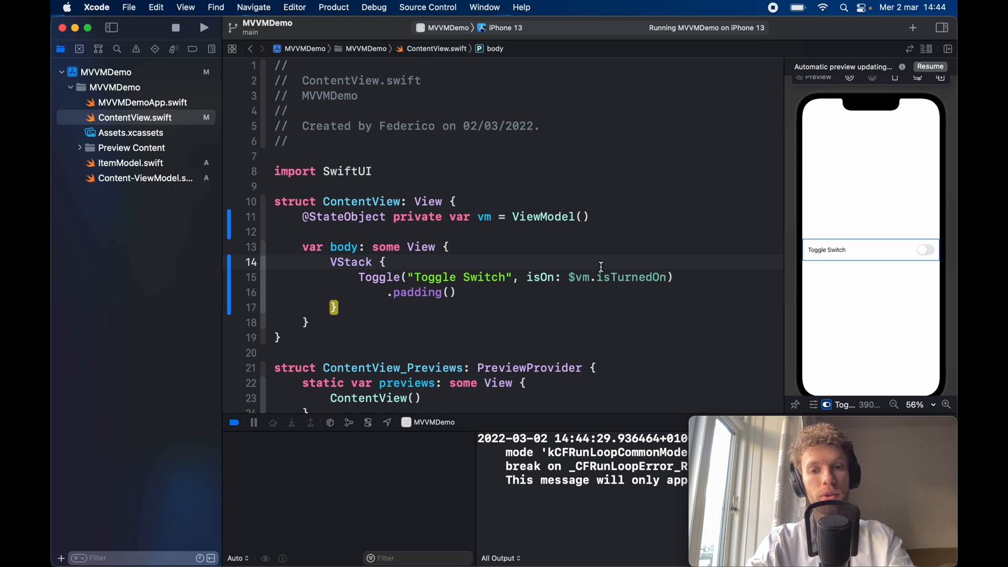
Back in ContentView.swift, begin an HStack below the toggle's $vm.isTurnedOn binding
double_click(620, 277)
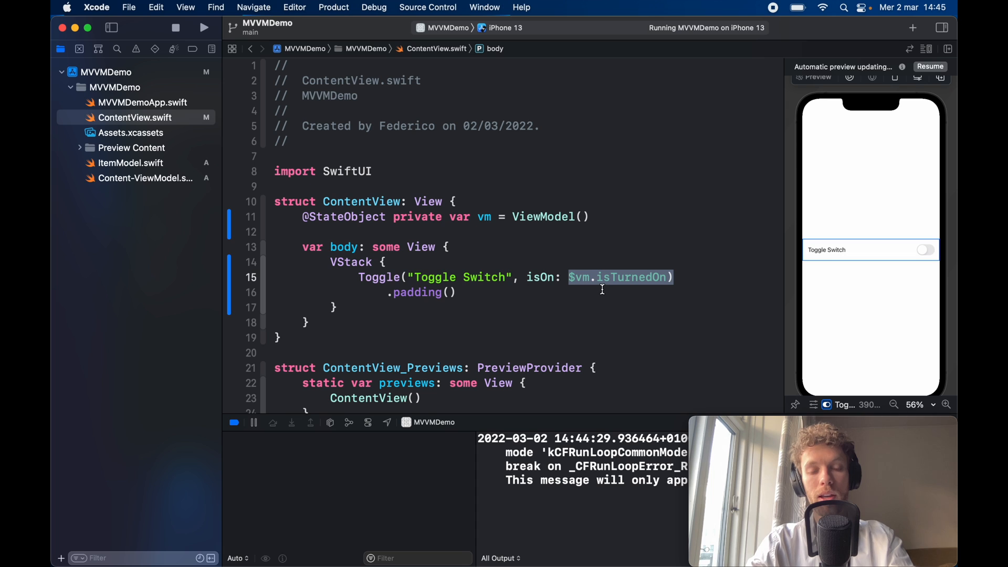
mouse_move(505, 262)
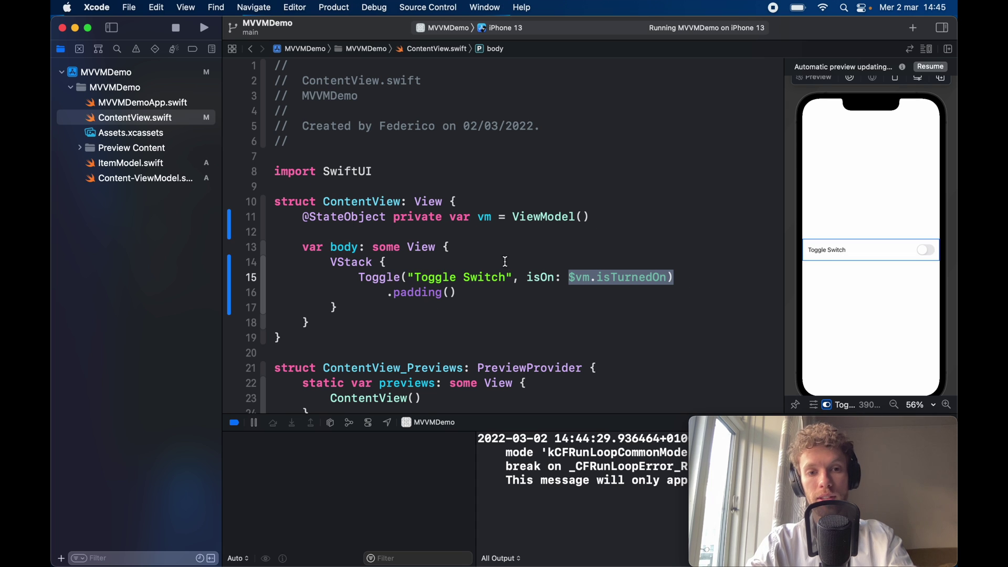
mouse_move(424, 296)
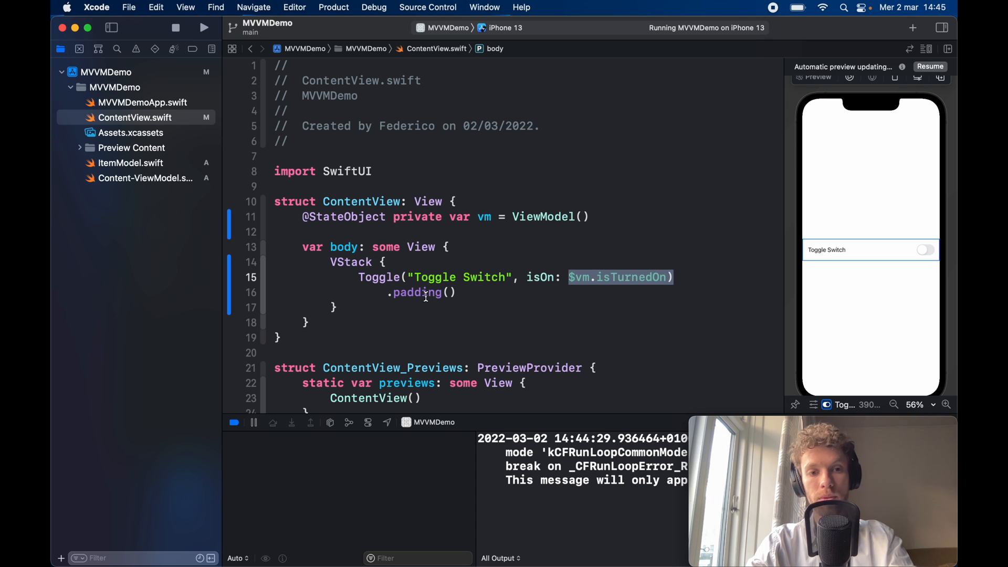
type("HStack {")
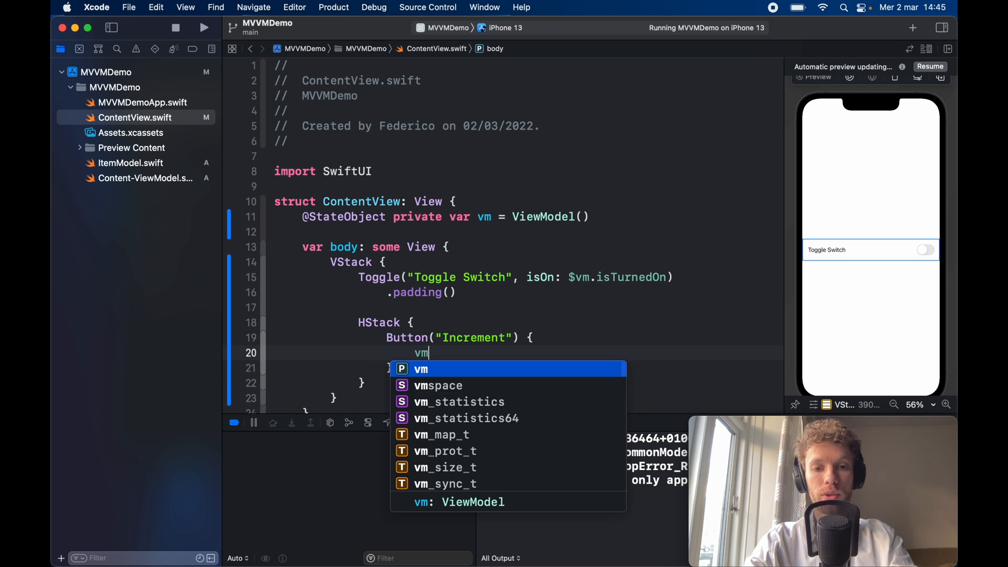
Complete the Increment button calling vm.increment() and add Text showing vm.counter
type(".increment()")
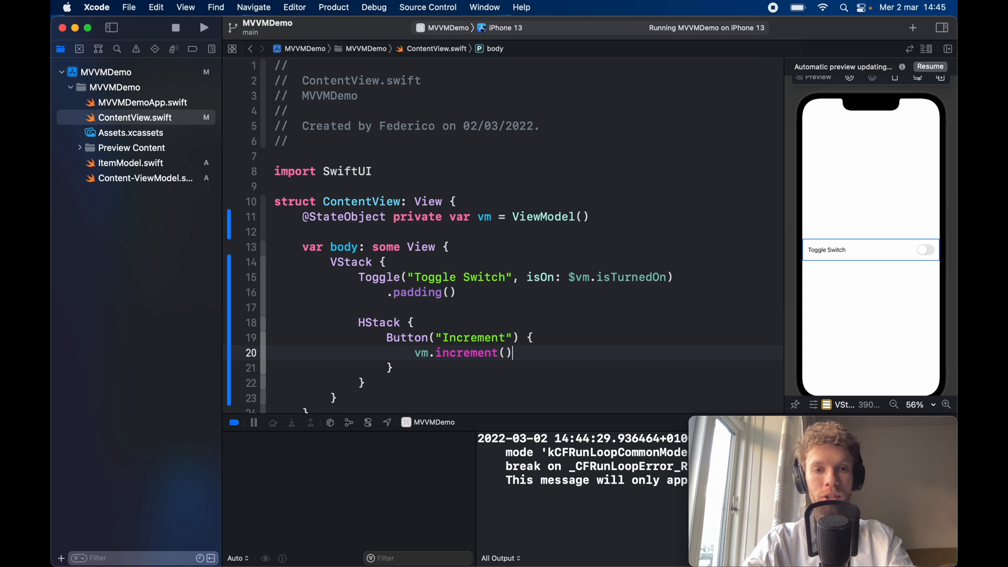
scroll("down", 3)
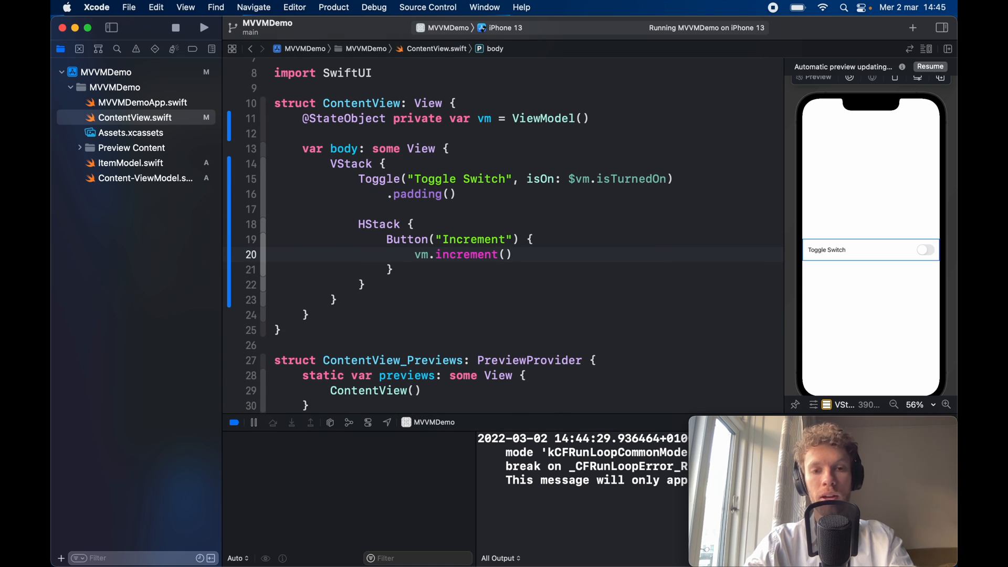
type("Text(\"\\")
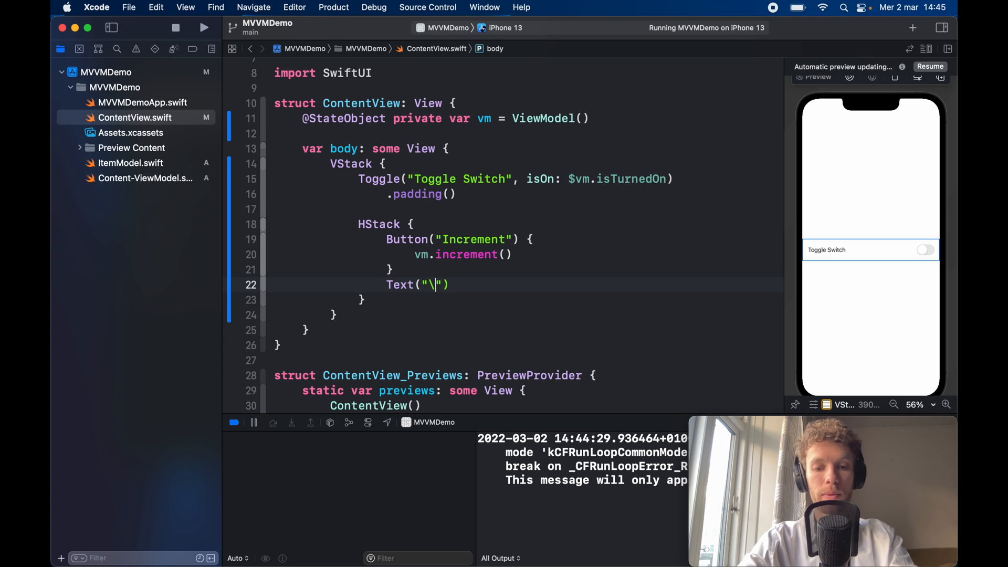
type("(vm.c")
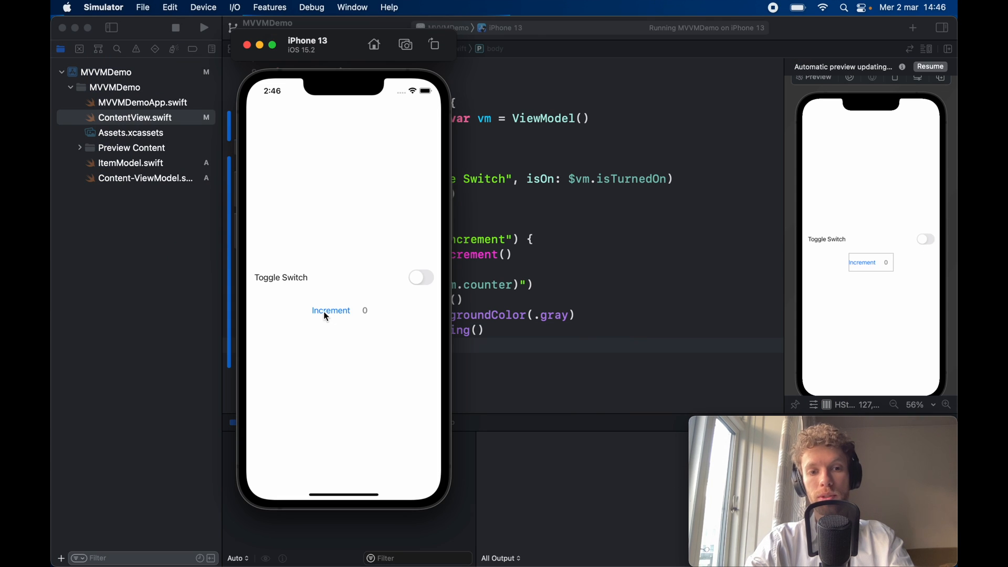
mouse_move(329, 316)
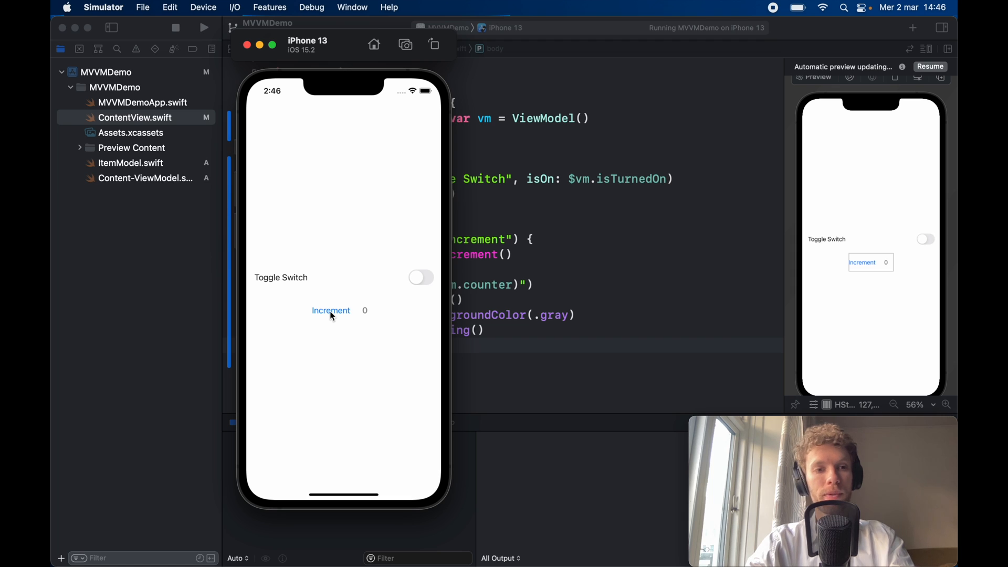
mouse_move(379, 320)
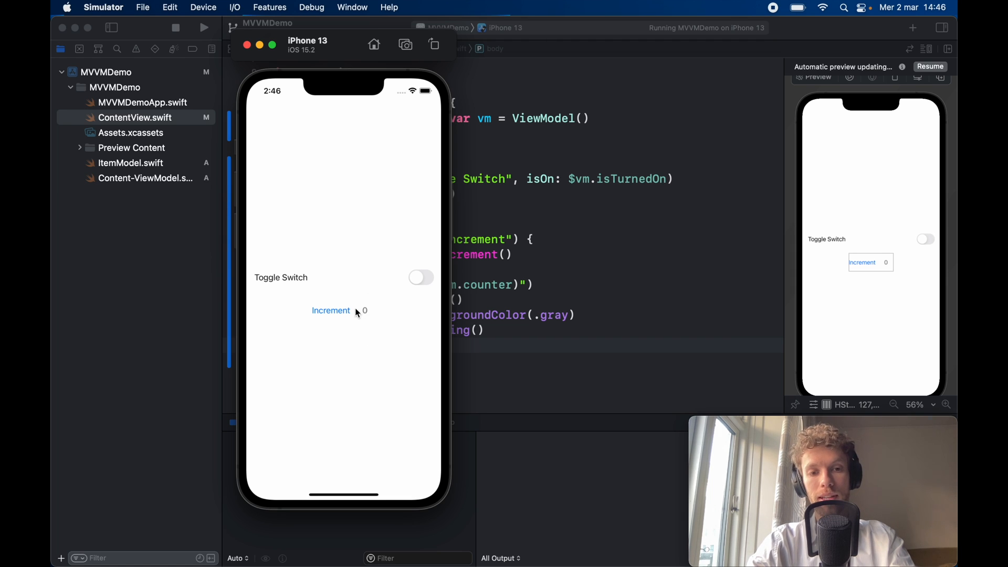
Tap Increment repeatedly to raise the counter from 0 to 5
left_click(331, 311)
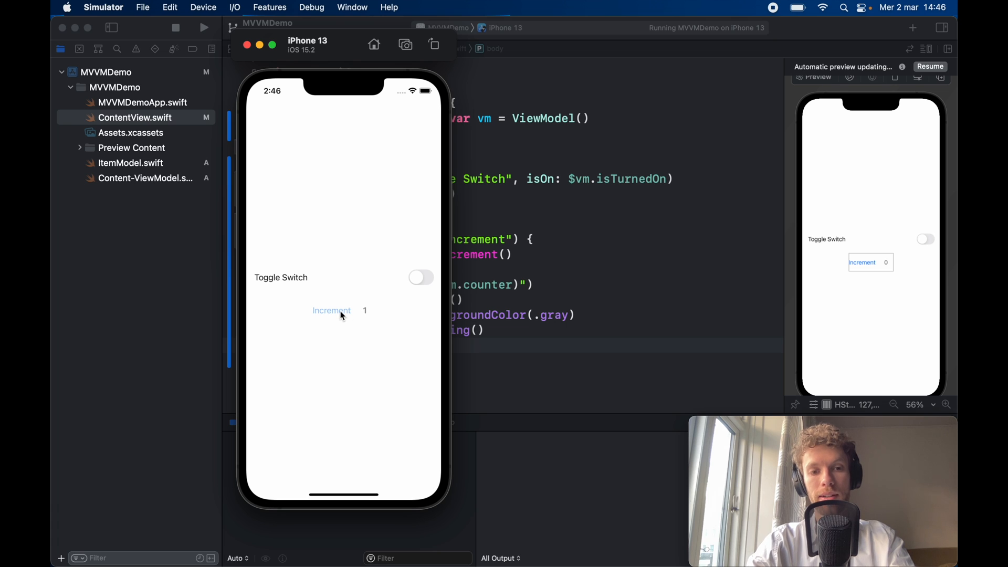
left_click(331, 311)
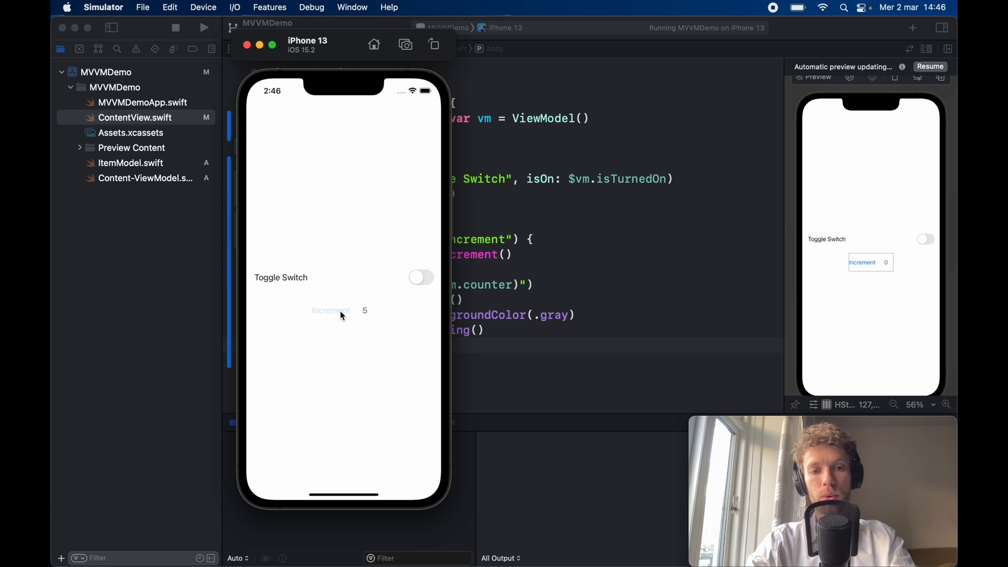
left_click(331, 311)
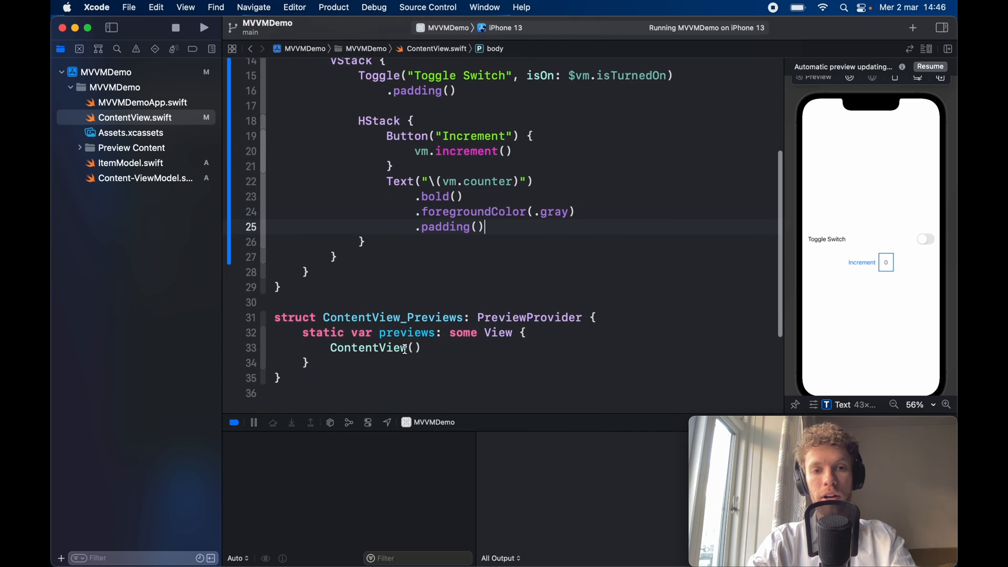
Add List(vm.itemList) { item in } on a new line below the HStack
key("Return")
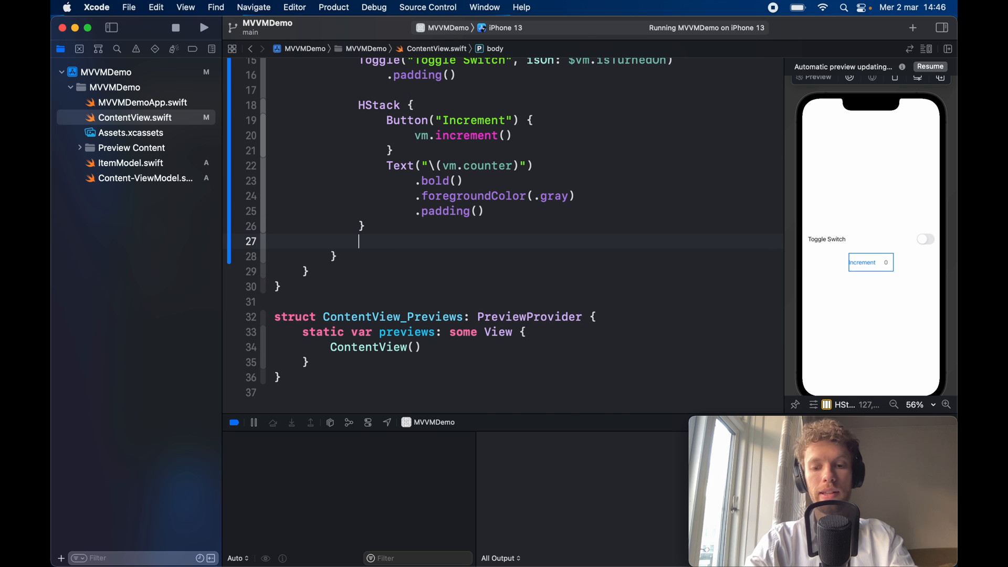
type("List()")
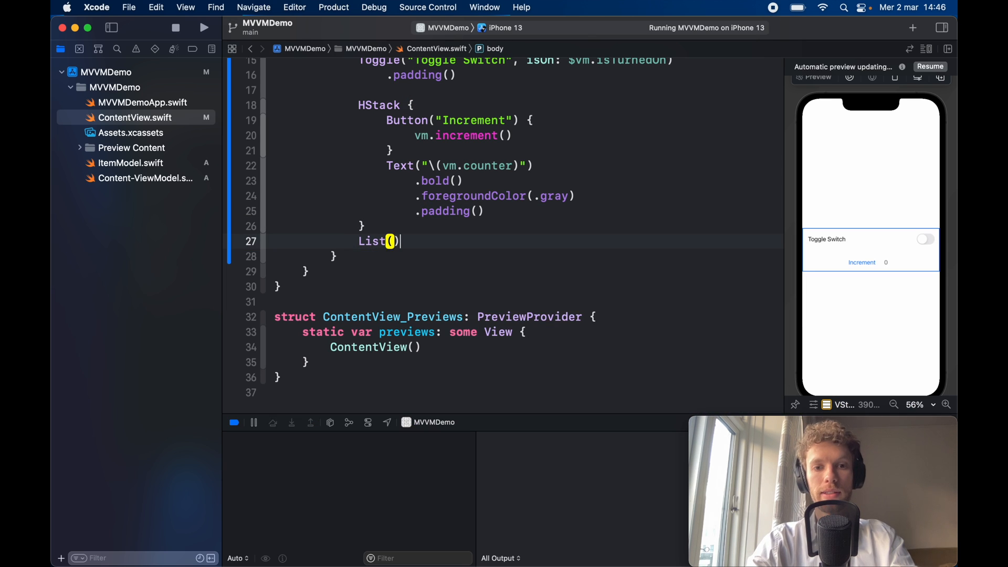
type("vm.itemList")
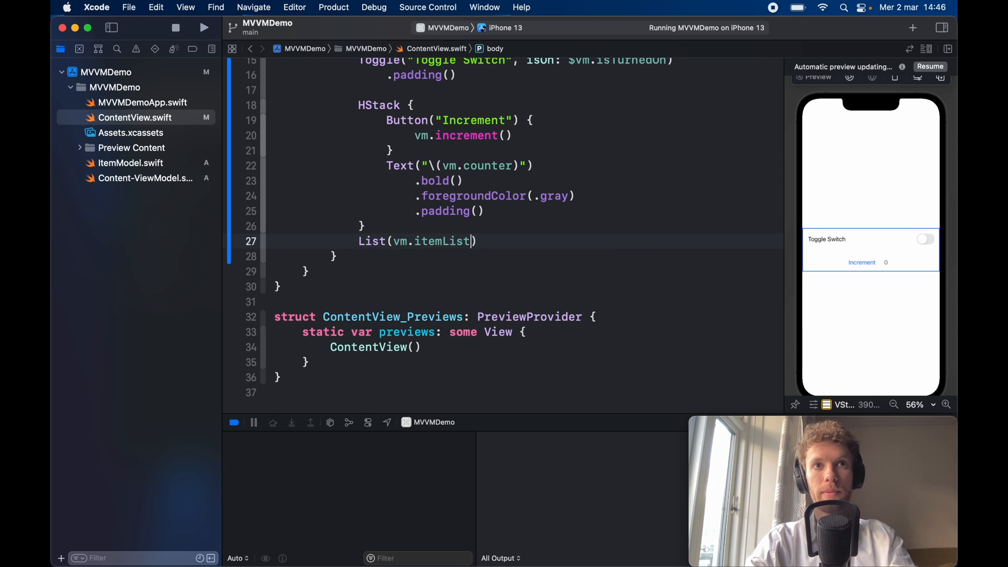
type("{ }")
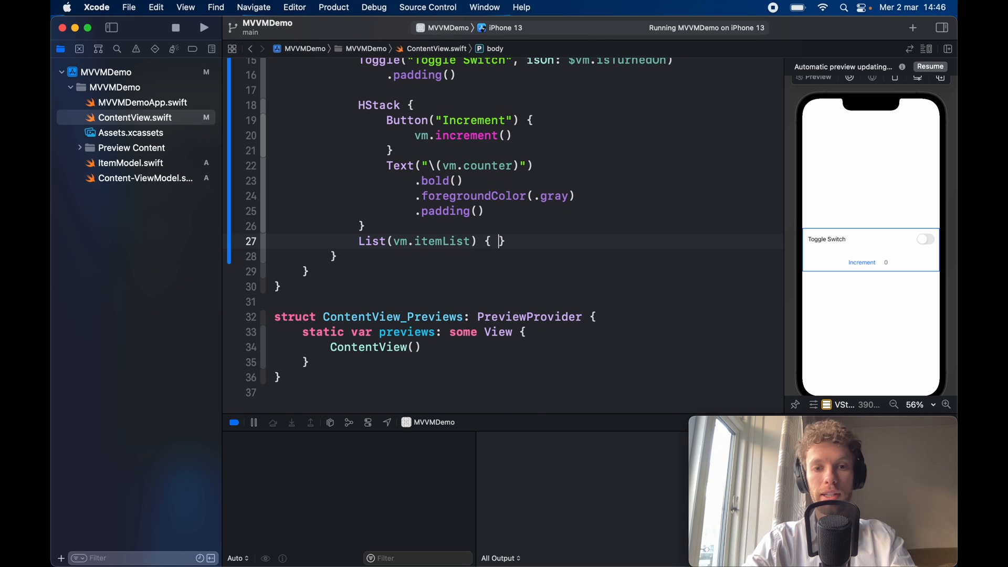
type("item in")
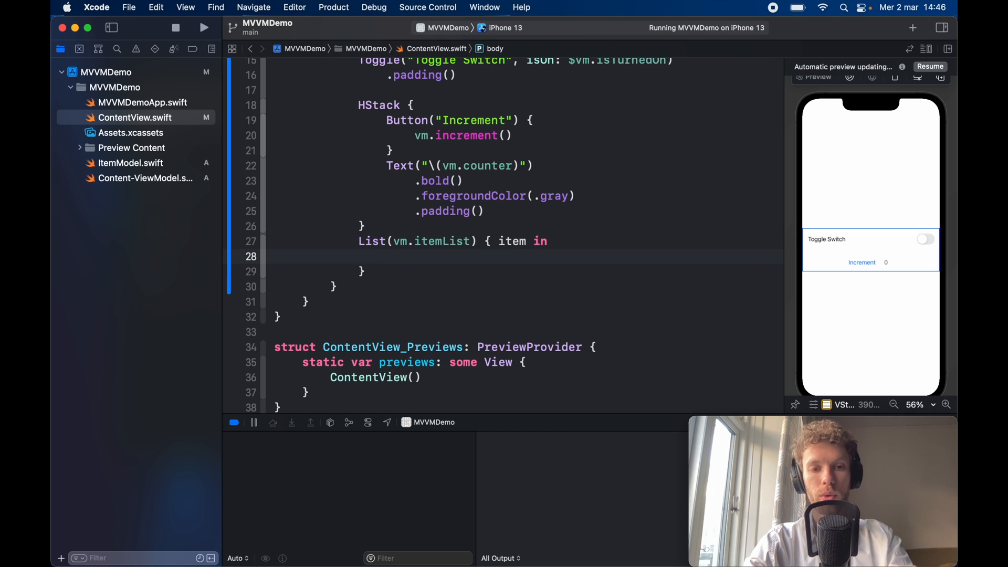
Fill each row with an HStack of Text(item.name), Spacer() and Text(item.description)
type("HStack {")
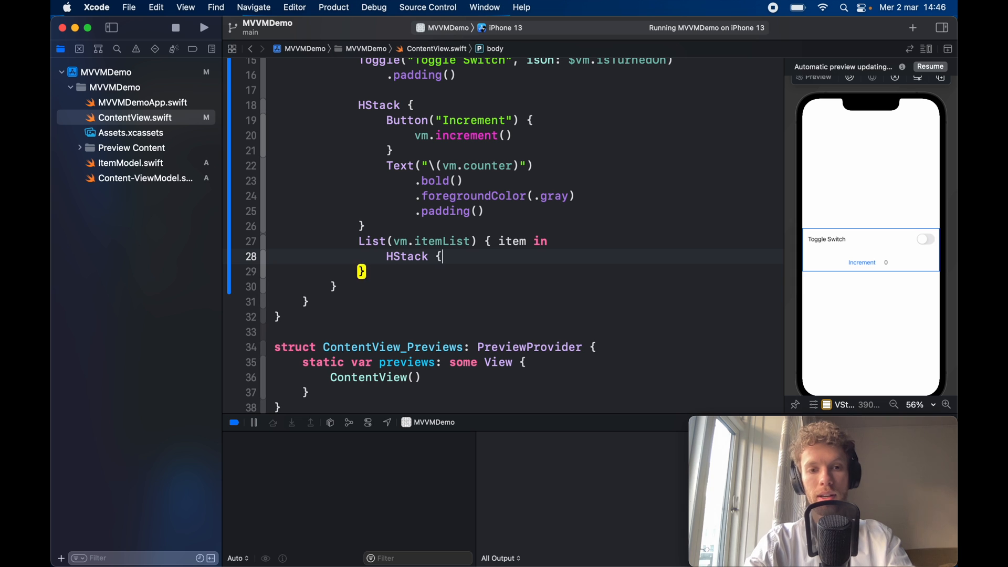
type("Text(")
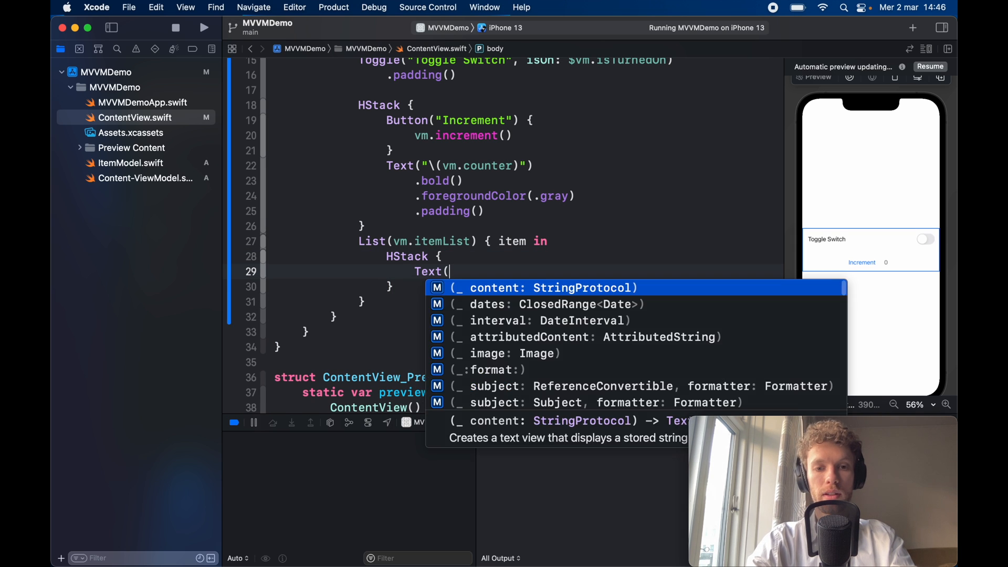
type("item.name")
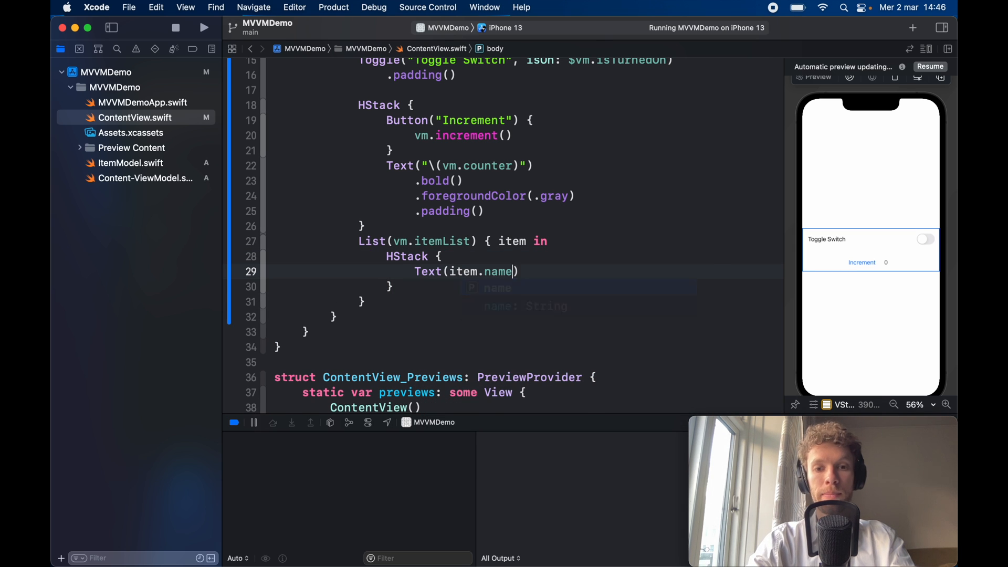
type("Spacer()")
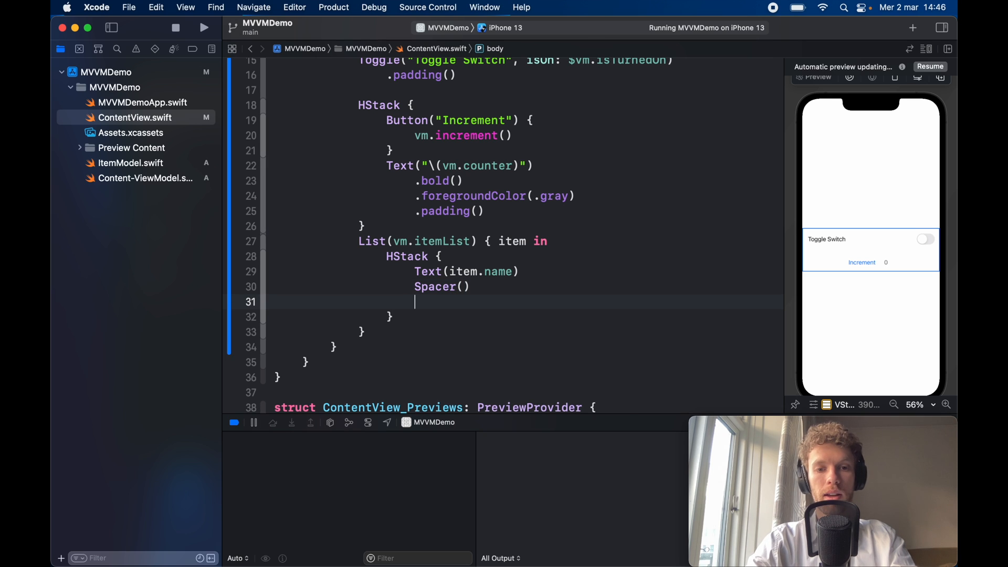
type("Text(item.")
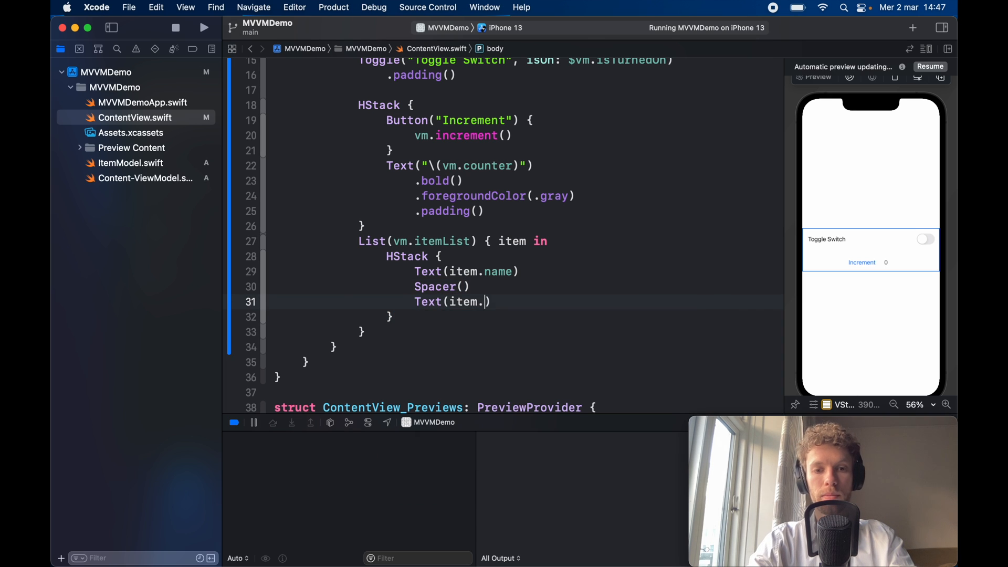
type("description")
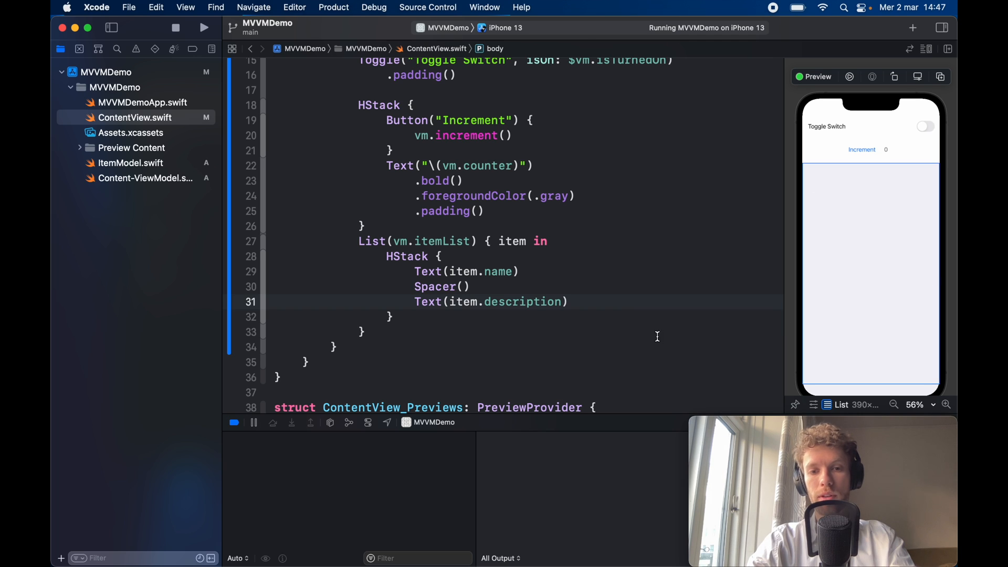
mouse_move(464, 313)
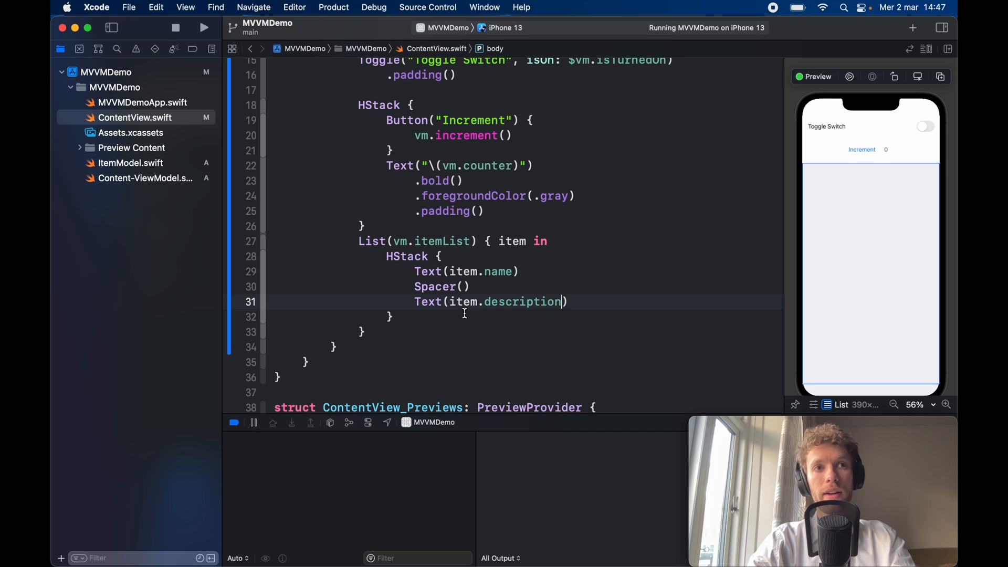
Start a listStyle modifier after the list's closing brace
left_click(418, 316)
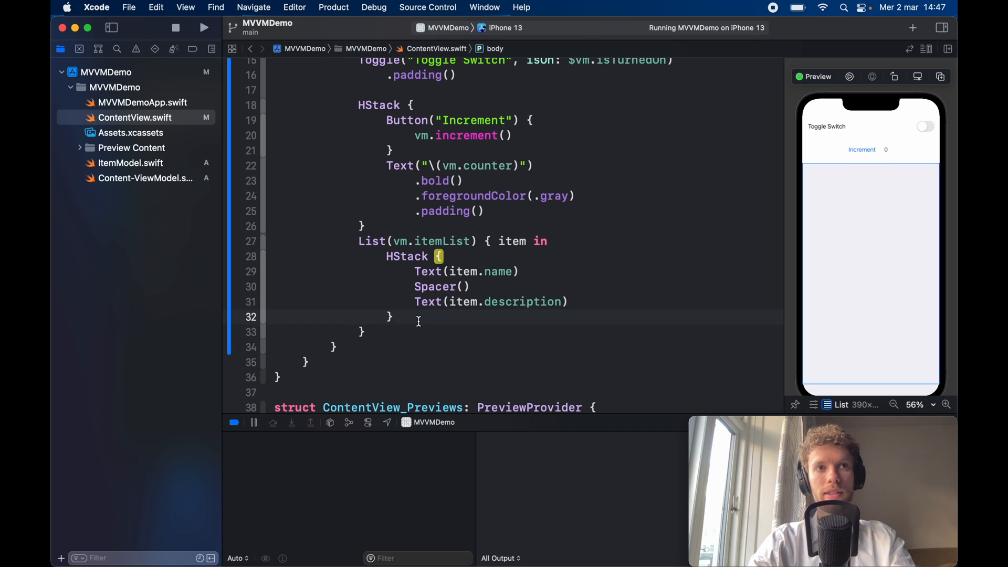
type(".listStyle(style: ListStyle")
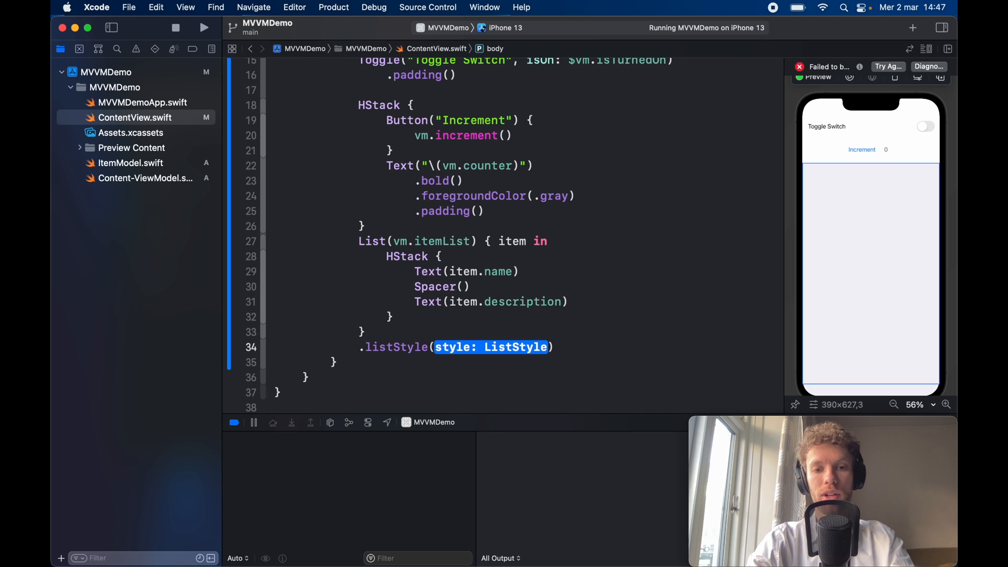
Set the list to .listStyle(.plain) with a .thinMaterial background, fixing the stray dot
type(".plain")
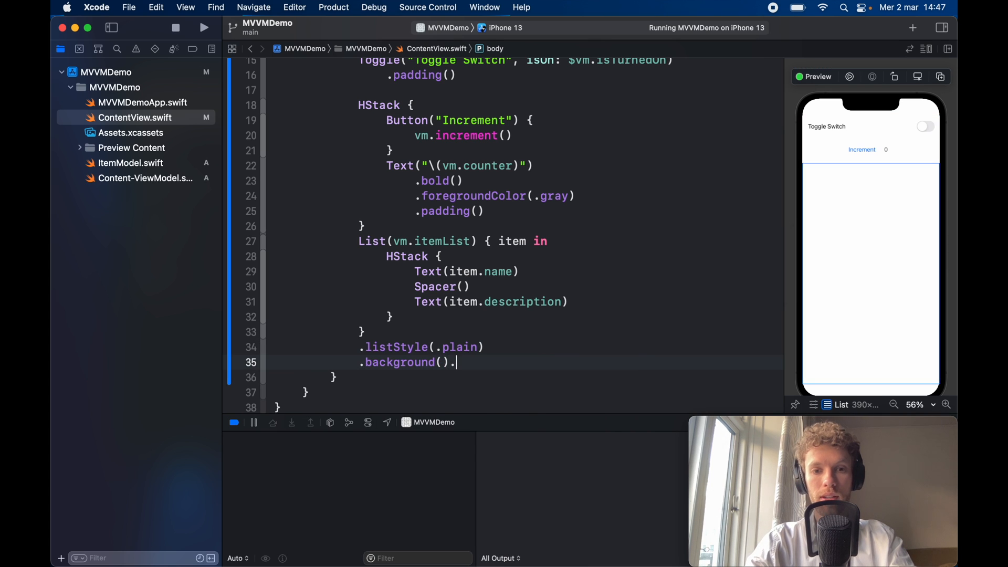
key("Backspace")
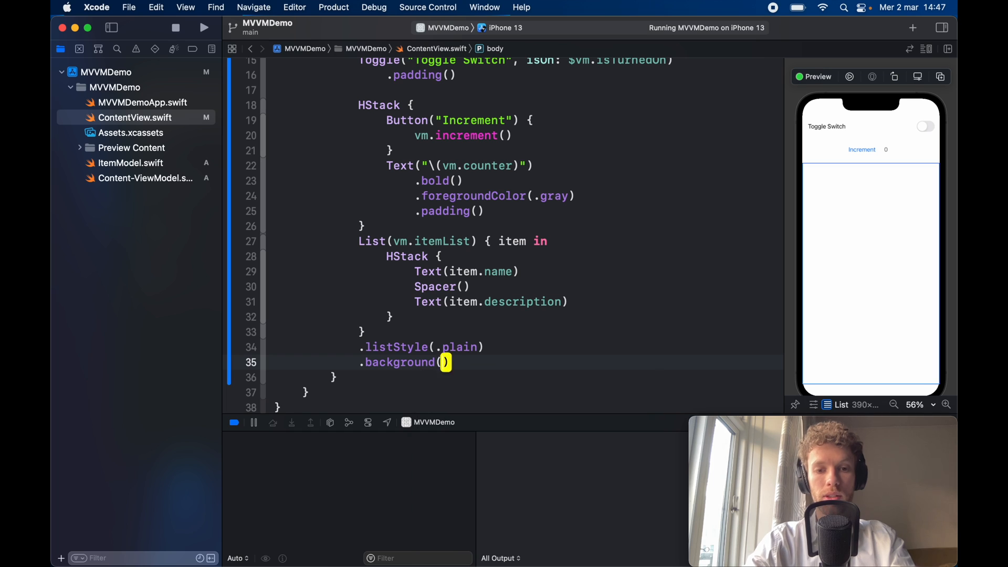
type(".thinMaterial")
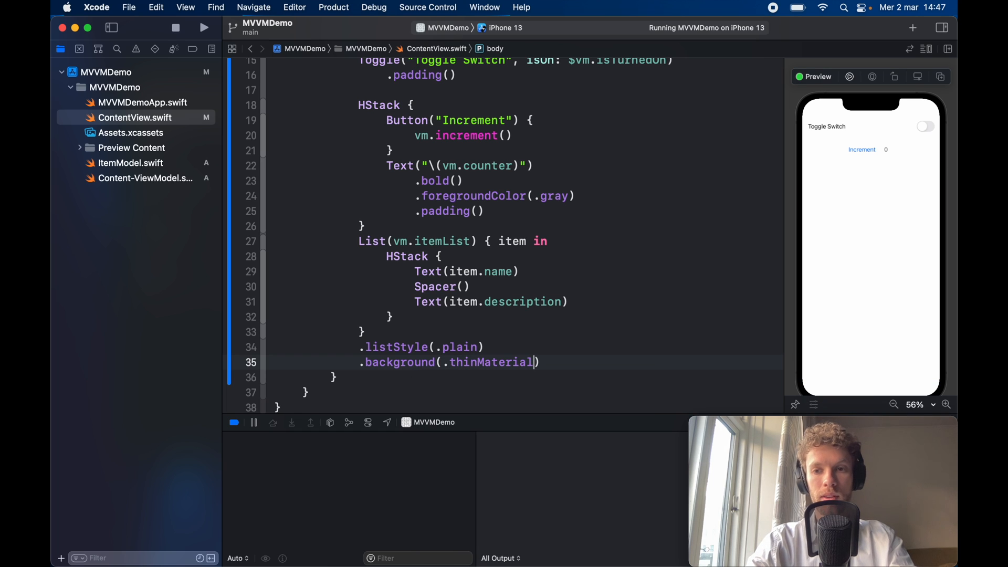
left_click(870, 270)
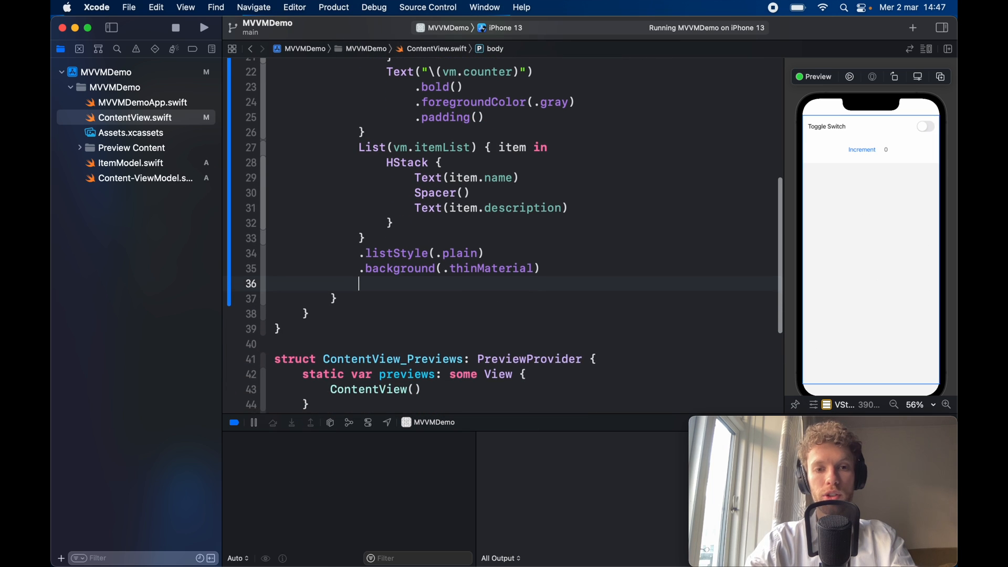
Add Button("Add item") { vm.addItem() } with .padding() below the list
type("Button()")
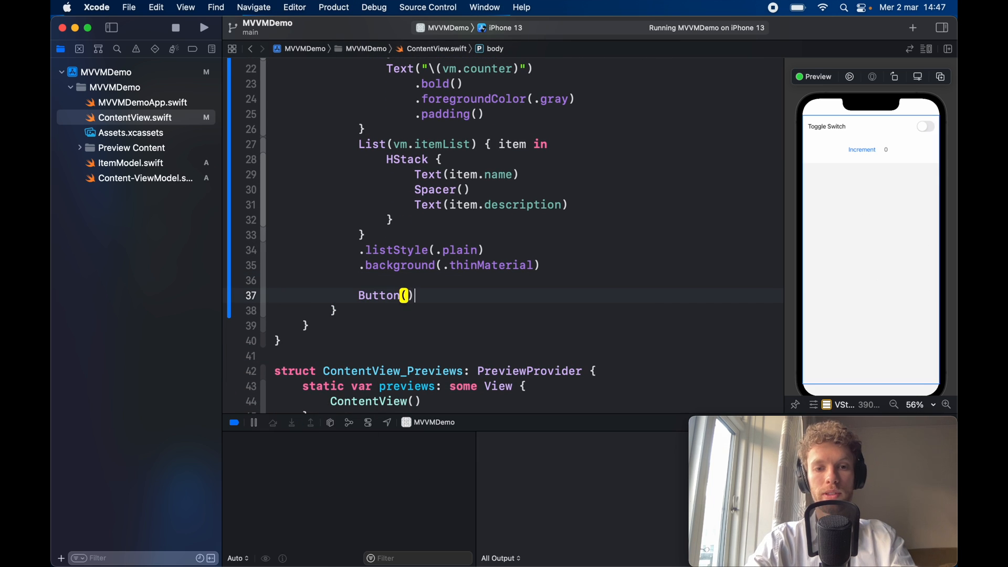
type("\"Add item\"")
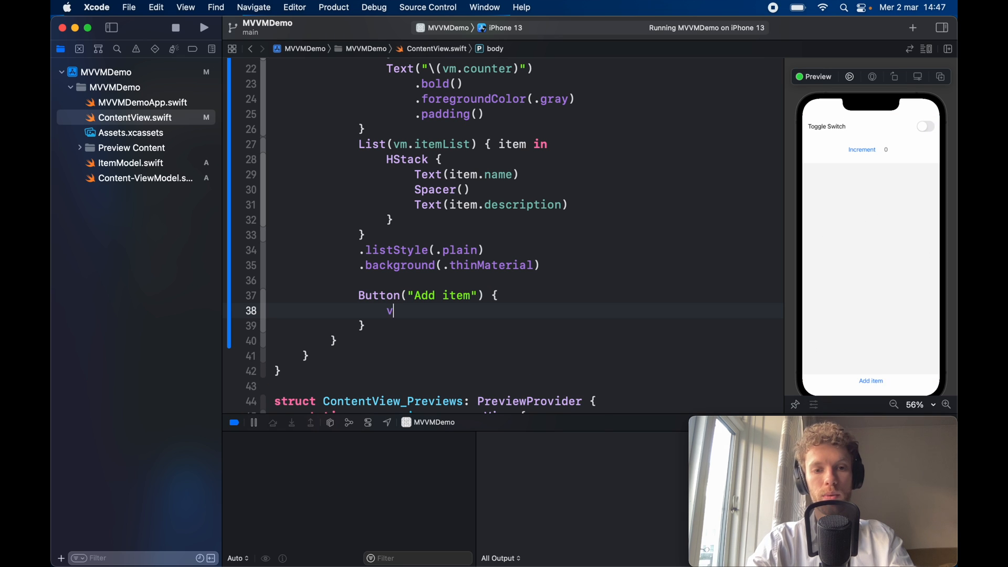
type("m.addItem()")
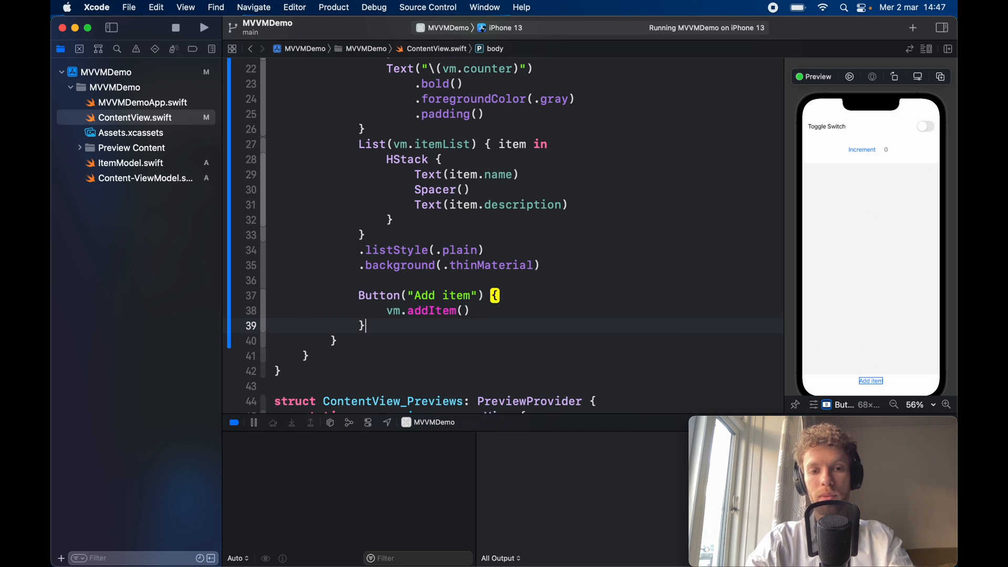
type(".padding()")
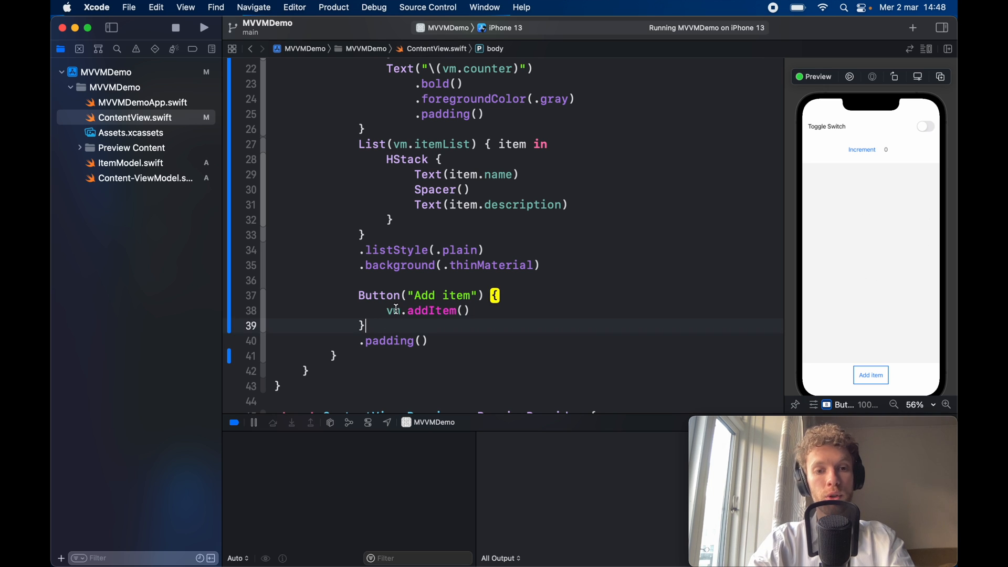
scroll("up", 3)
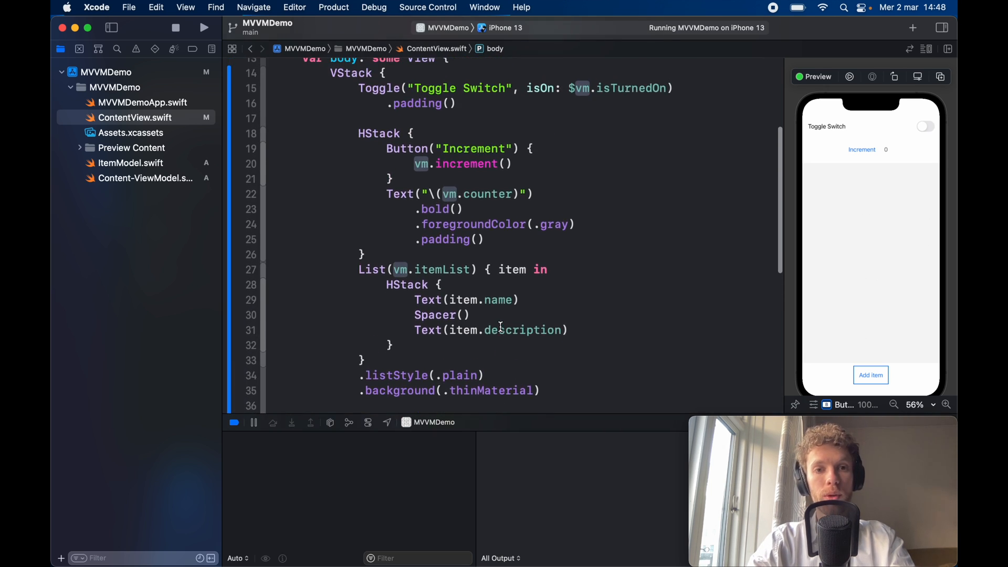
scroll("up", 3)
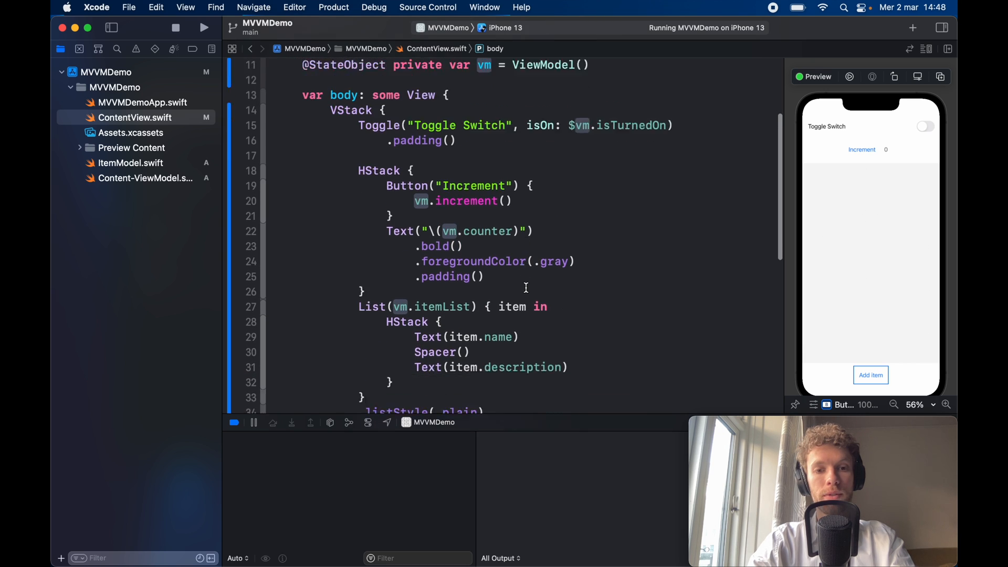
scroll("down", 3)
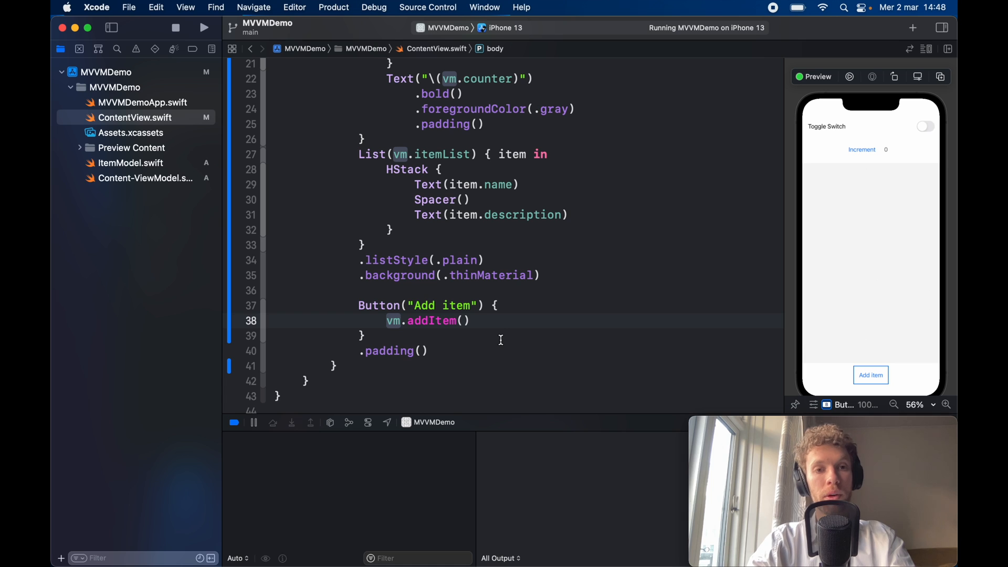
mouse_move(476, 333)
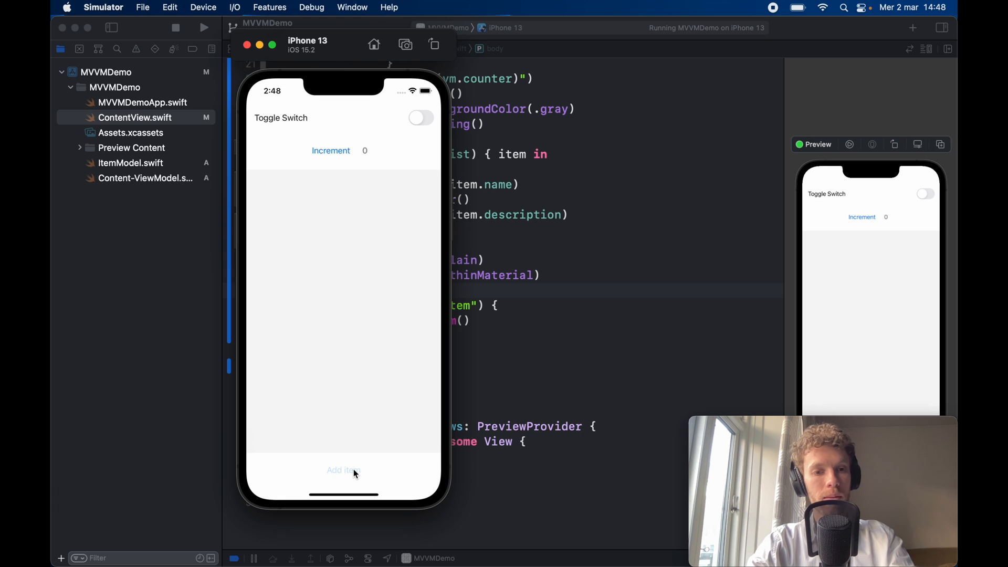
Tap Add item repeatedly to grow the list
left_click(344, 470)
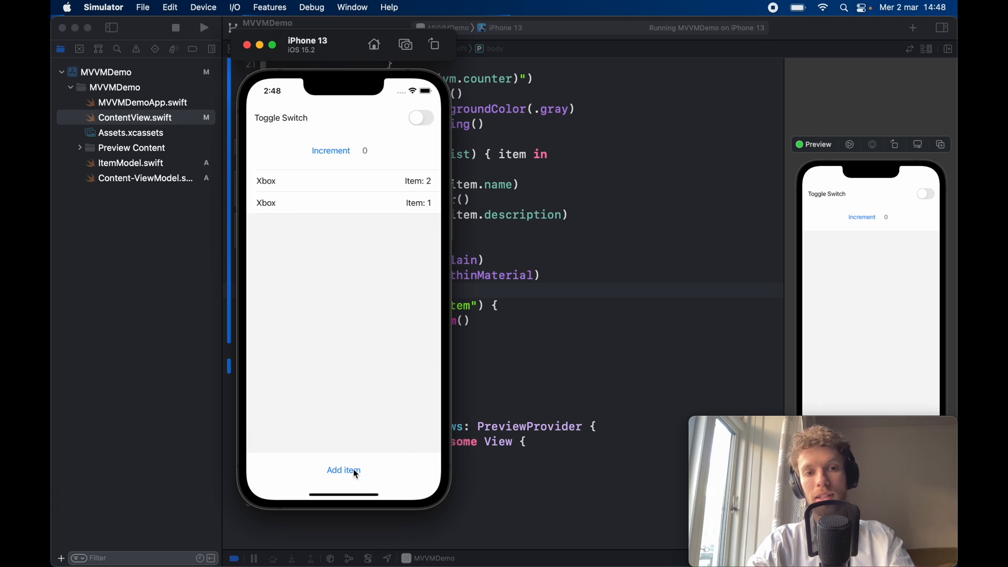
left_click(344, 471)
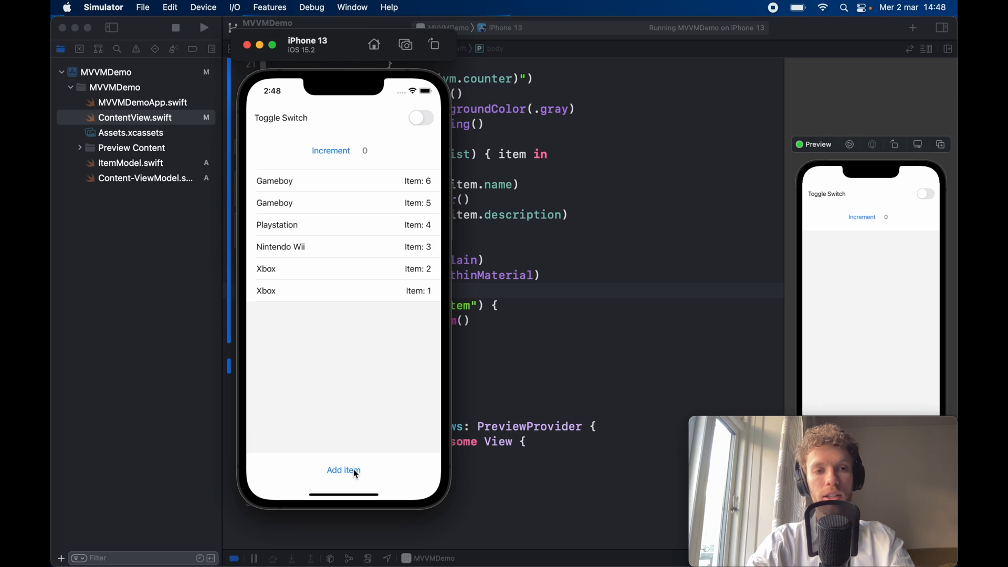
left_click(344, 471)
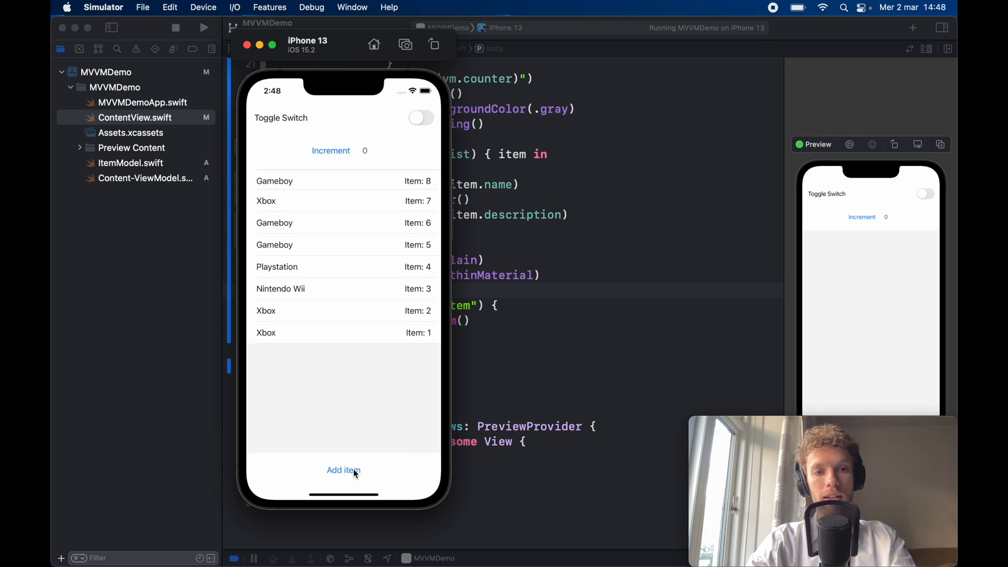
left_click(343, 470)
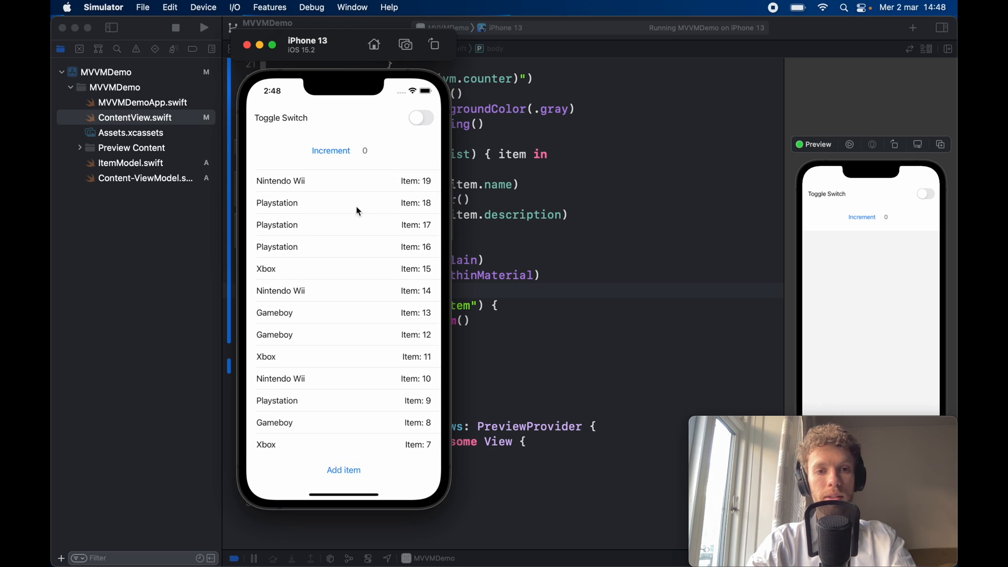
Raise the counter to 14, switch the toggle on then off, and add items up to Item 22
left_click(331, 150)
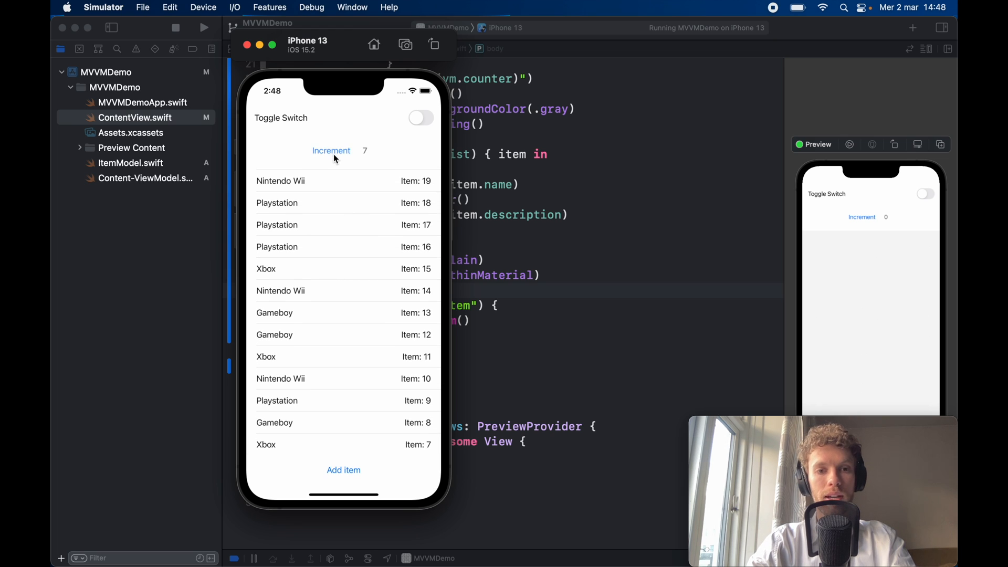
left_click(420, 118)
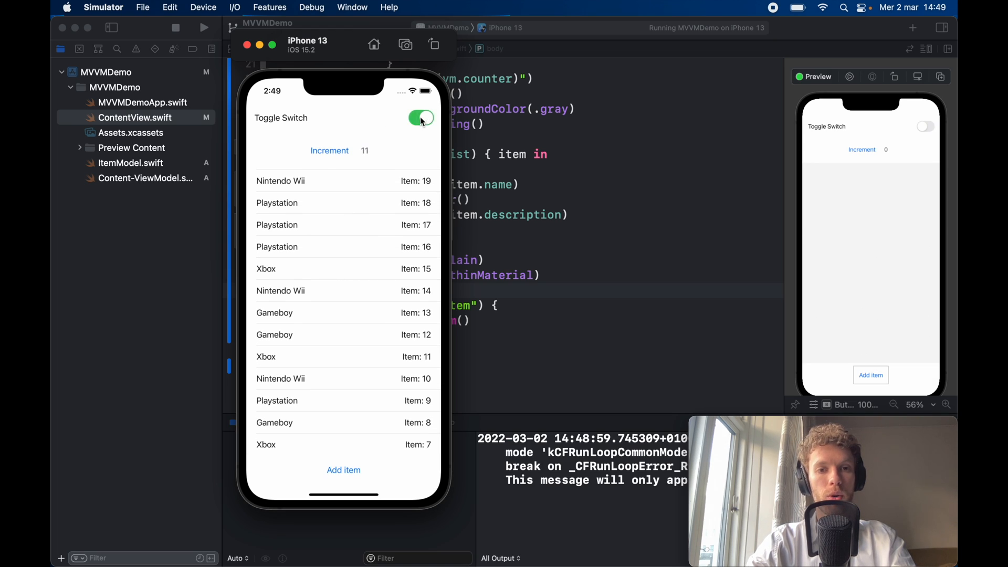
left_click(422, 118)
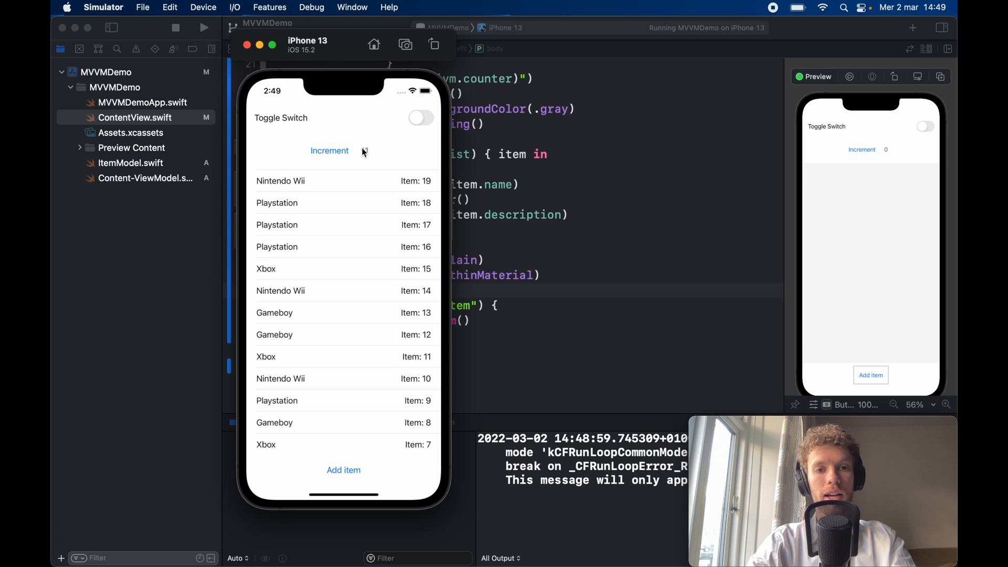
left_click(329, 150)
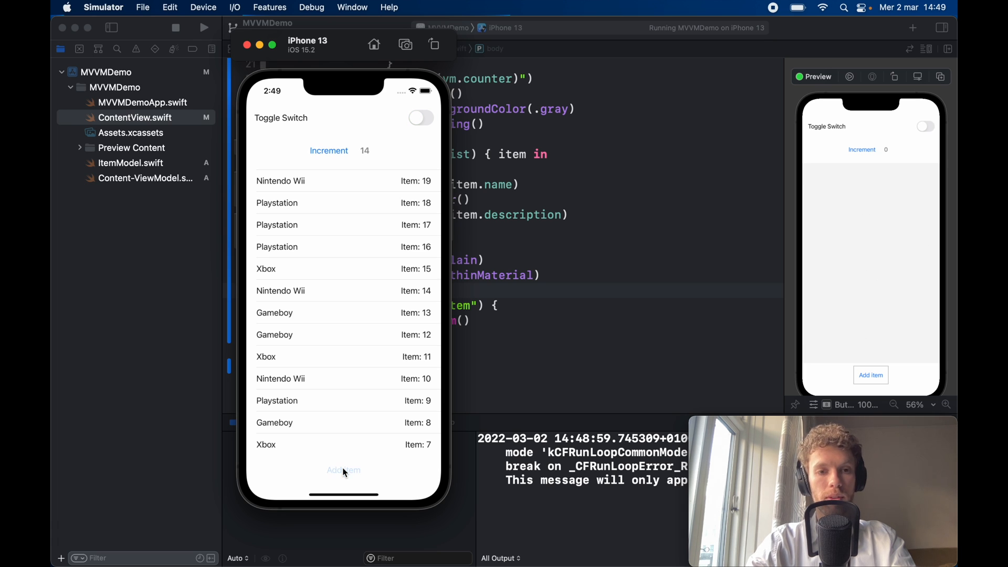
left_click(344, 471)
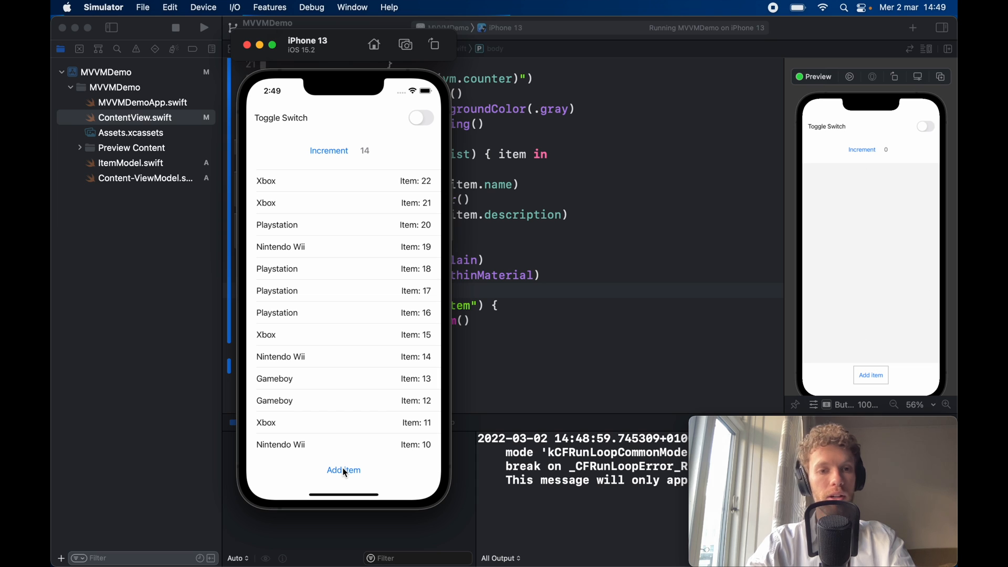